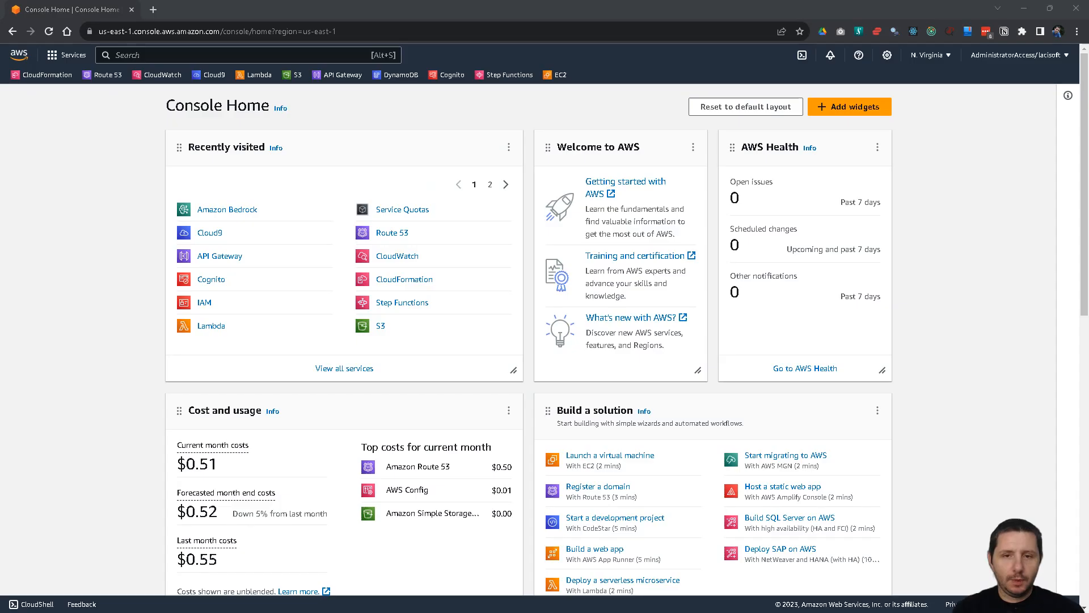
mouse_move(427, 581)
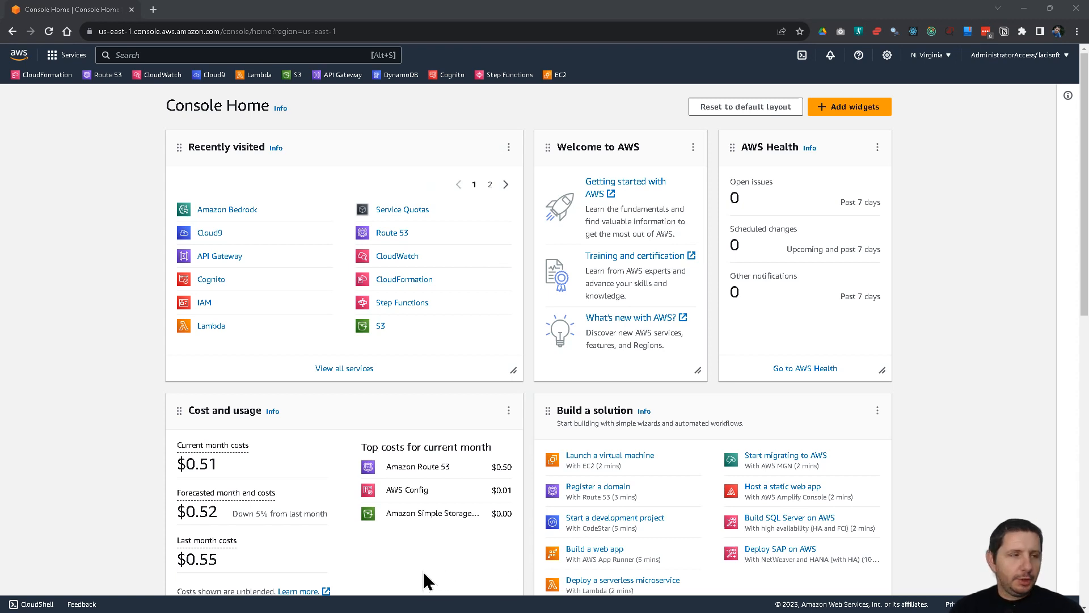
mouse_move(94, 128)
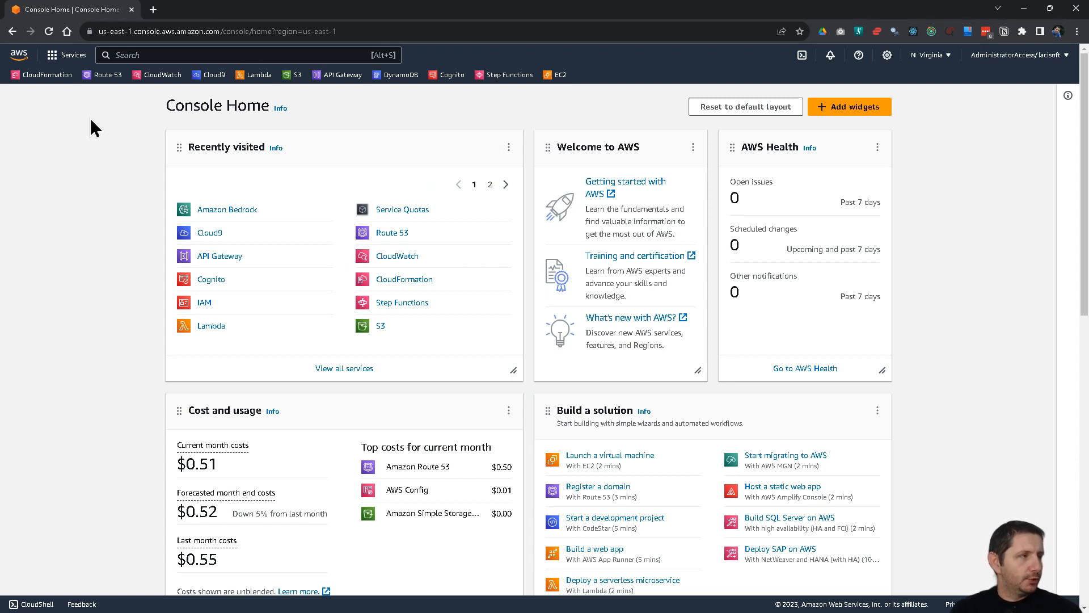
mouse_move(250, 245)
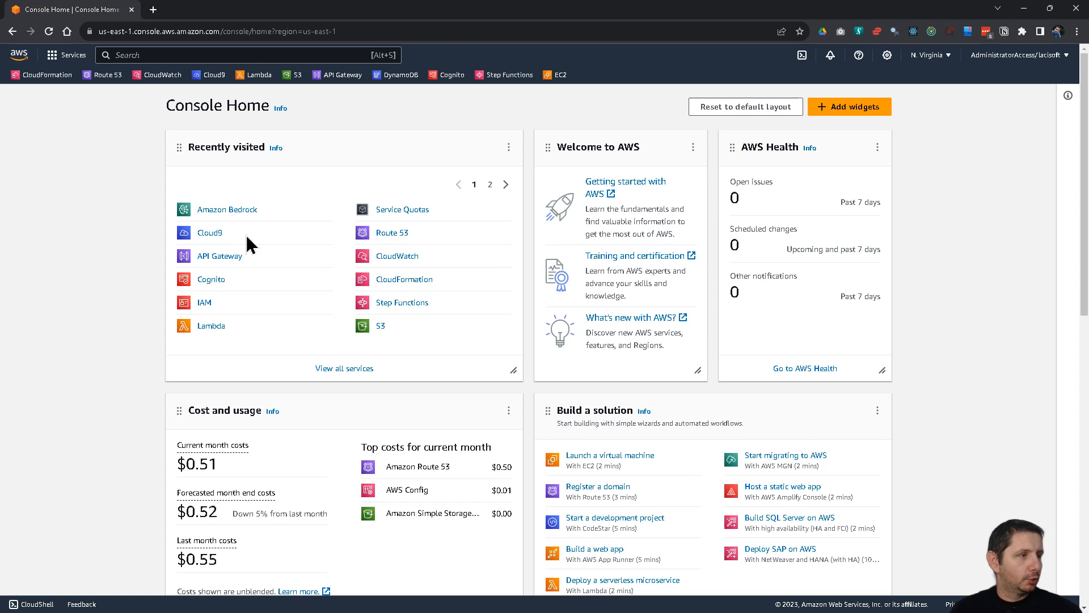
mouse_move(215, 54)
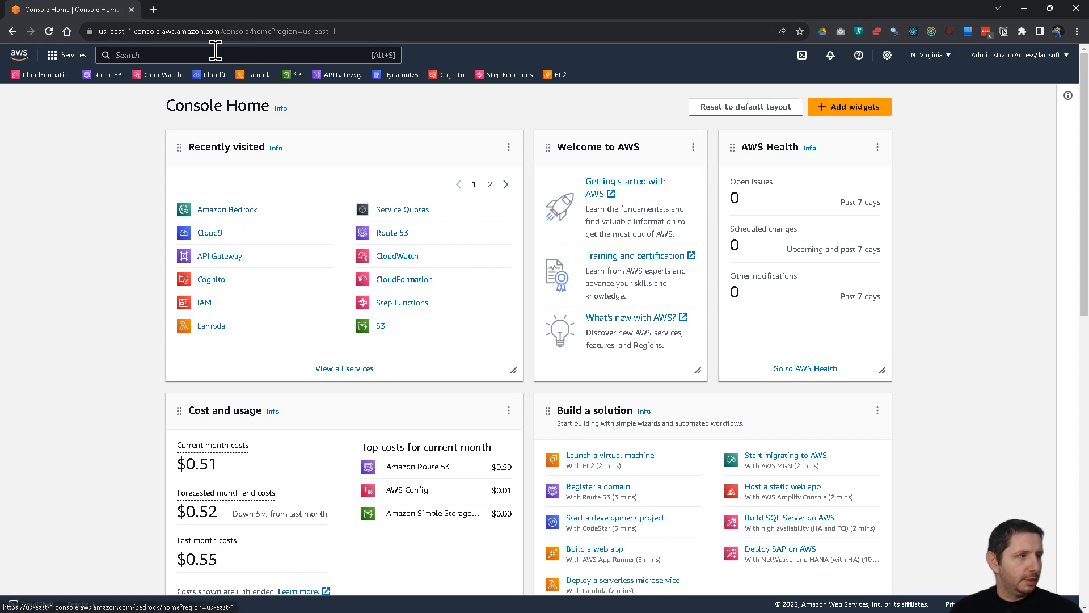
- Search the console for 'amazon bedrock' and open the Amazon Bedrock service from the results
text(amazon)
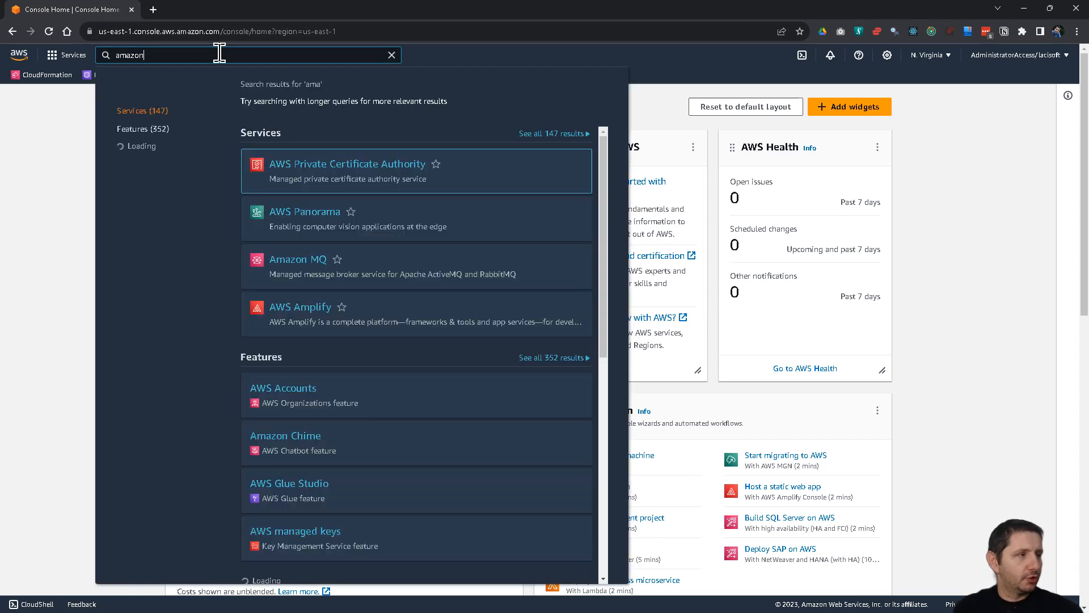
text(b)
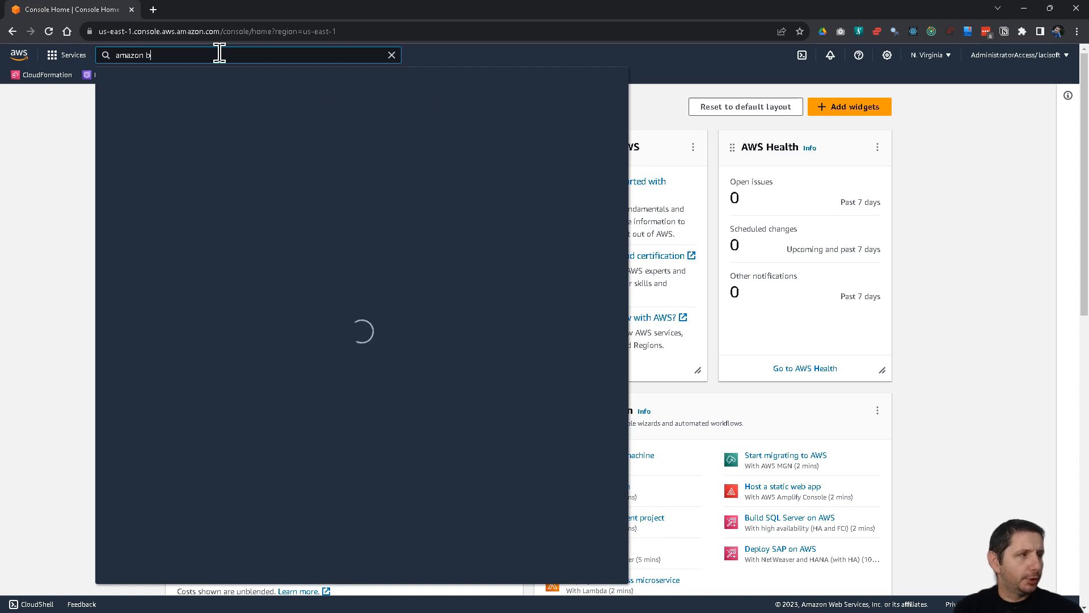
text(edrock)
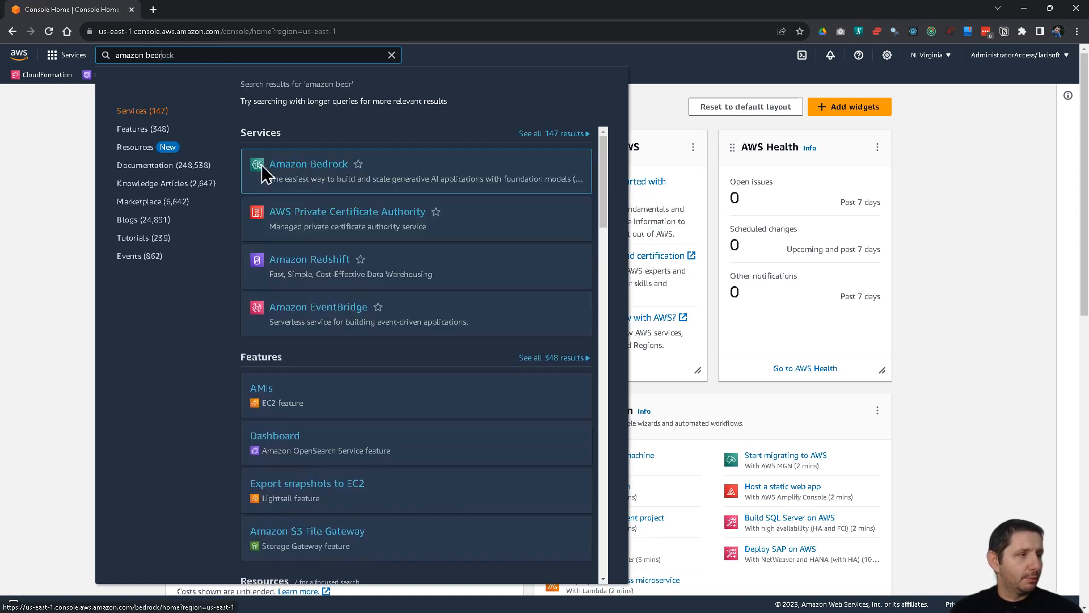
click(309, 164)
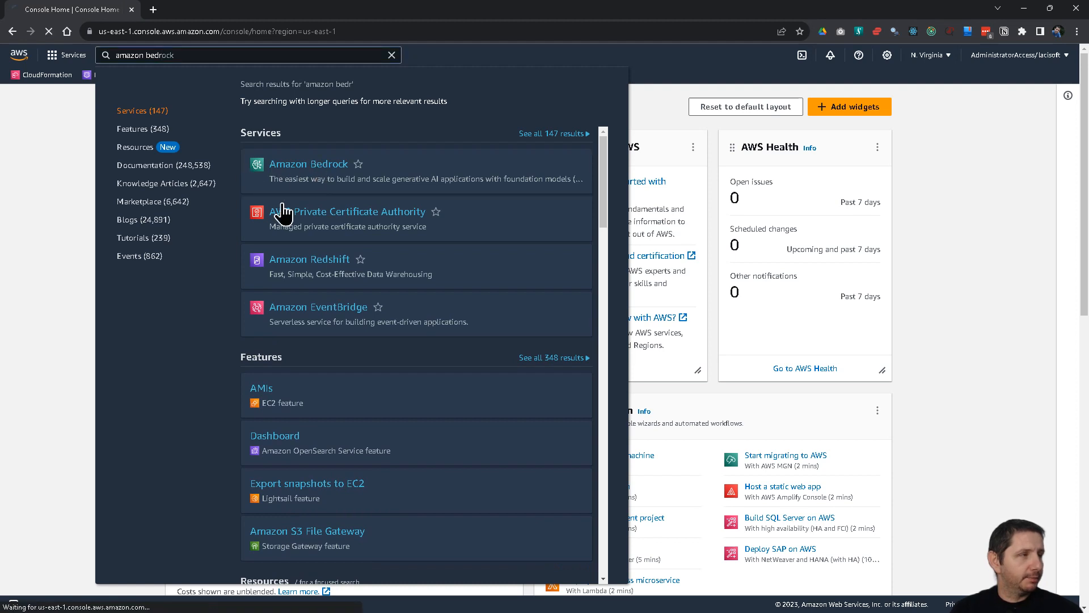
click(309, 163)
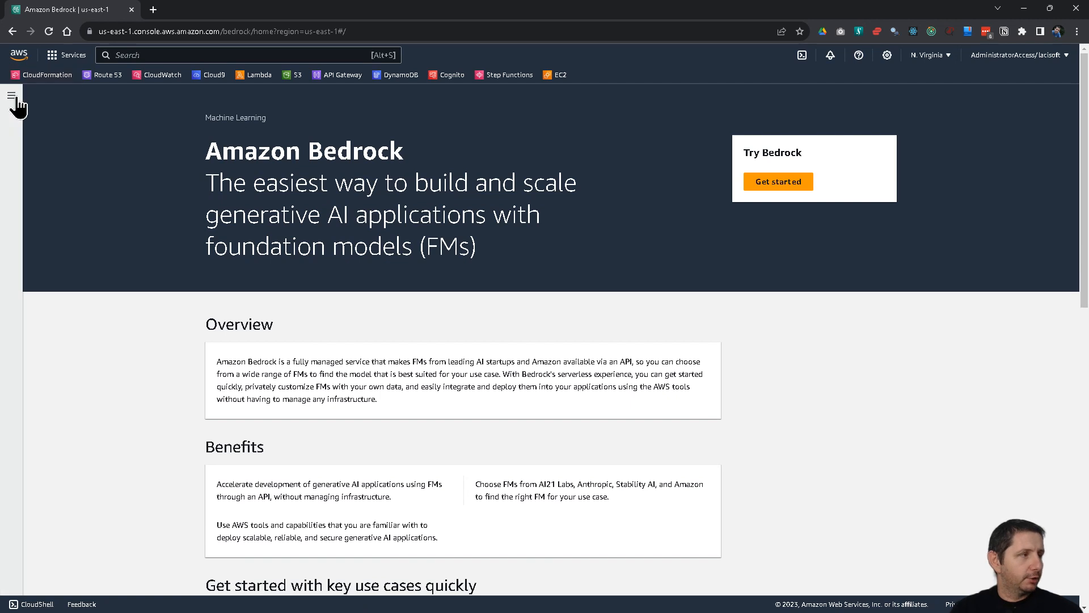
- Expand the Bedrock side navigation and open the Overview page under Getting started
click(12, 97)
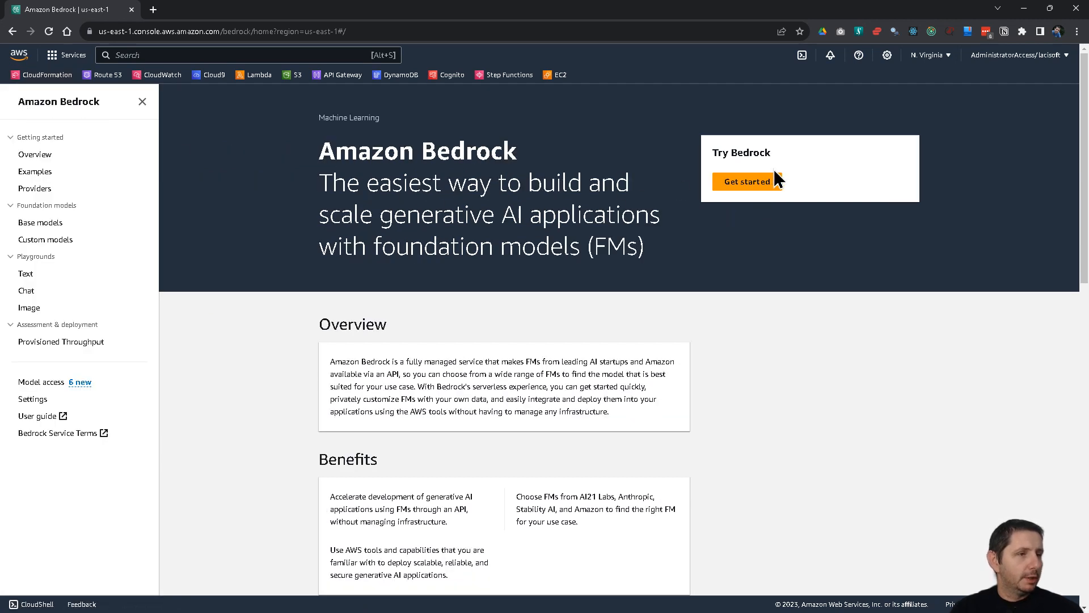
click(746, 182)
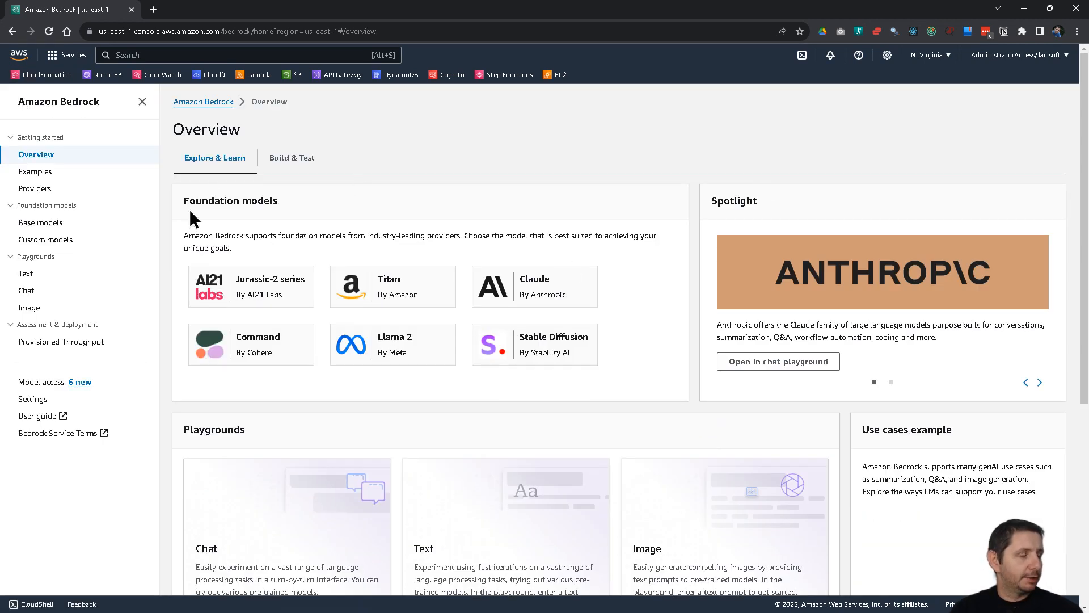
mouse_move(304, 281)
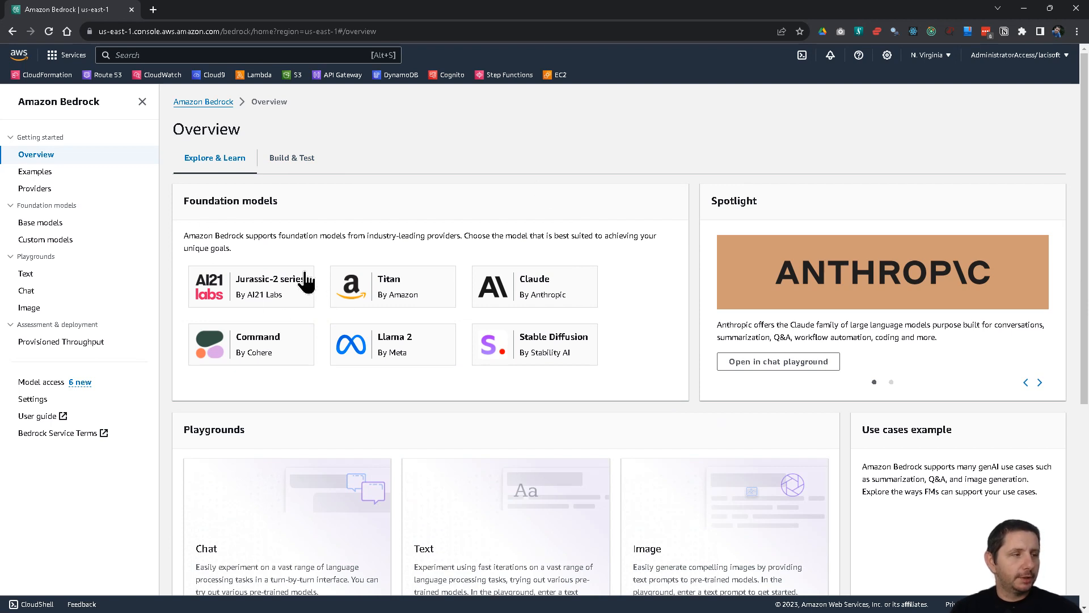
mouse_move(376, 267)
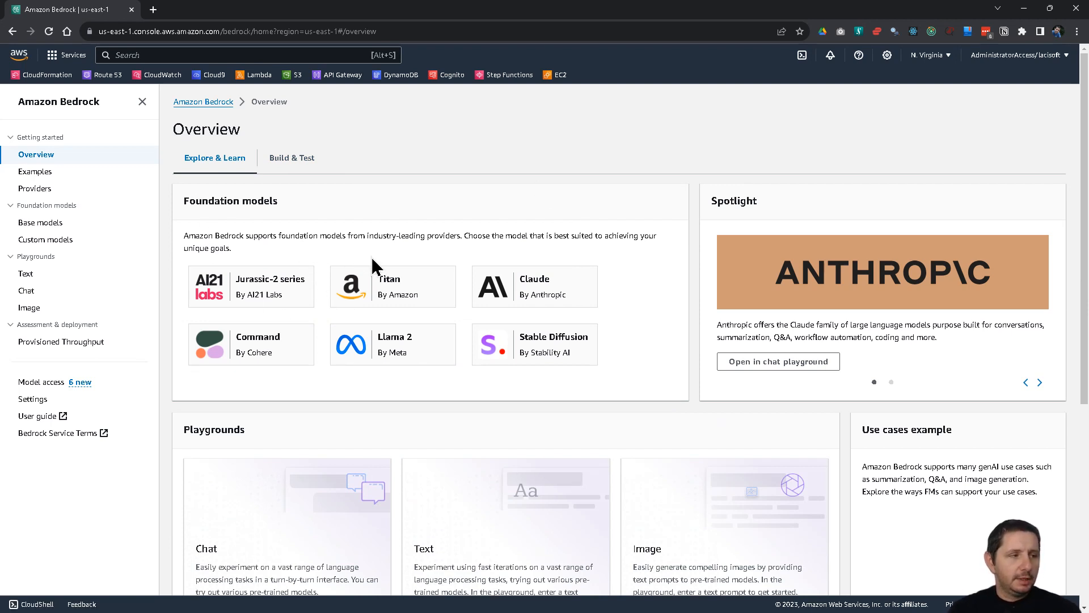
mouse_move(239, 290)
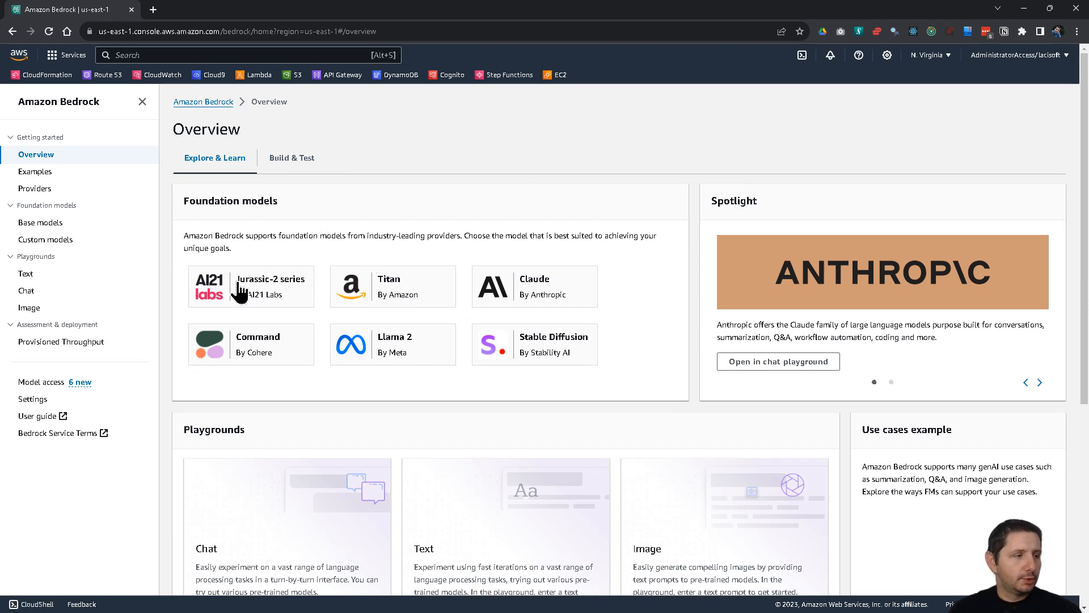
mouse_move(301, 219)
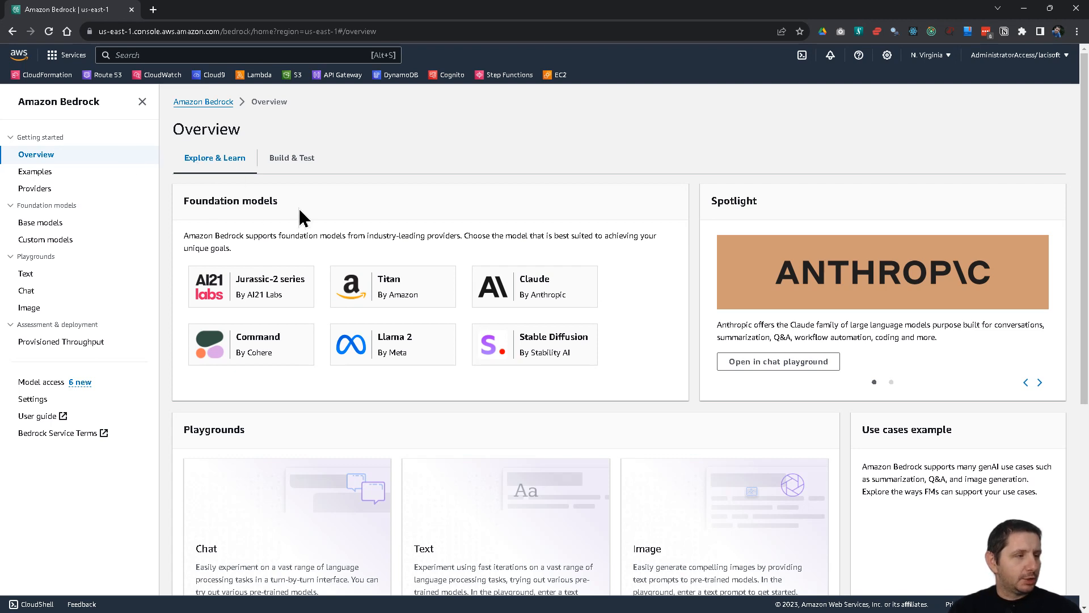
mouse_move(300, 231)
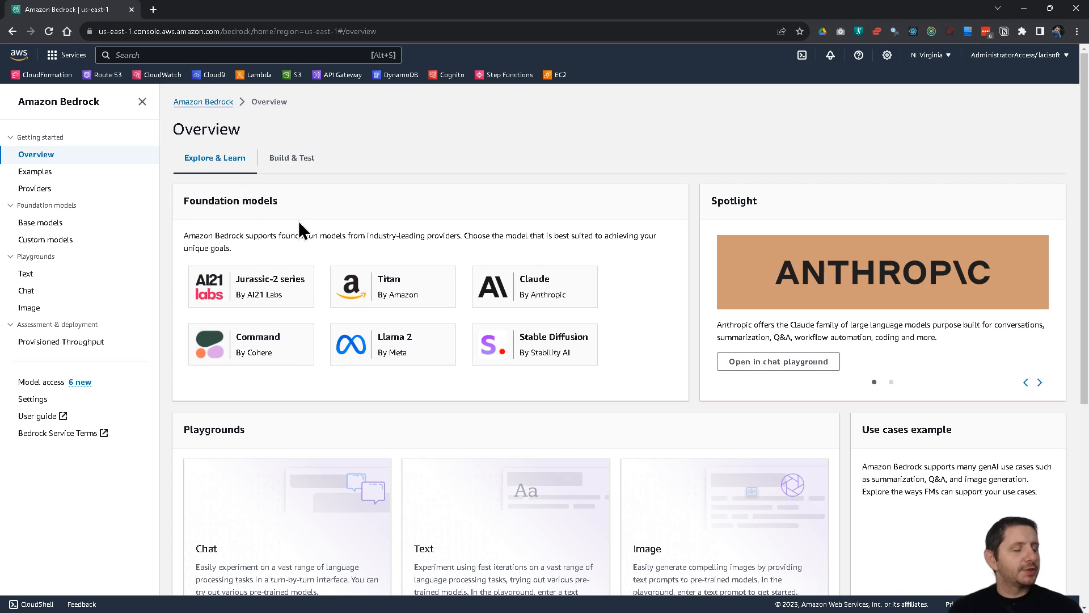
mouse_move(253, 236)
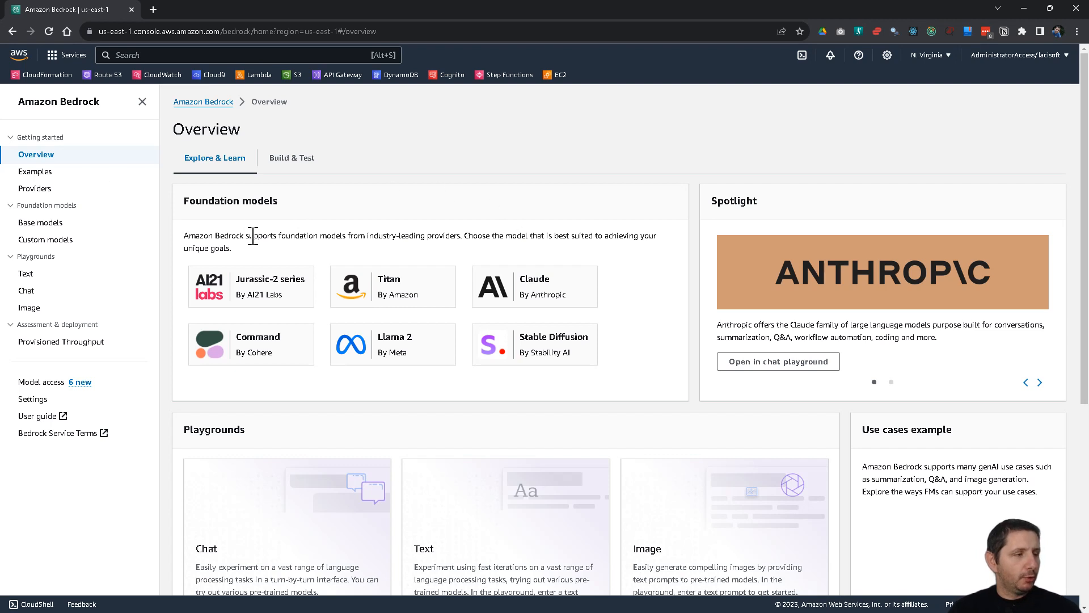
- Open Model access and review the Base models table with each model's access status
click(42, 382)
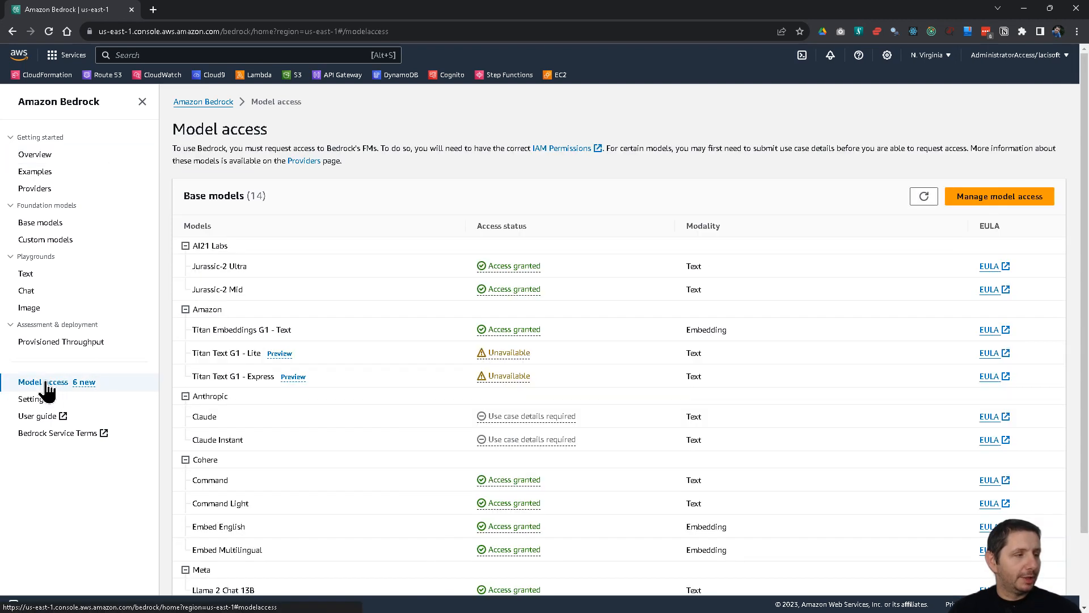
mouse_move(443, 275)
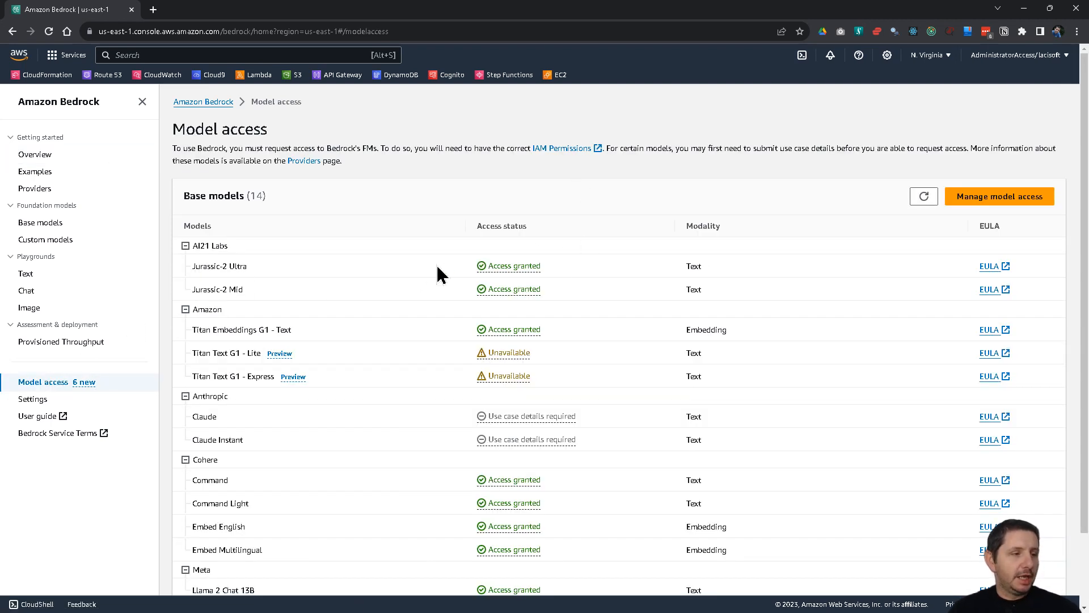
mouse_move(543, 270)
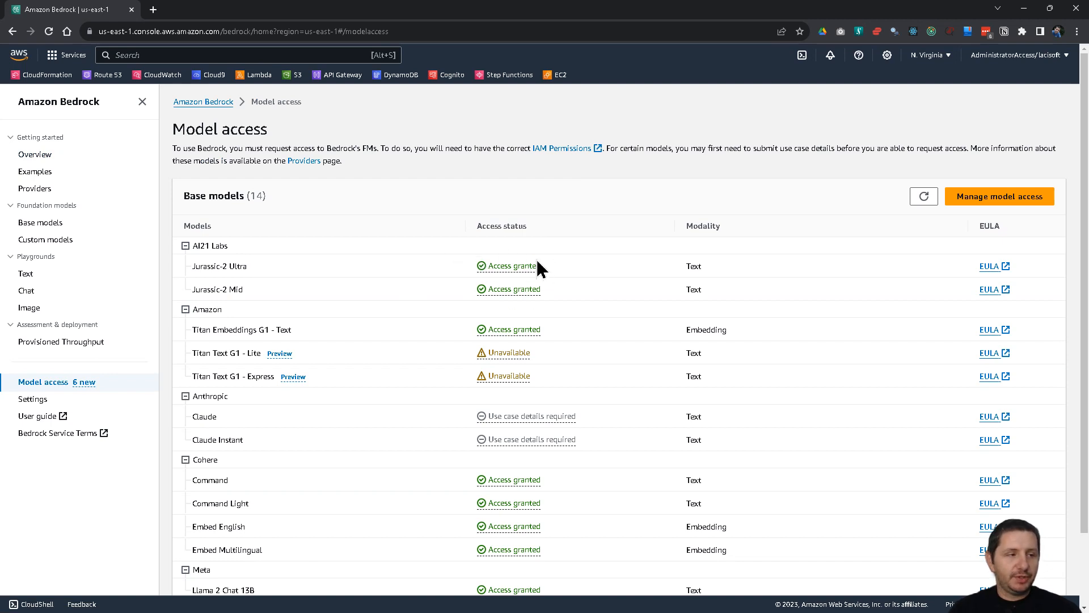
mouse_move(507, 271)
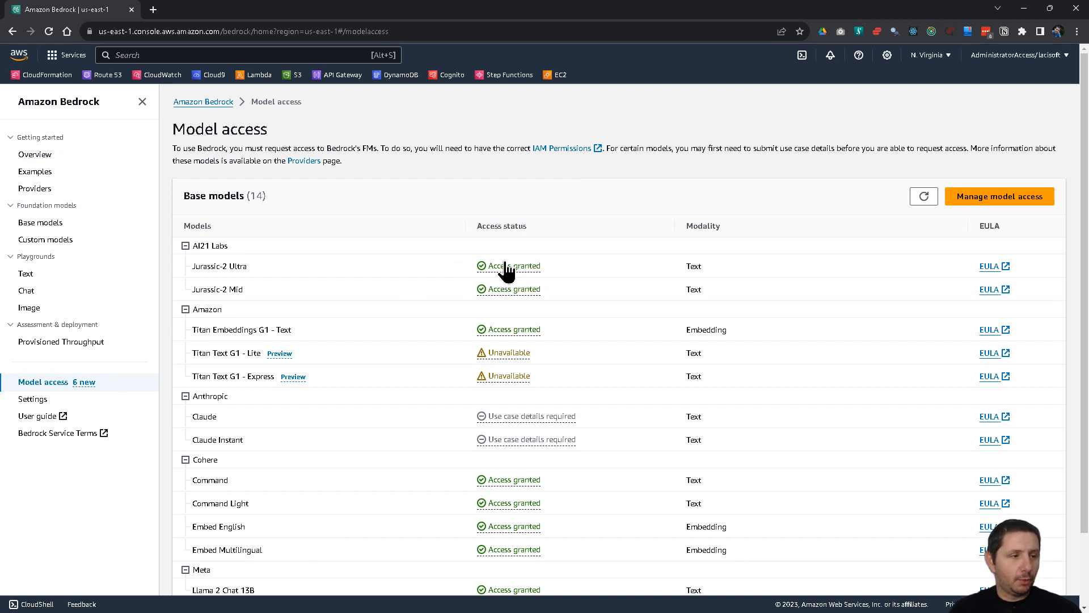
mouse_move(510, 375)
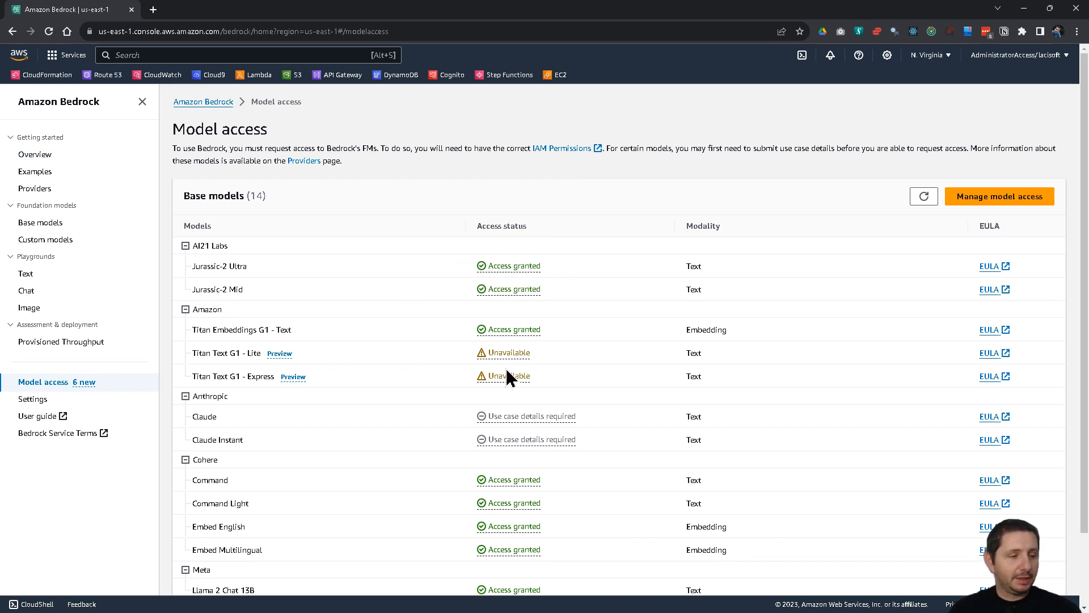
scroll(down, 3)
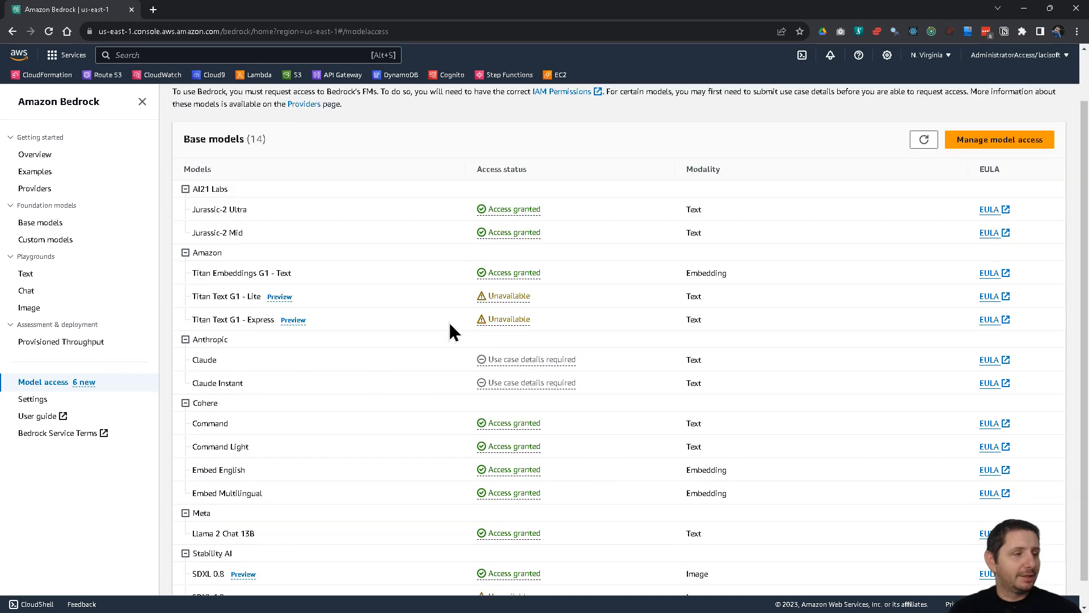
mouse_move(490, 408)
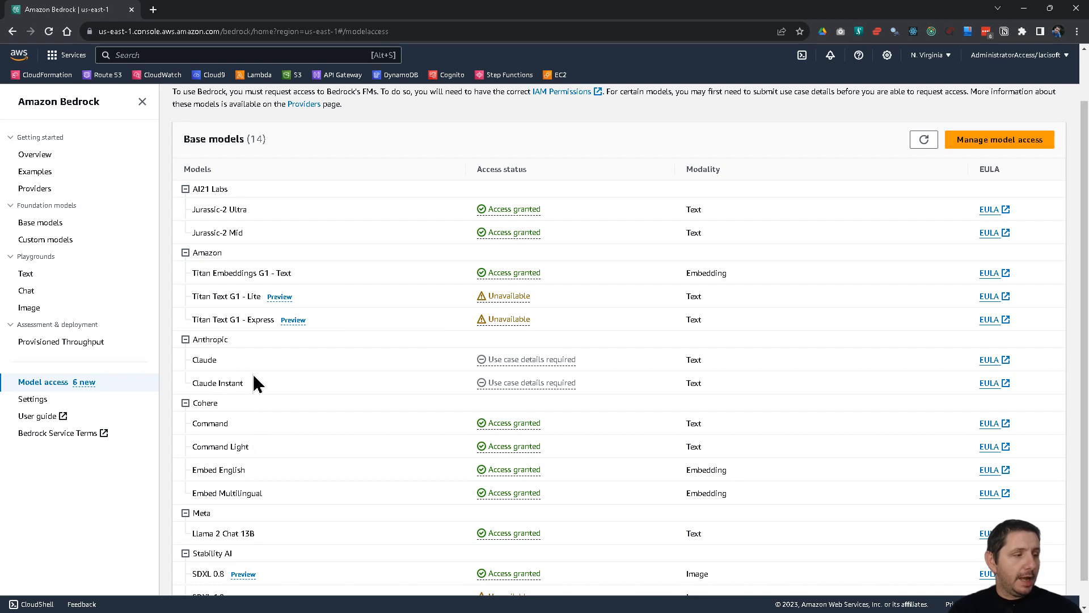
mouse_move(192, 359)
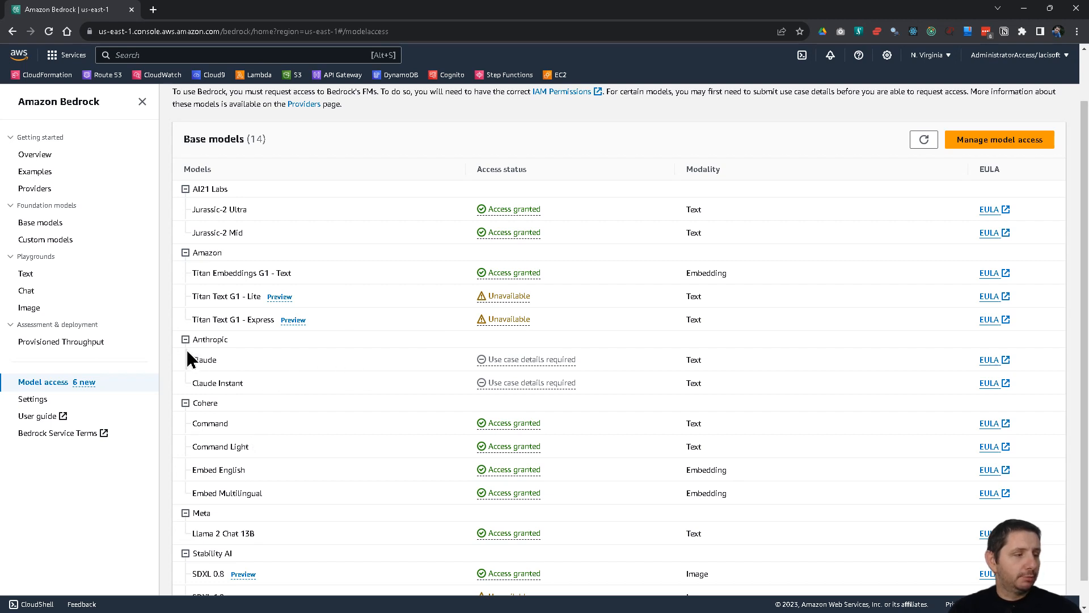
mouse_move(210, 344)
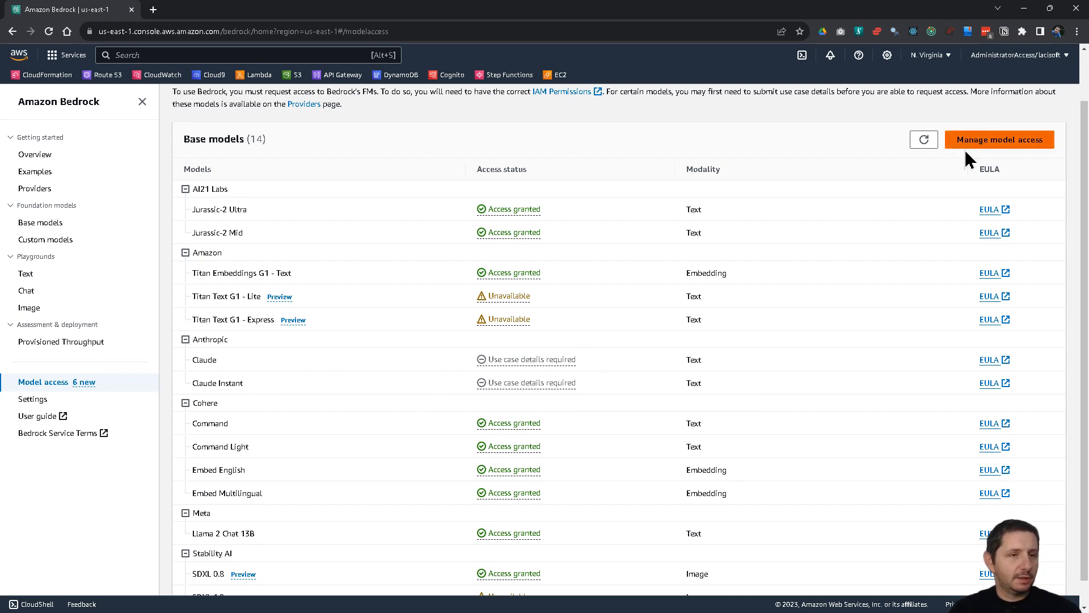
- Enter Manage model access, discard the edits, then re-enter access editing
click(998, 138)
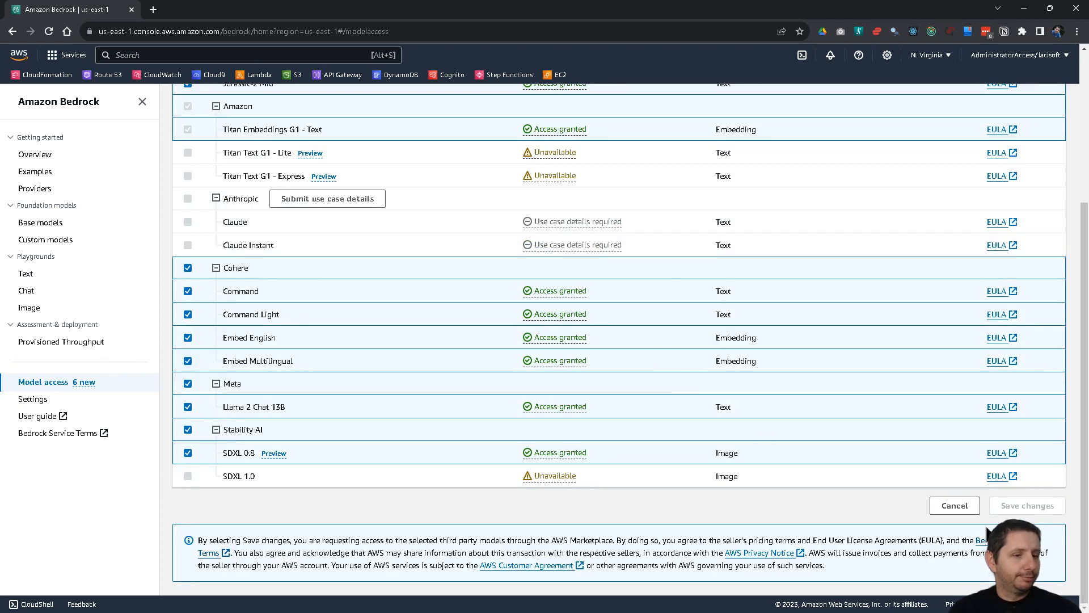
click(954, 505)
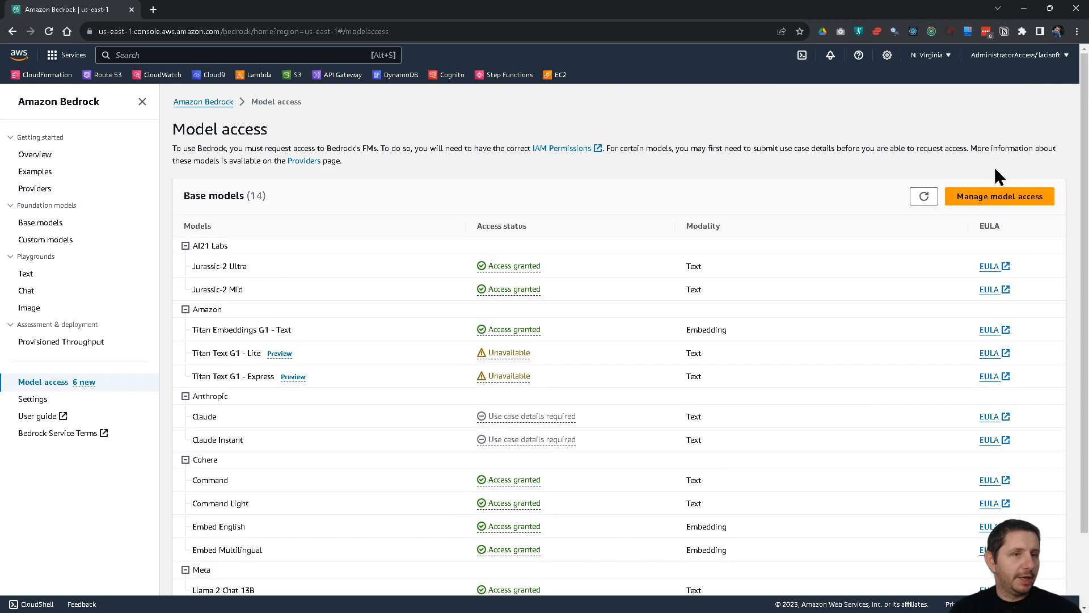
click(999, 197)
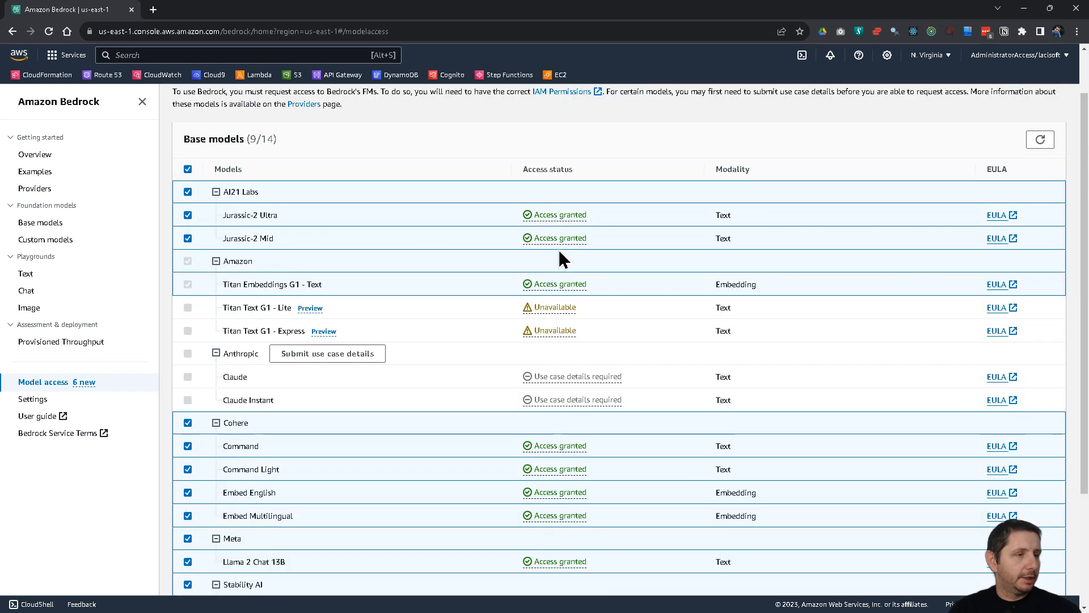
mouse_move(184, 297)
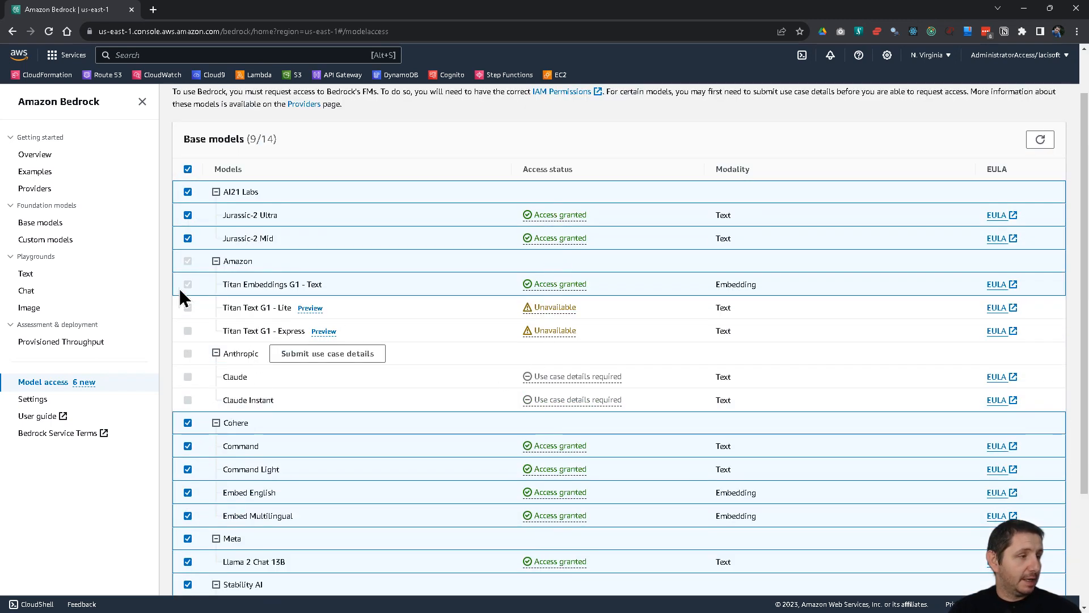
mouse_move(219, 392)
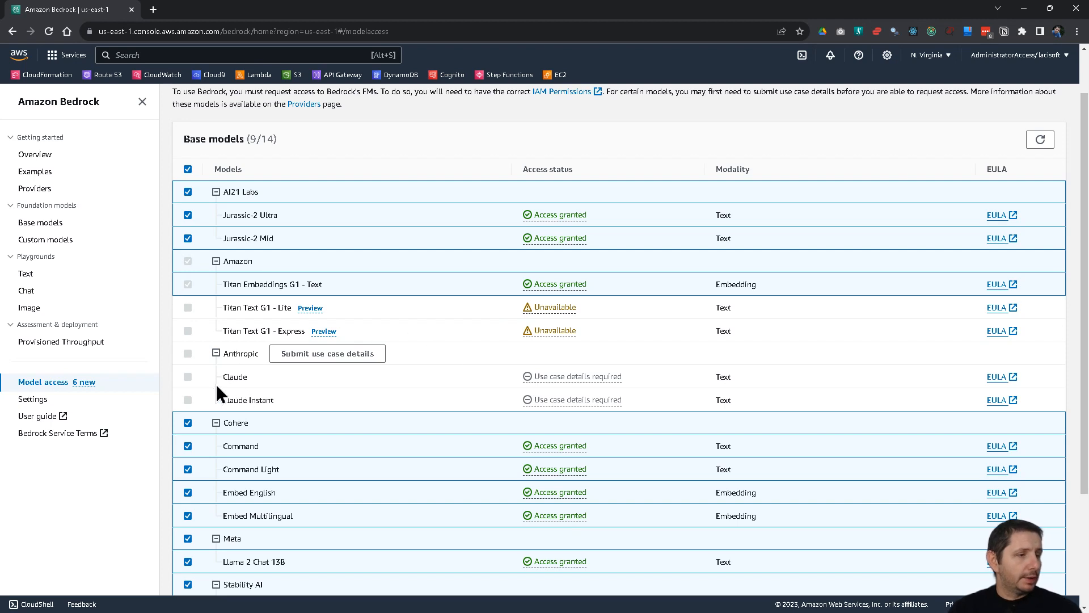
- Bring up the Anthropic use case details form and dismiss it without submitting
click(327, 353)
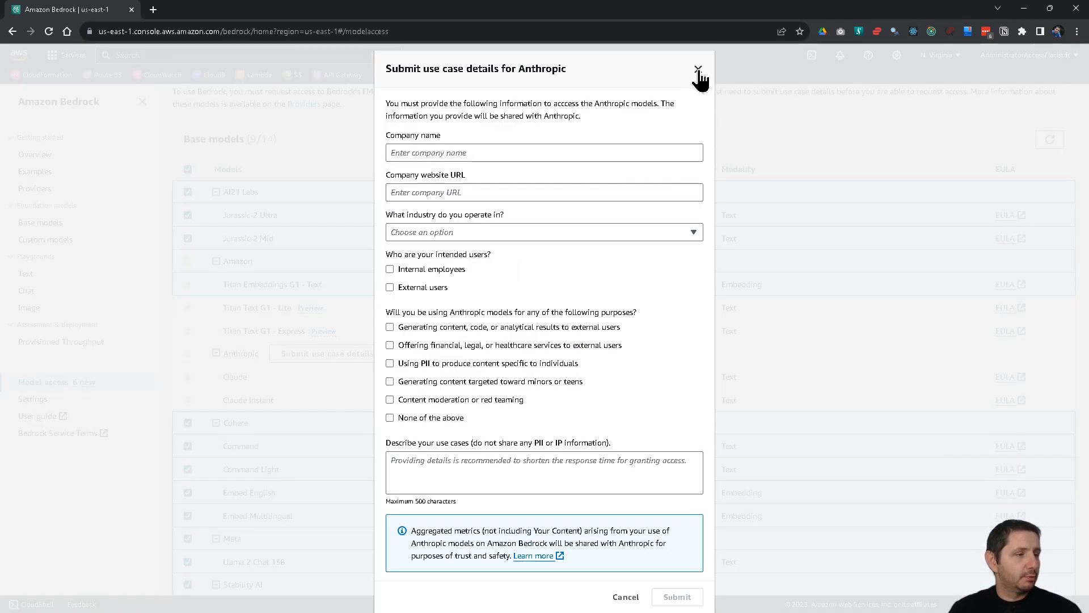
click(699, 70)
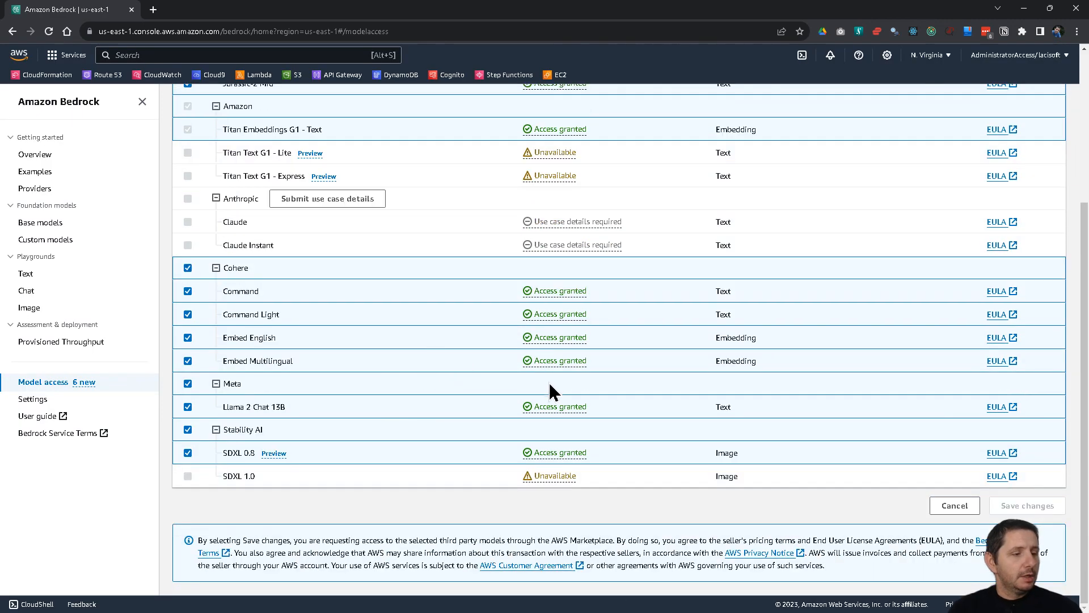
scroll(up, 3)
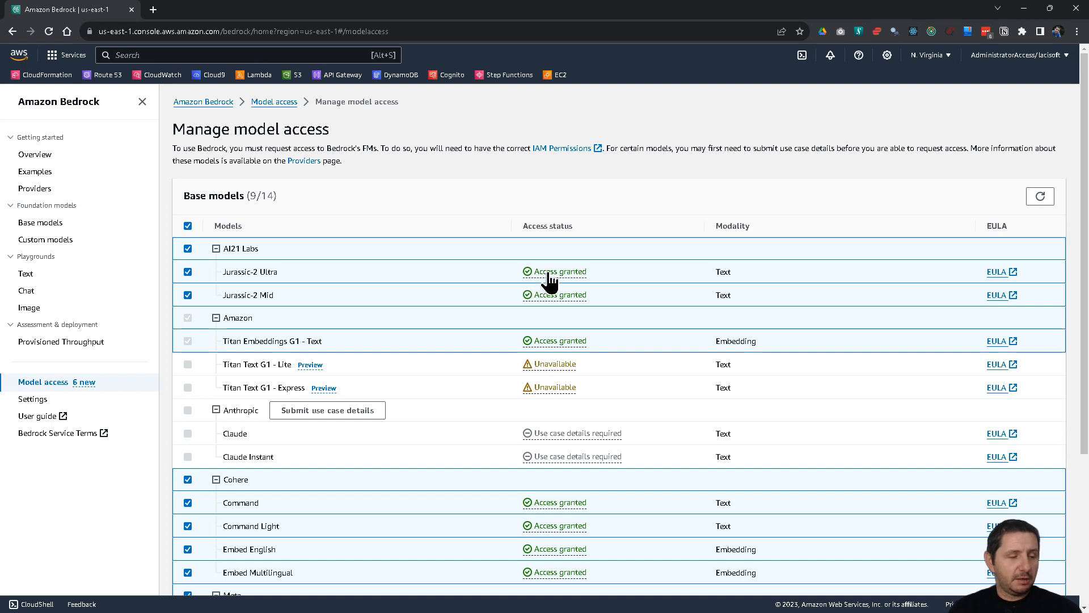
mouse_move(517, 304)
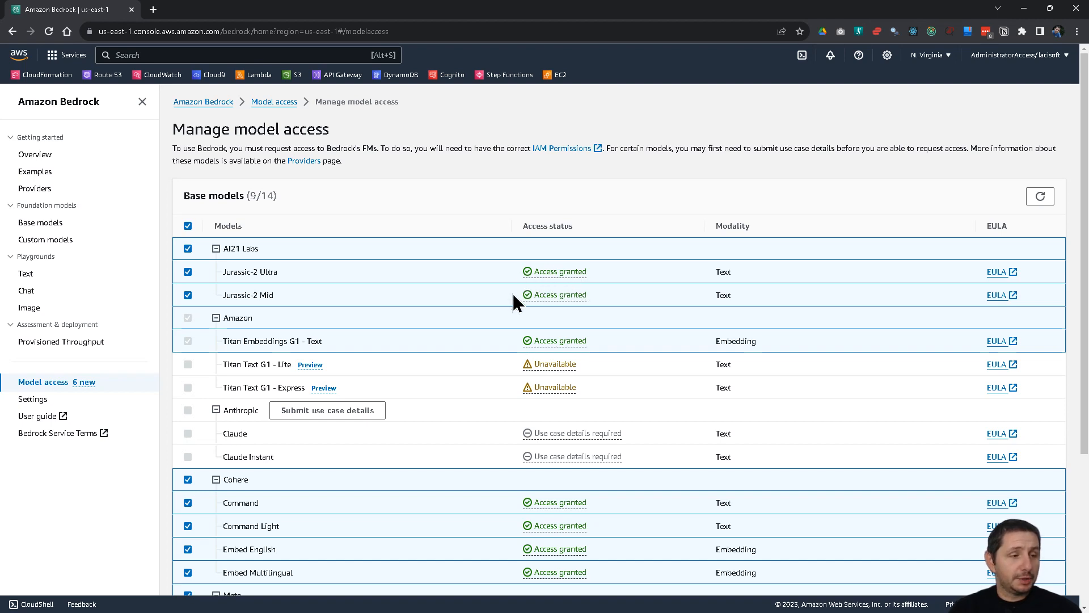
mouse_move(554, 290)
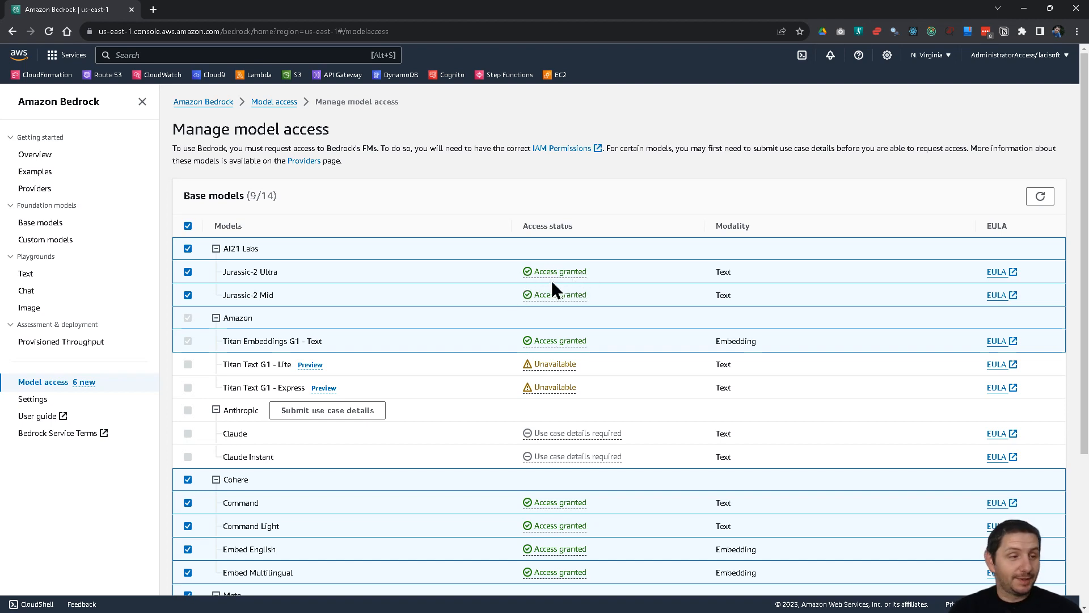
mouse_move(617, 278)
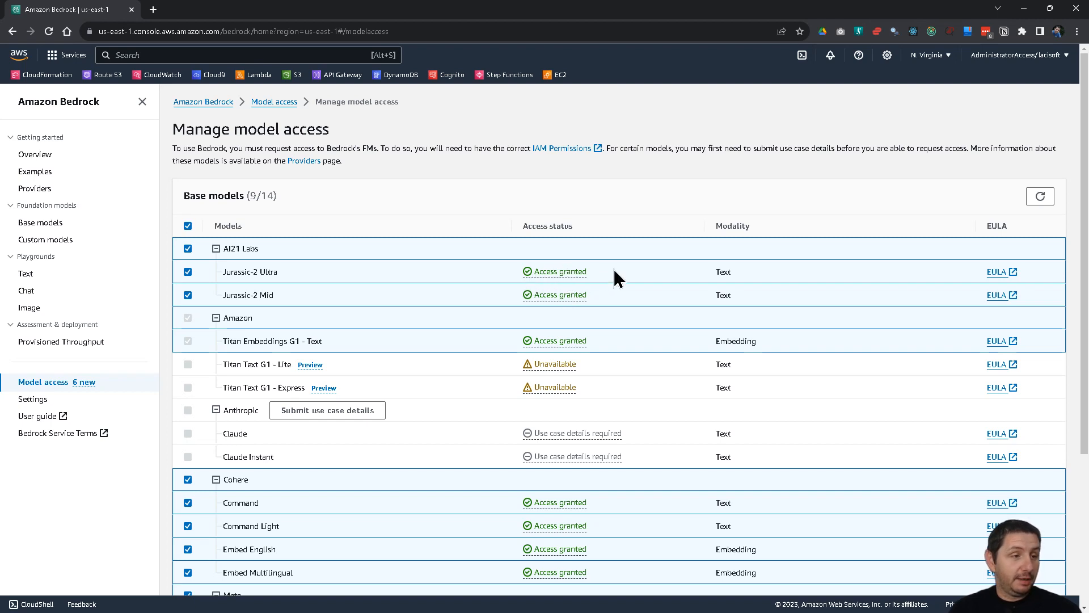
mouse_move(555, 271)
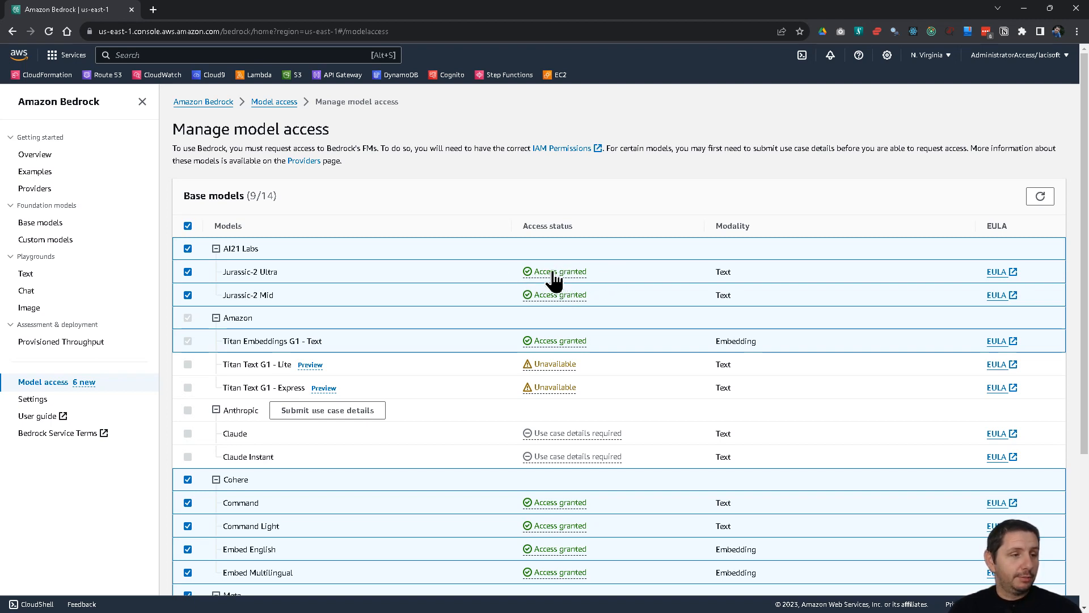
mouse_move(583, 308)
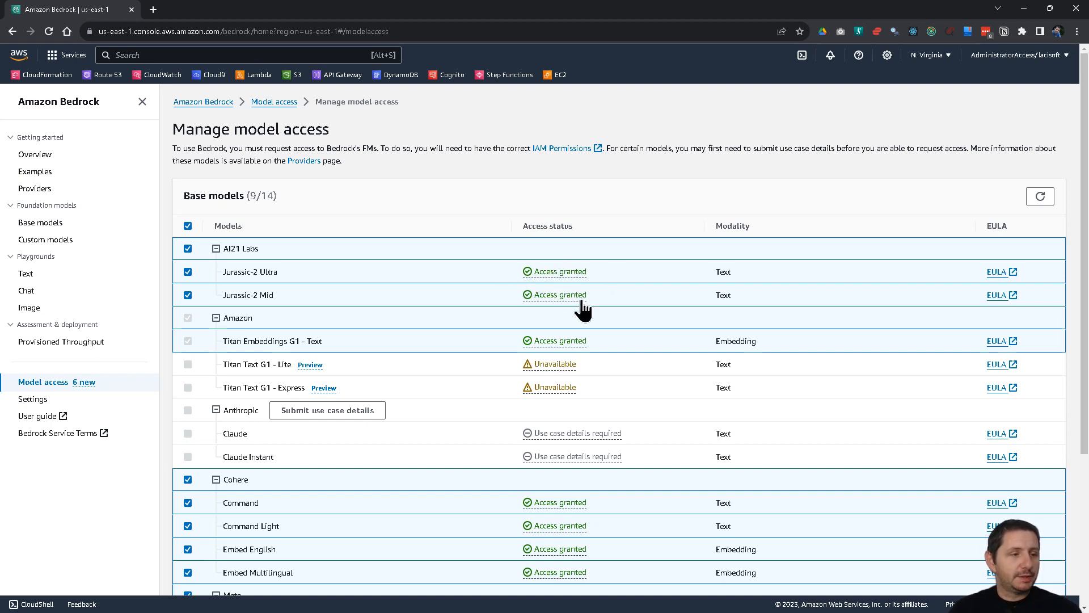
mouse_move(580, 281)
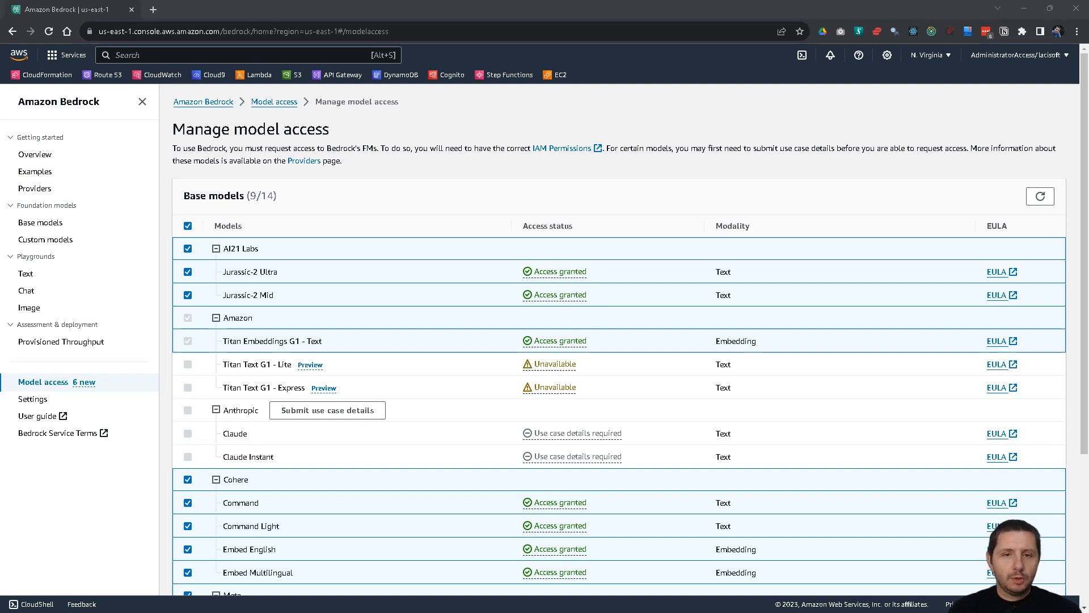
mouse_move(922, 48)
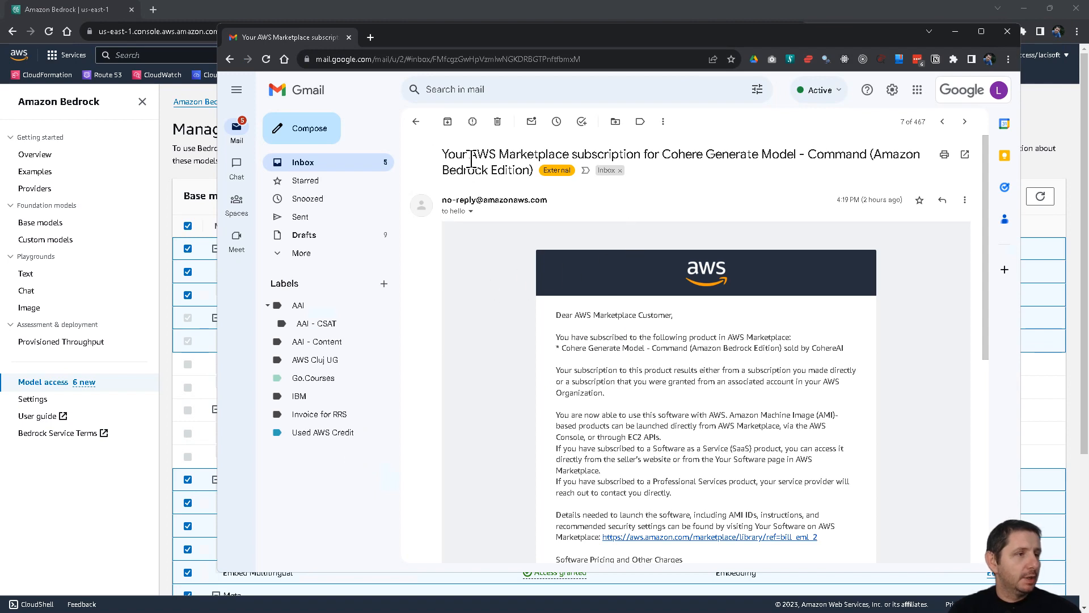
mouse_move(734, 190)
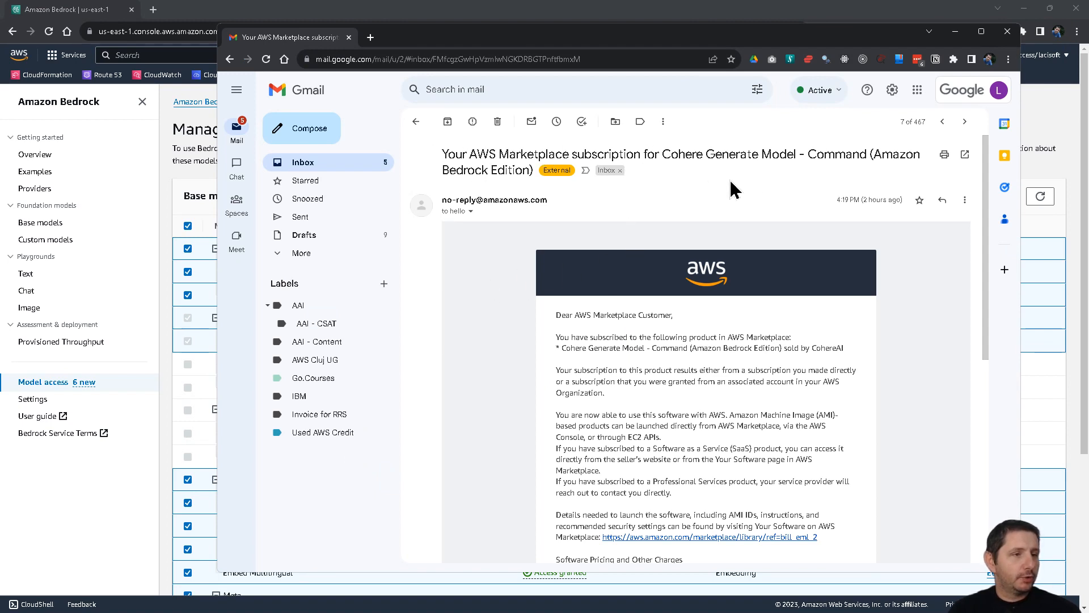
- Read through the AWS Marketplace subscription email for Cohere Generate Model - Command to its pricing link
scroll(down, 3)
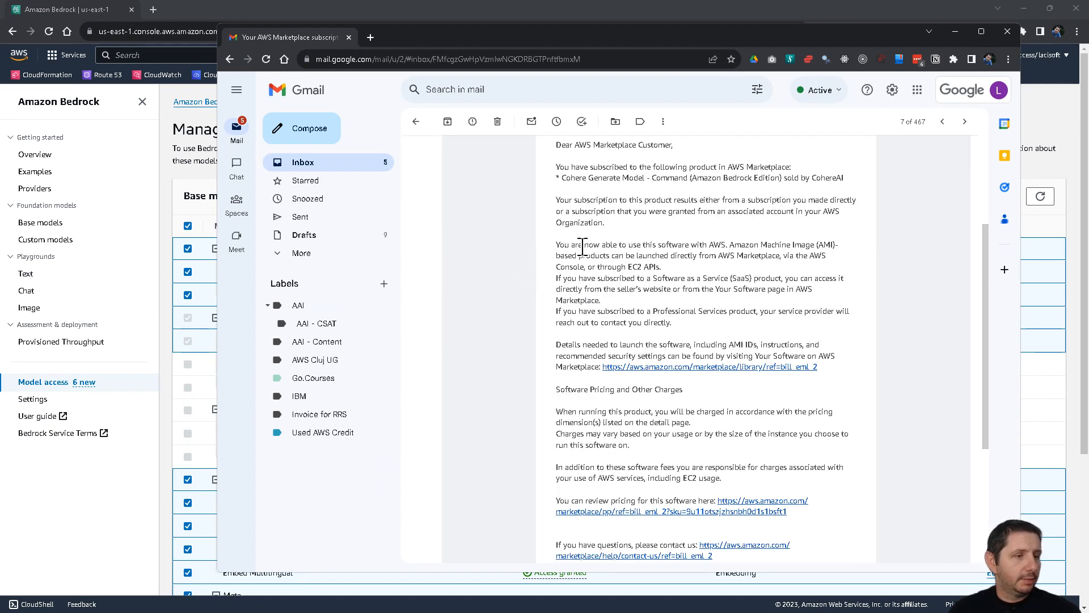
scroll(down, 3)
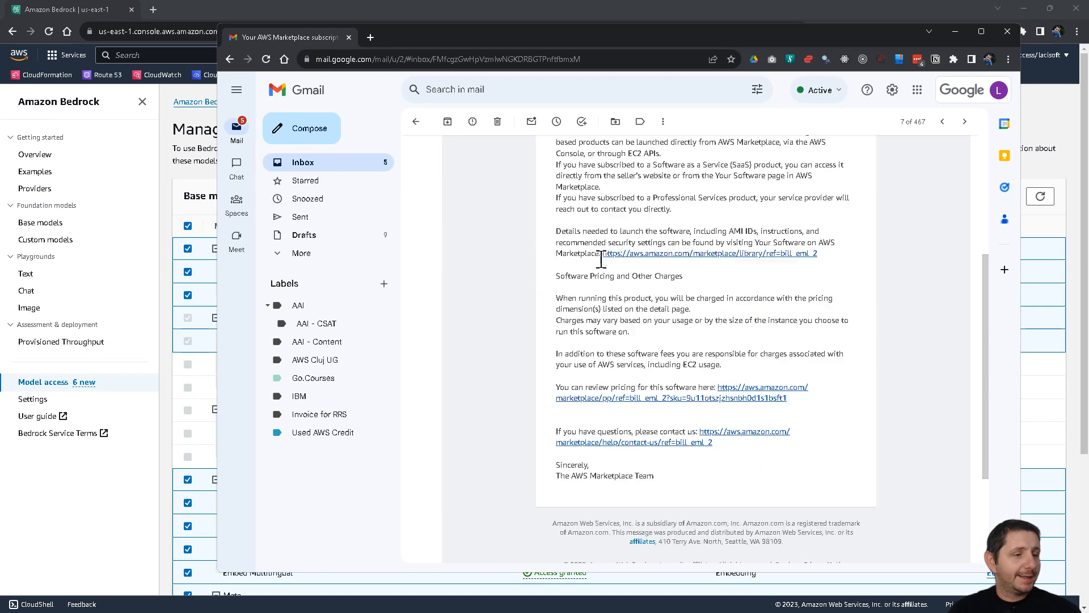
scroll(down, 3)
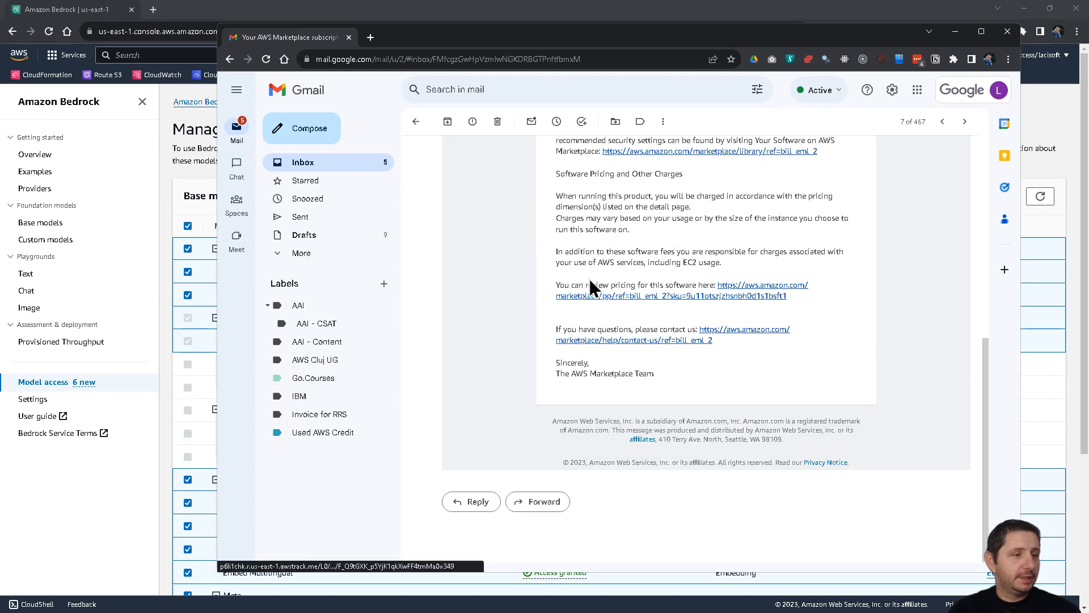
mouse_move(665, 304)
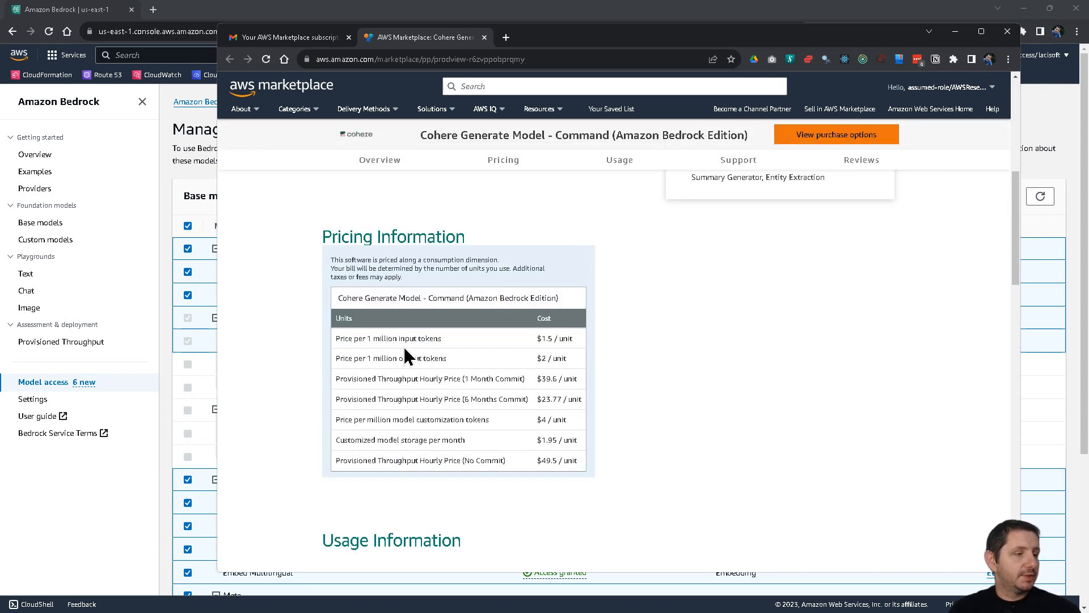
mouse_move(369, 354)
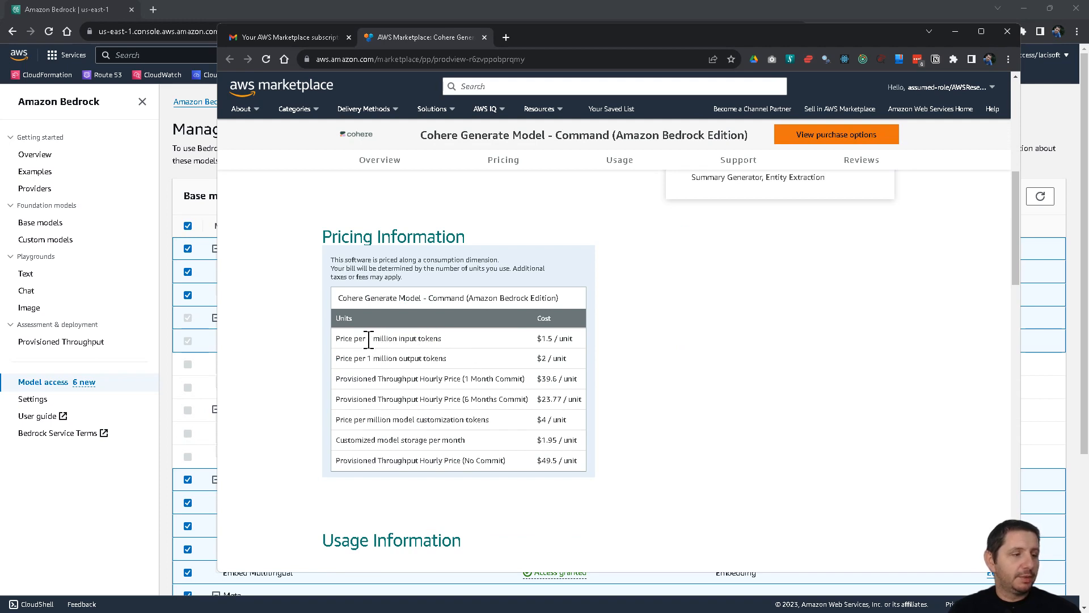
mouse_move(534, 347)
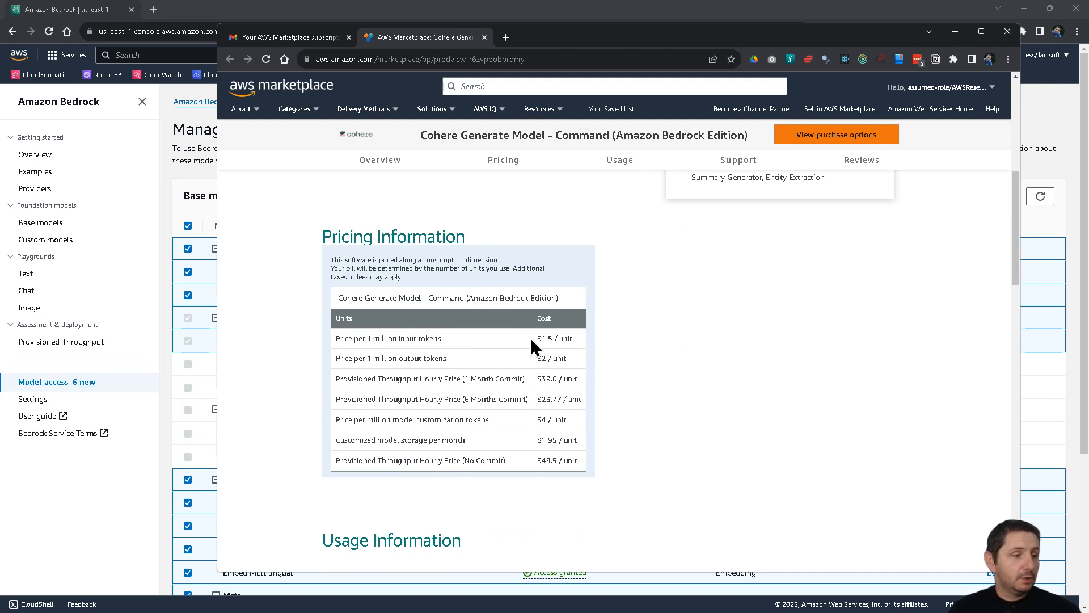
mouse_move(379, 358)
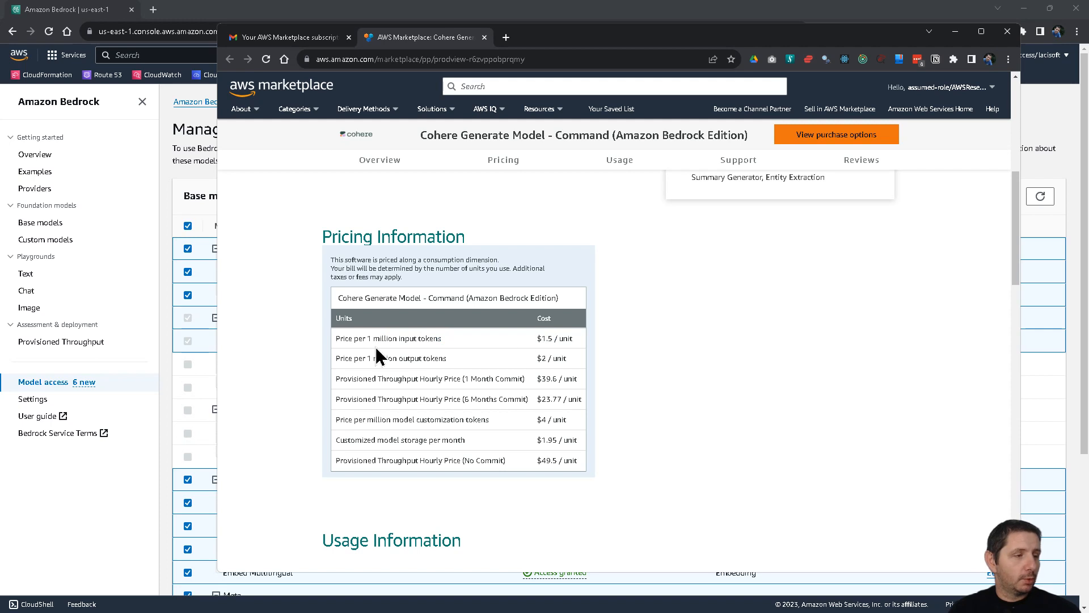
mouse_move(459, 327)
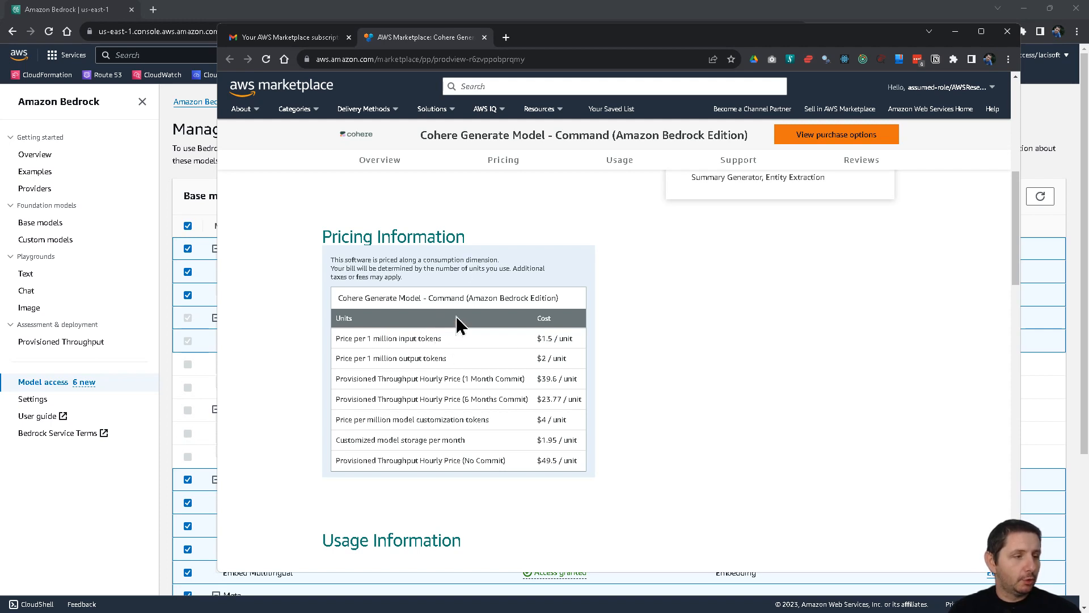
mouse_move(396, 435)
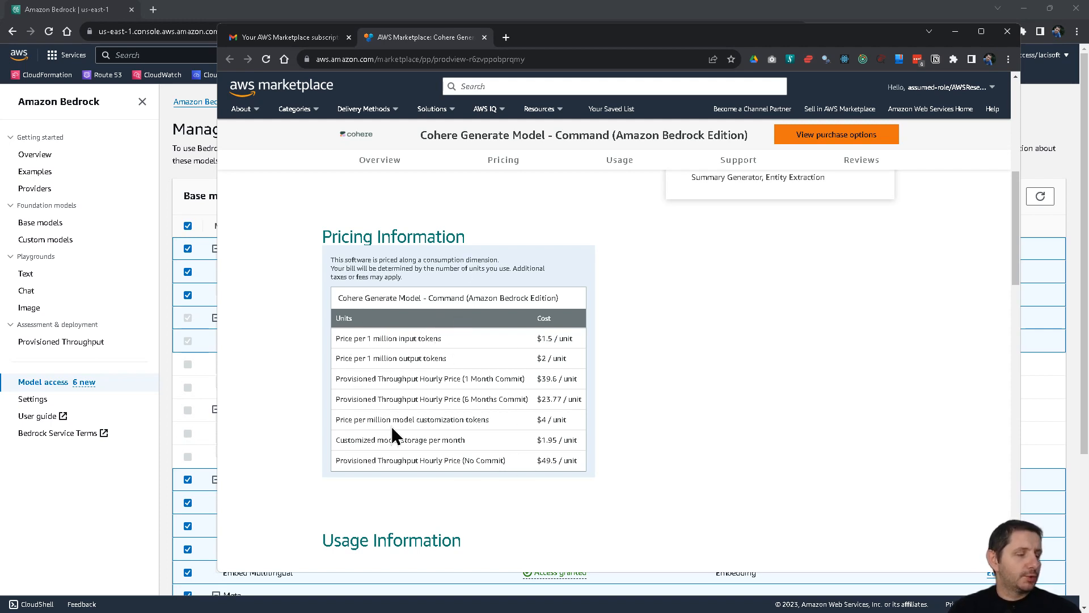
mouse_move(494, 59)
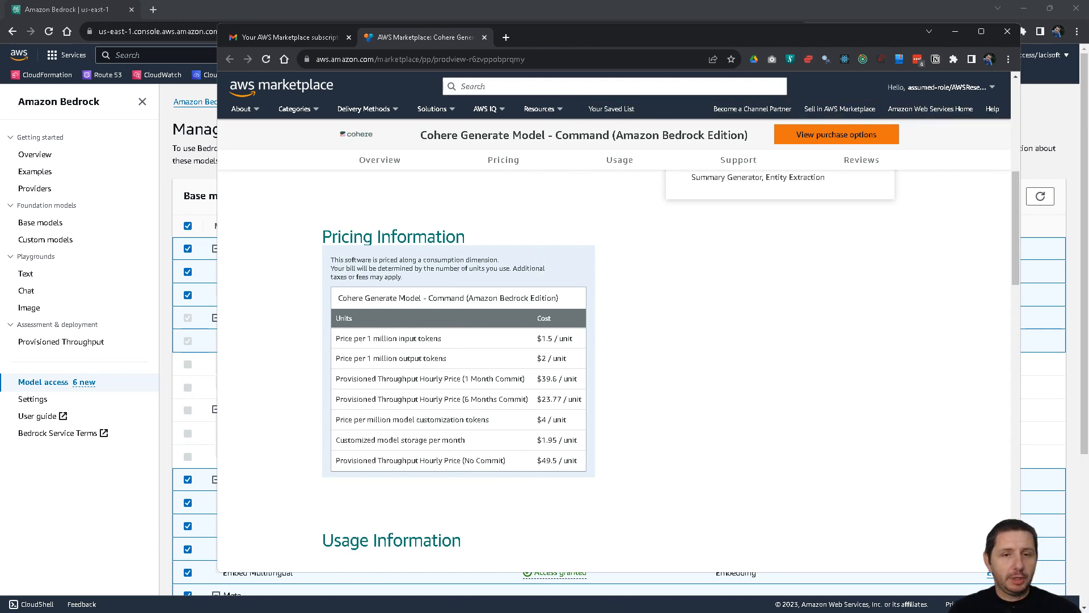
- Bring the Bedrock console window with the model access list back to the front
click(484, 36)
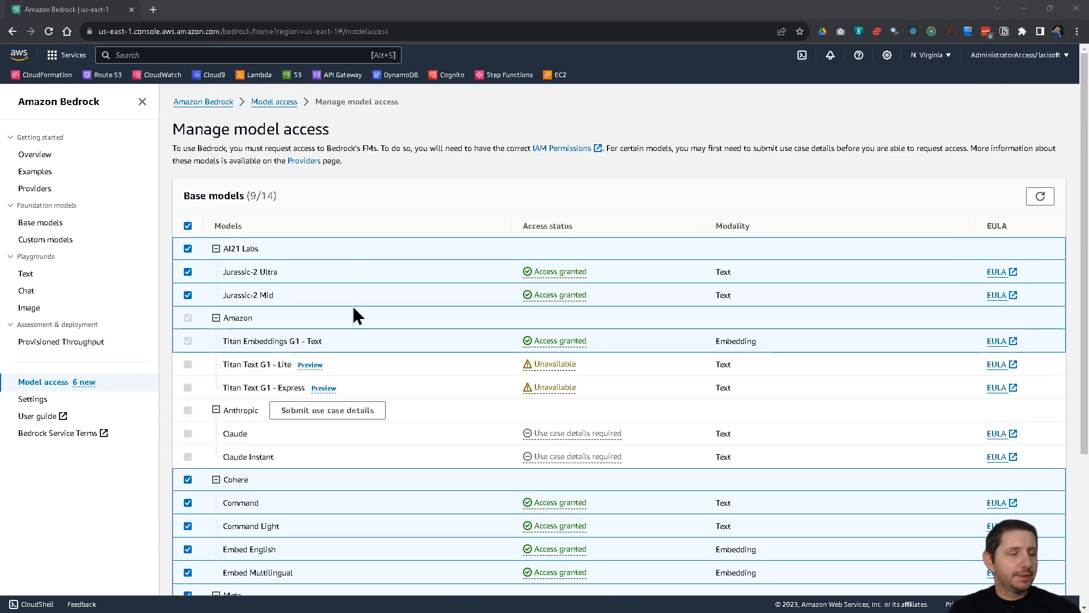
mouse_move(505, 289)
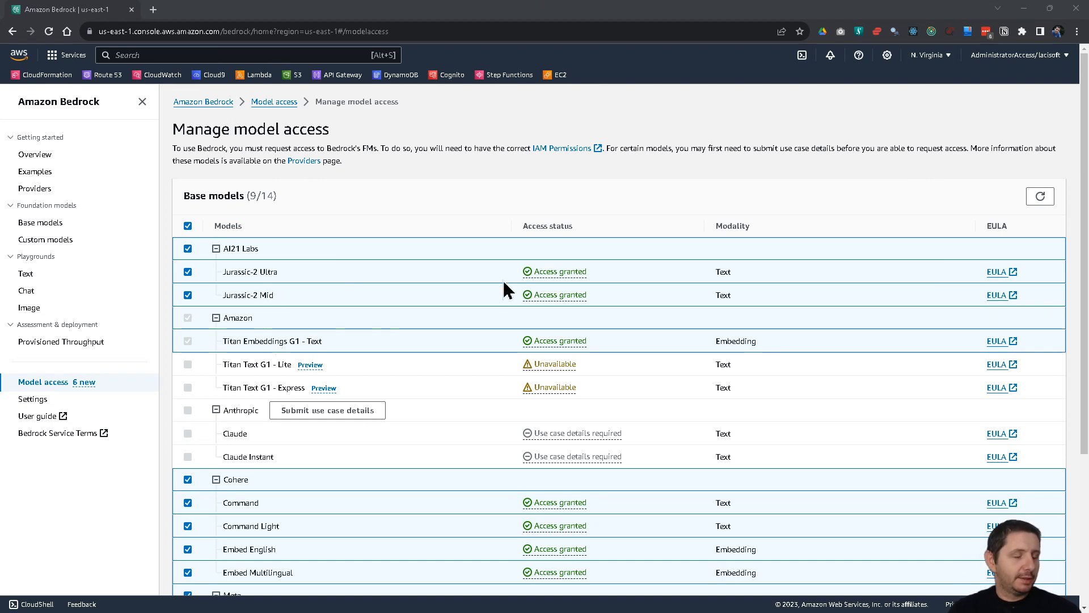
mouse_move(281, 275)
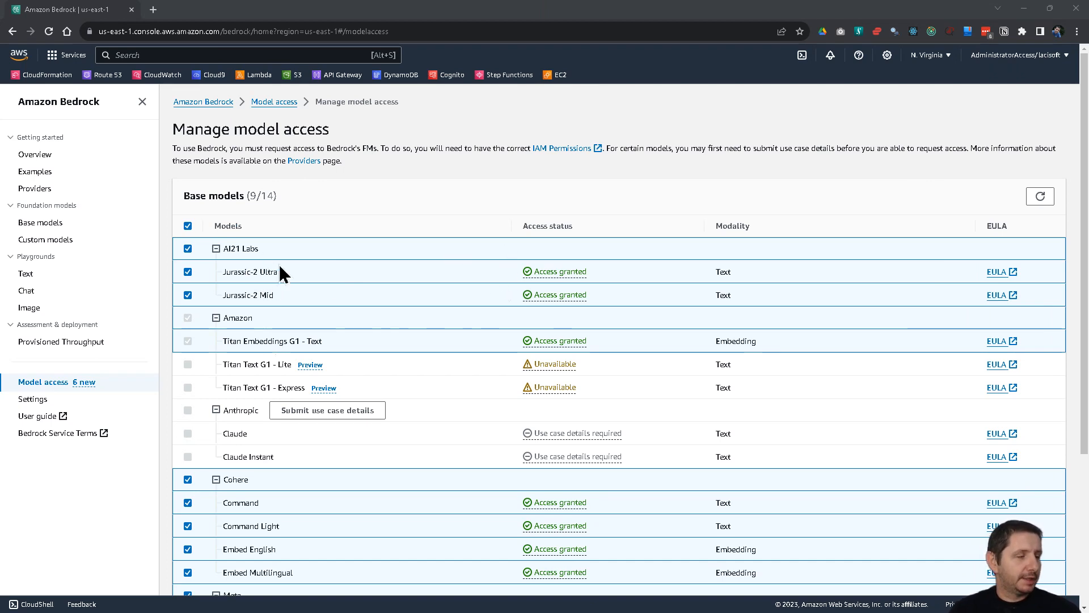
mouse_move(329, 256)
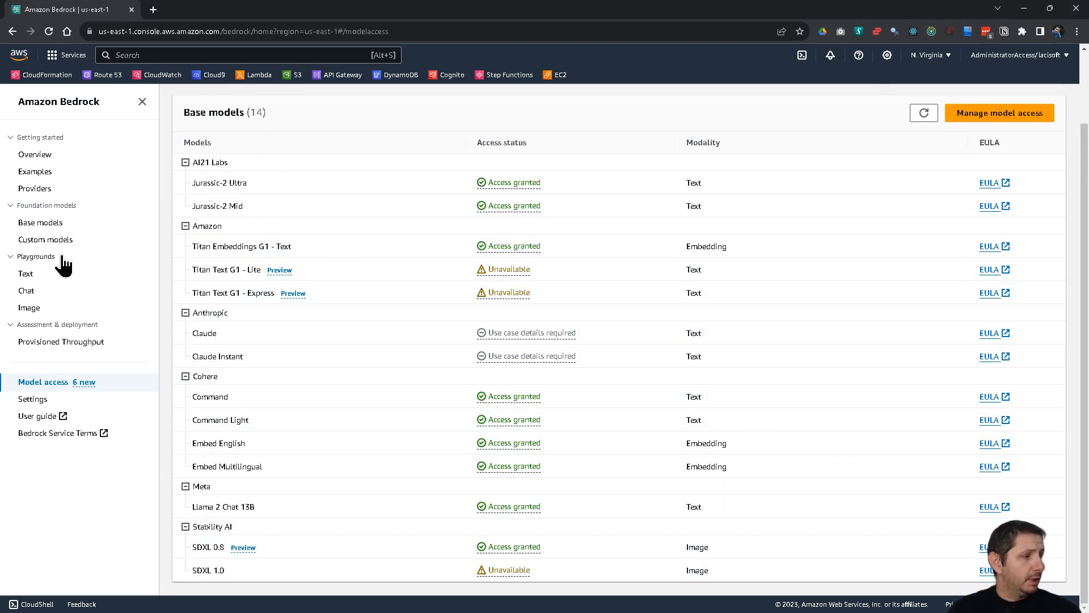
- Open Custom models and check its empty Models and Training jobs lists
click(44, 239)
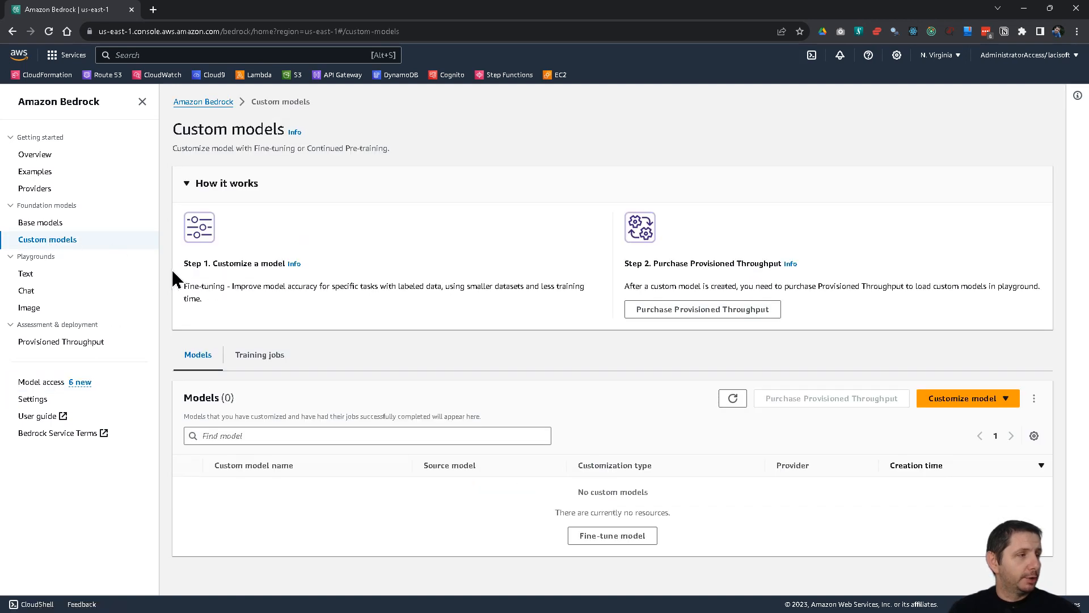
mouse_move(403, 379)
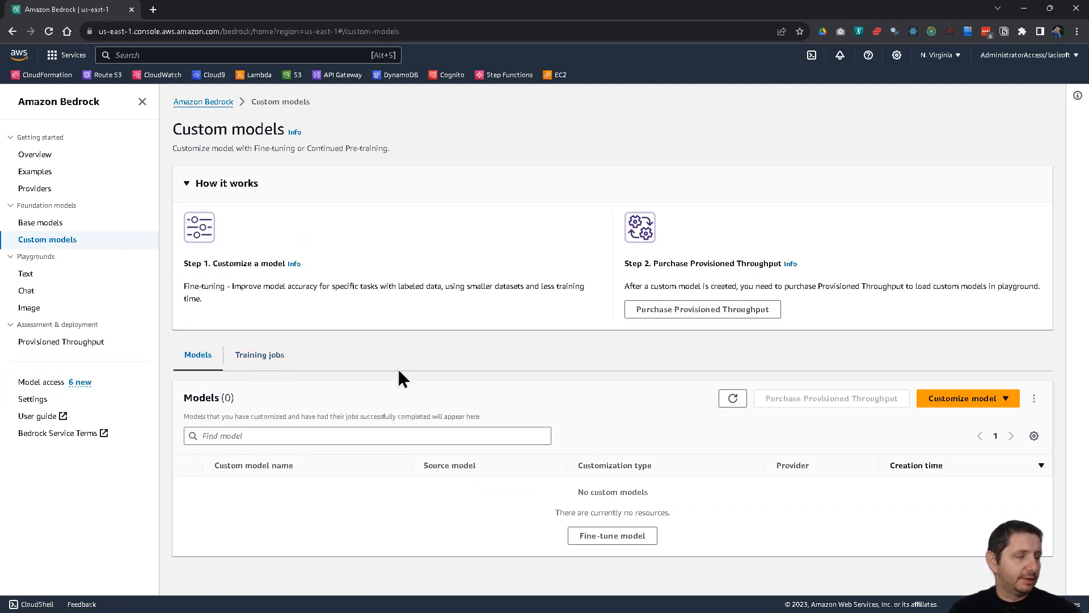
click(259, 354)
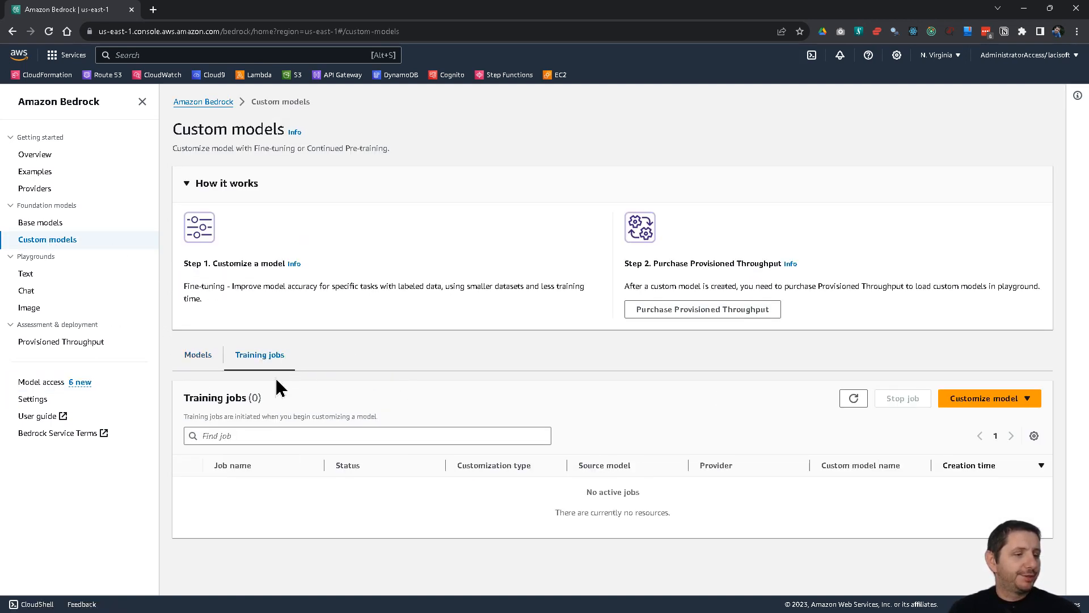
click(198, 355)
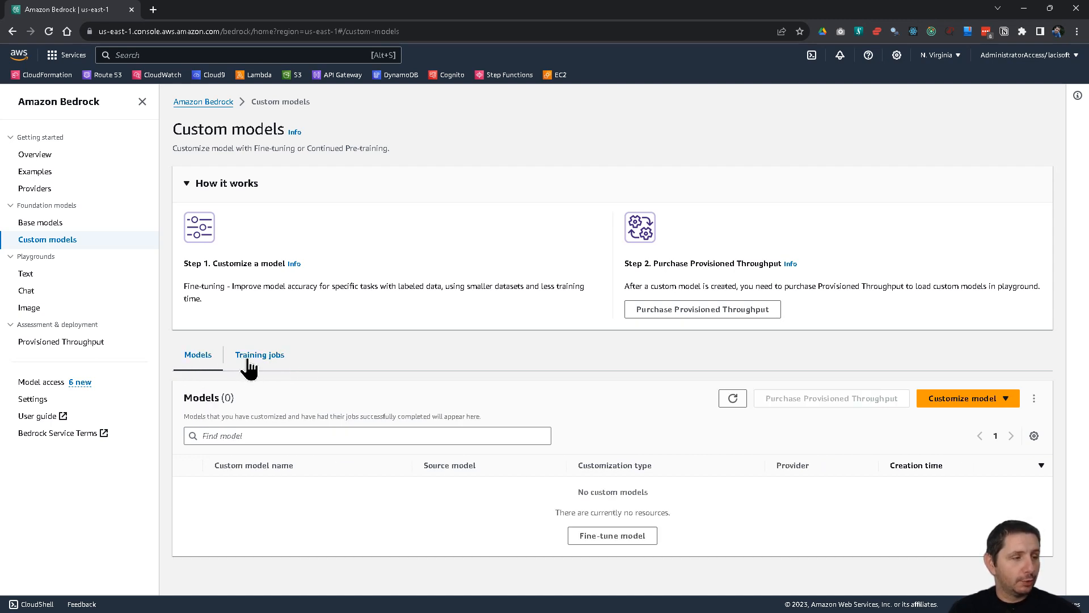
click(259, 355)
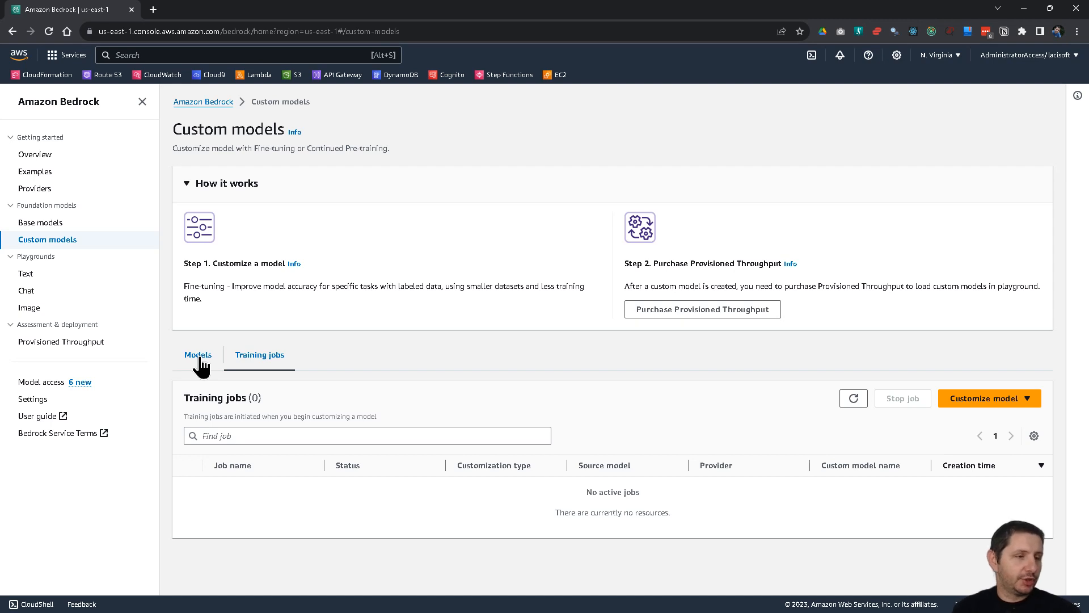
mouse_move(206, 376)
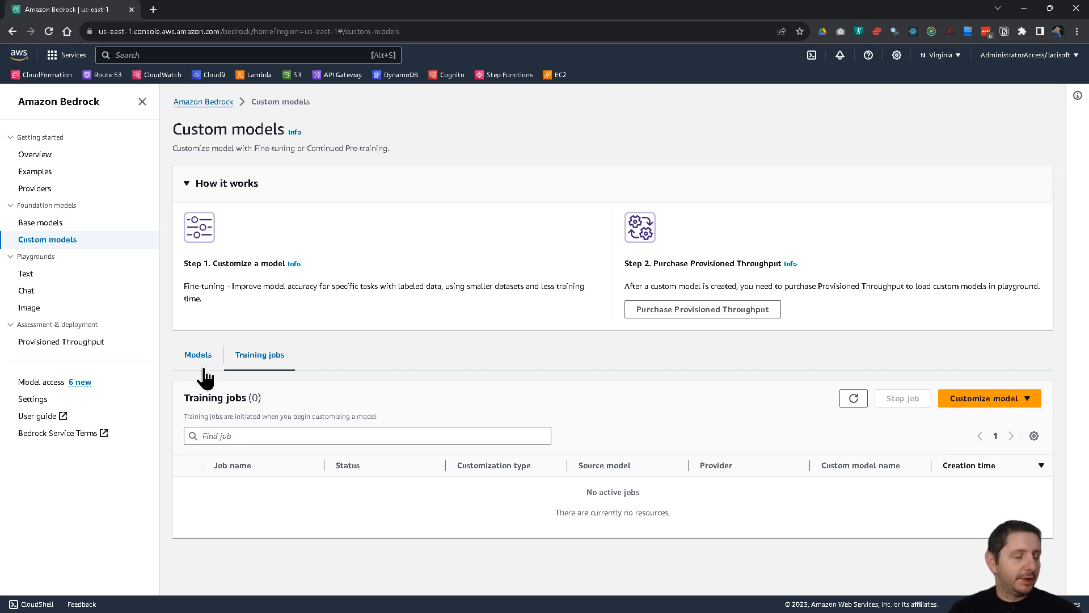
mouse_move(197, 361)
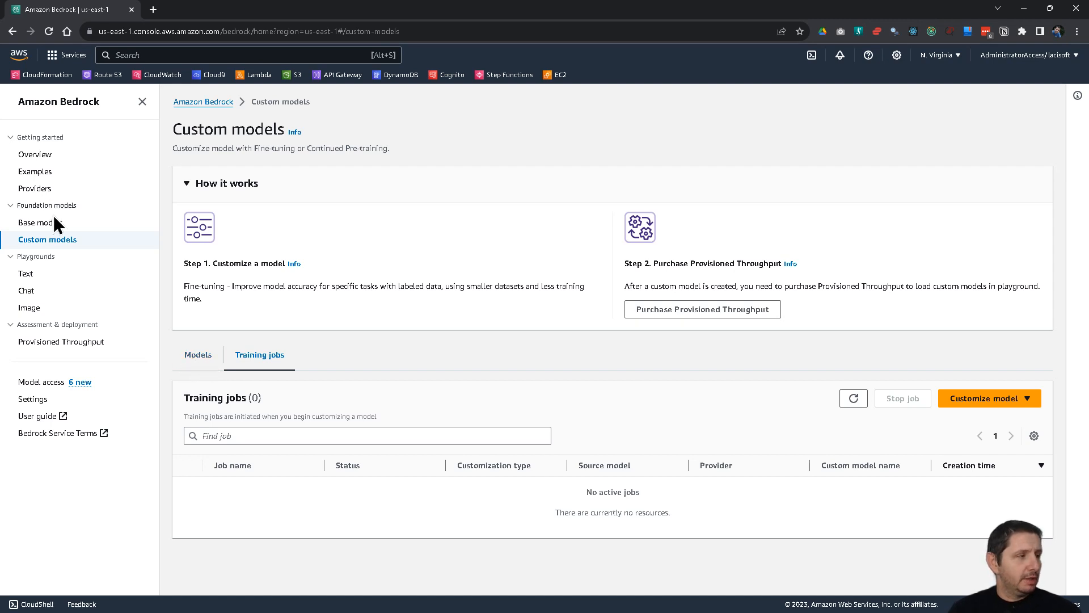
- Open Base models and browse the foundation model catalogue from Claude through Titan
click(42, 222)
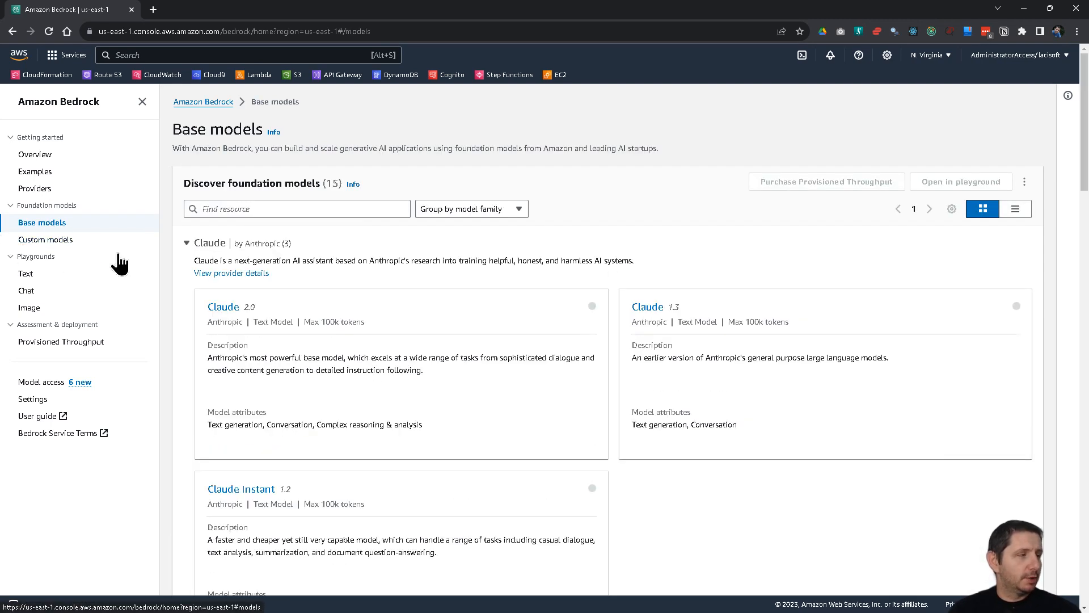
mouse_move(76, 204)
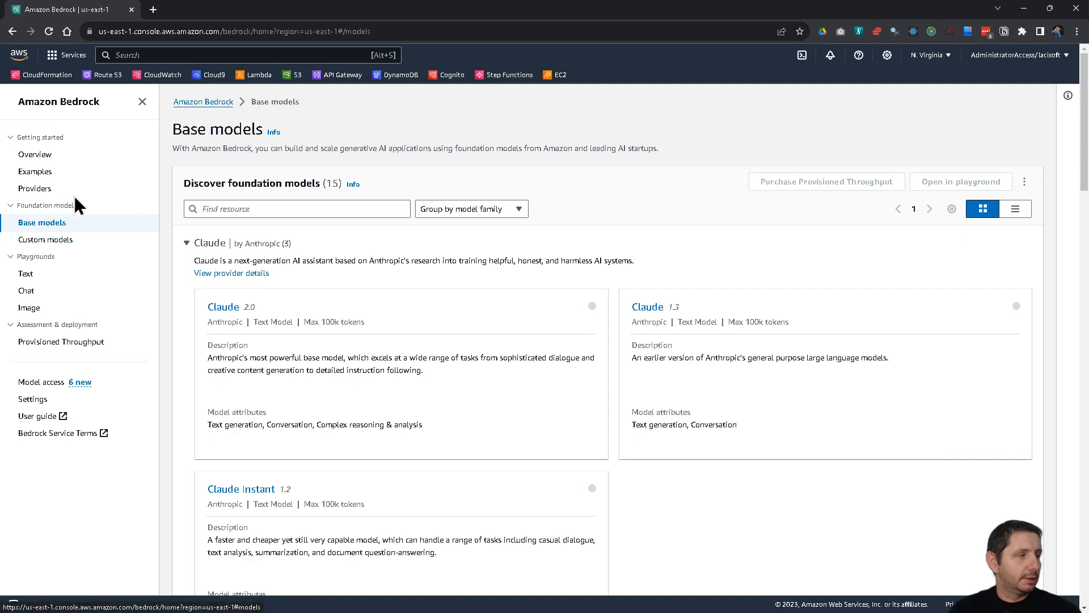
mouse_move(101, 302)
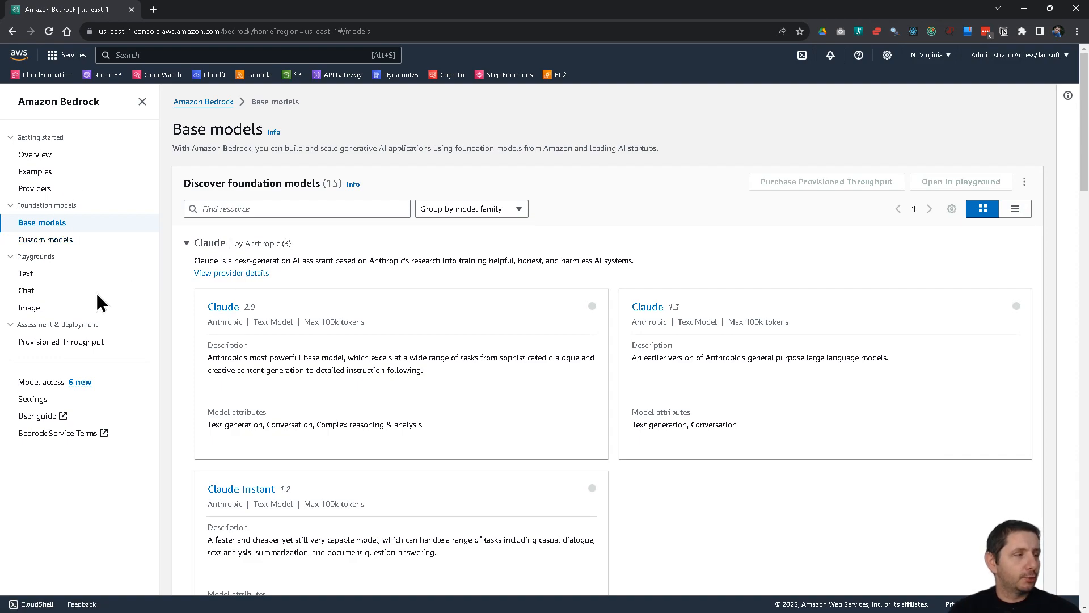
scroll(down, 3)
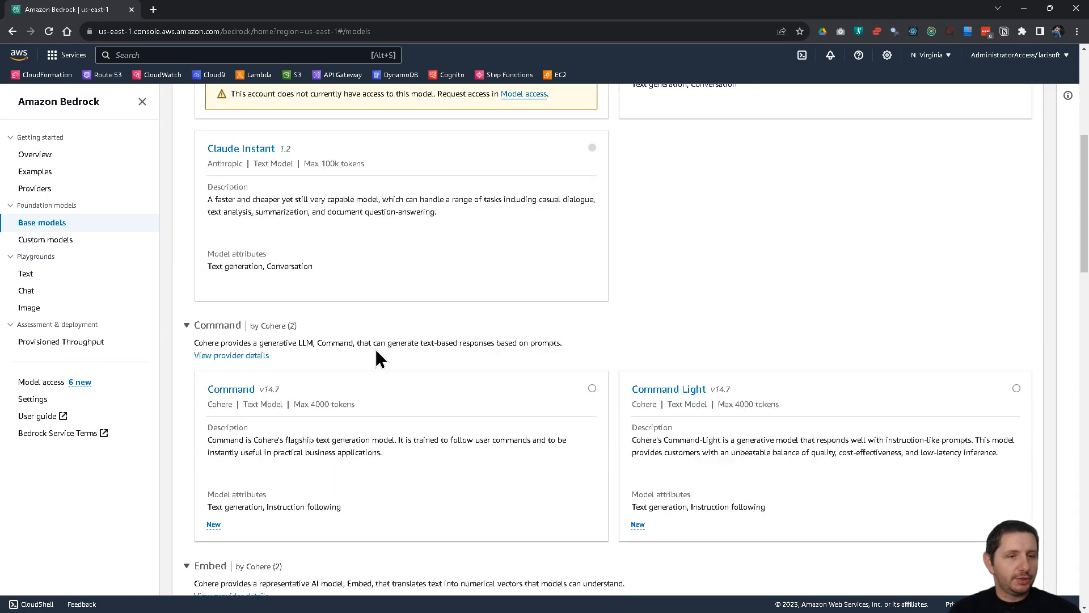
scroll(down, 3)
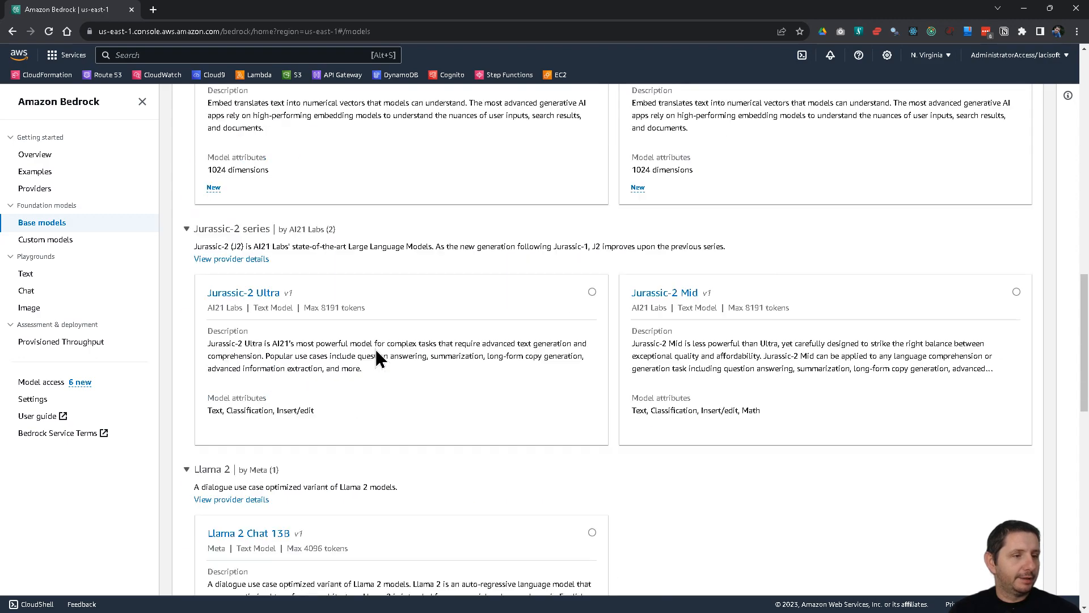
scroll(up, 3)
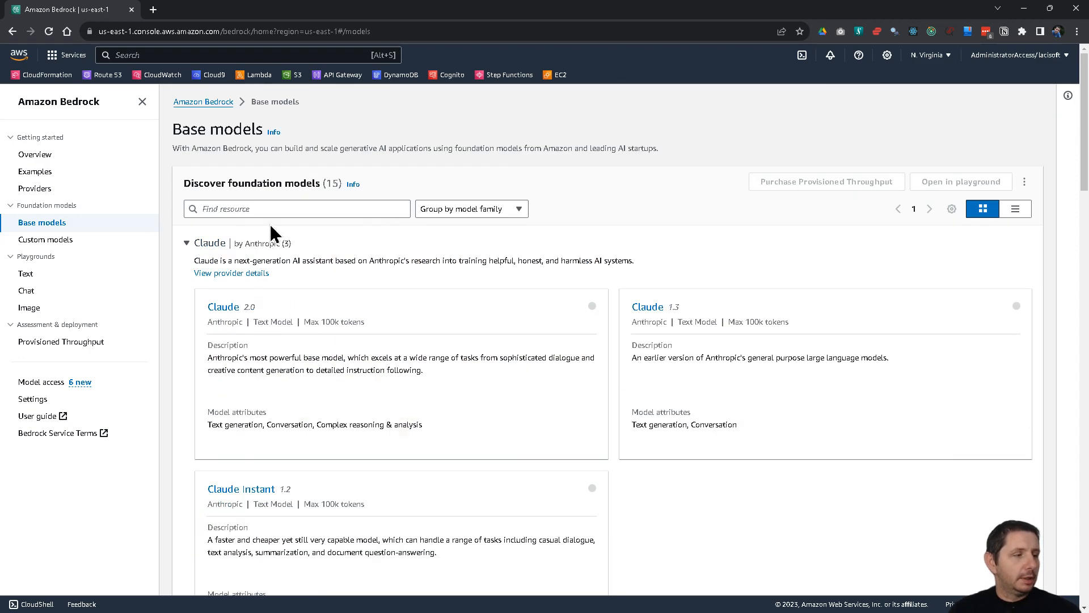
mouse_move(649, 475)
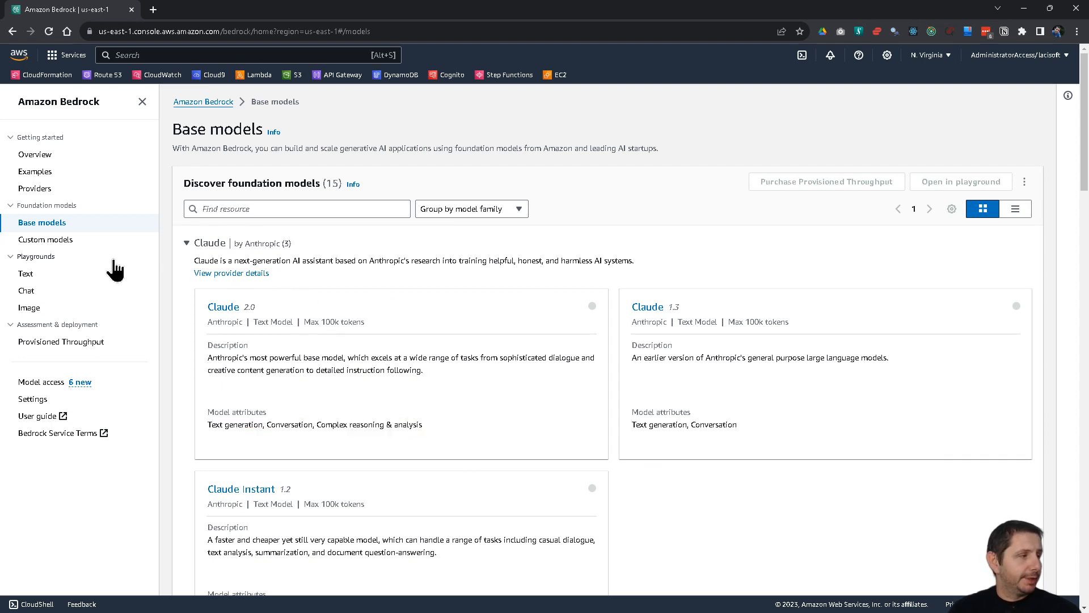
mouse_move(275, 299)
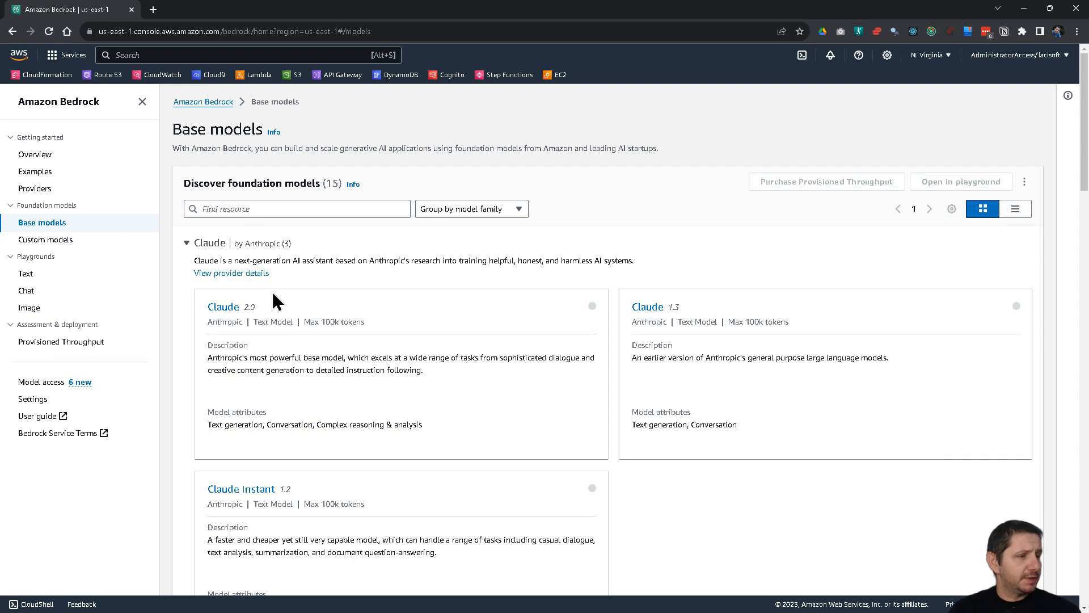
scroll(down, 3)
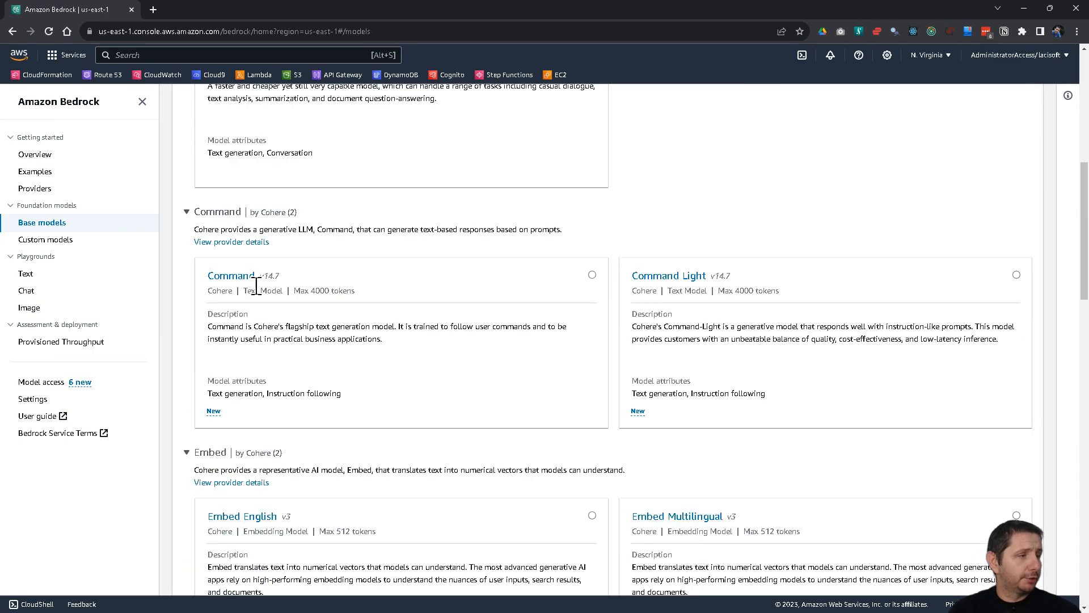
scroll(down, 3)
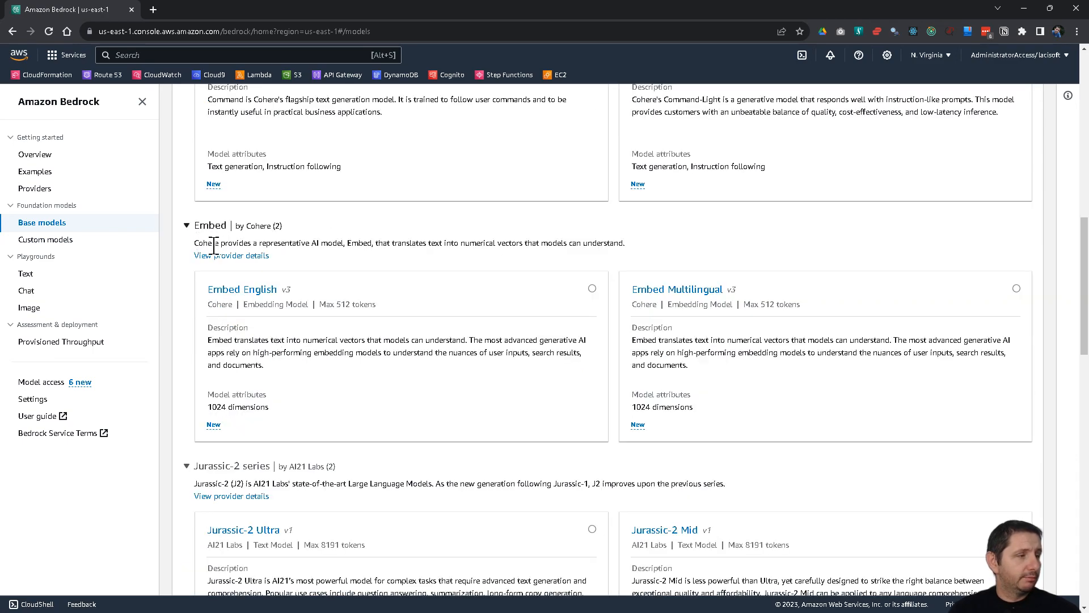
scroll(down, 3)
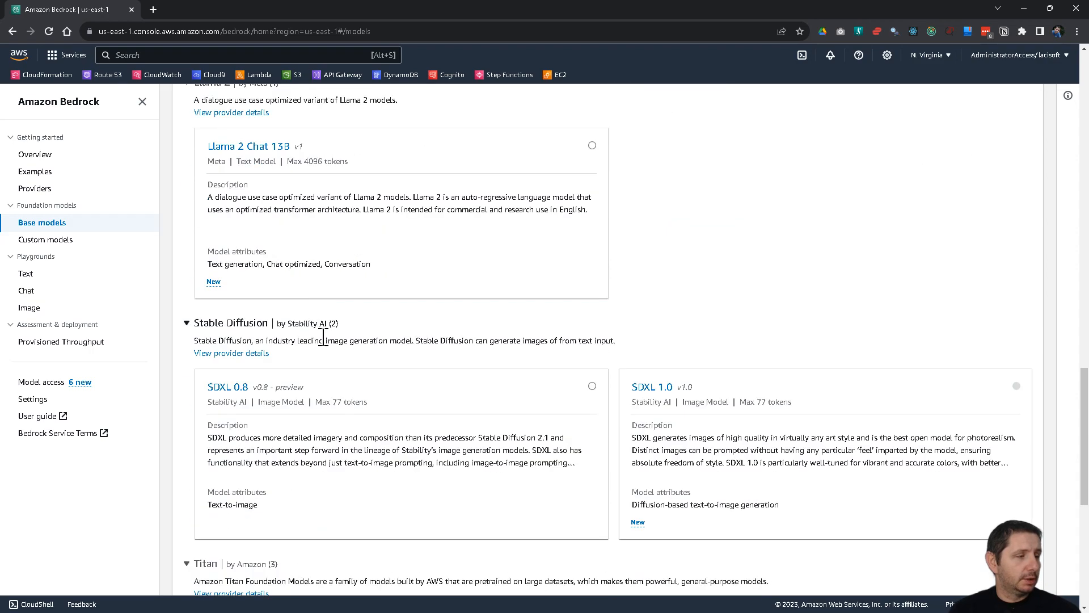
scroll(down, 3)
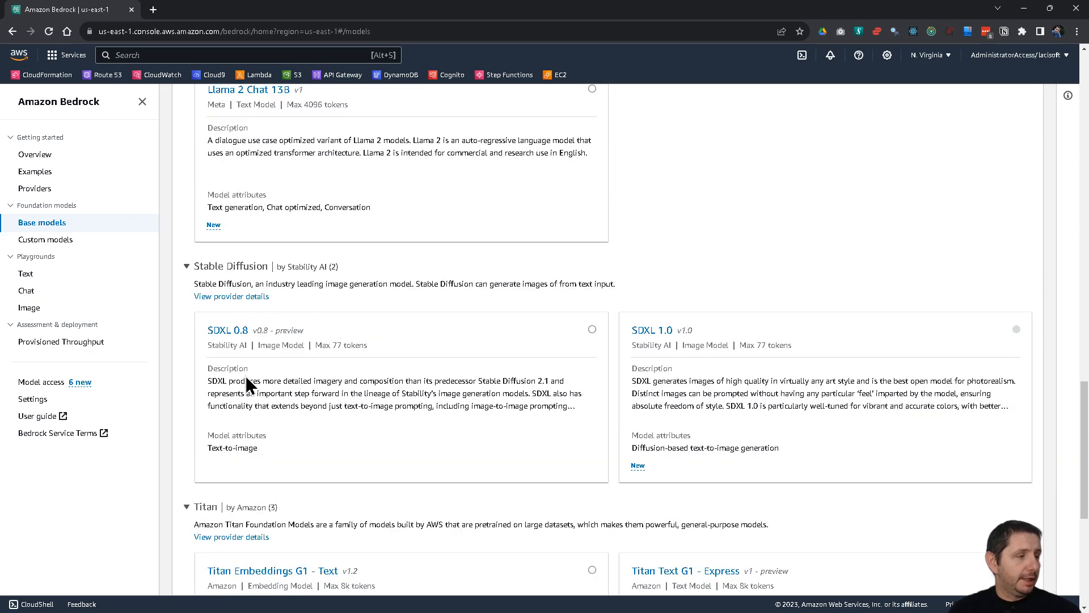
scroll(down, 3)
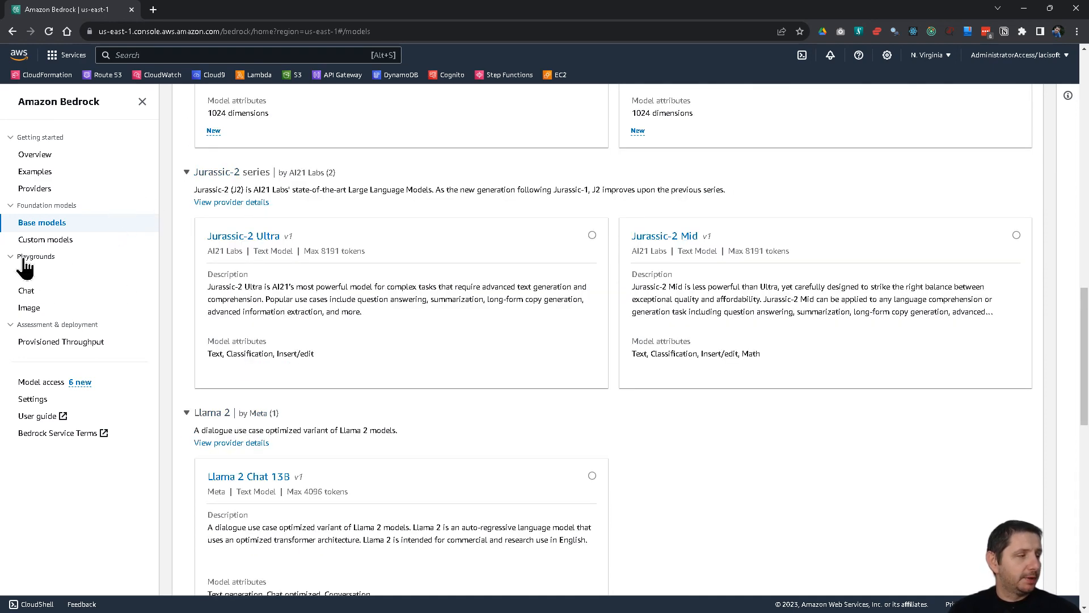
- Open the Text playground and select Meta's Llama 2 Chat 13B model
click(26, 274)
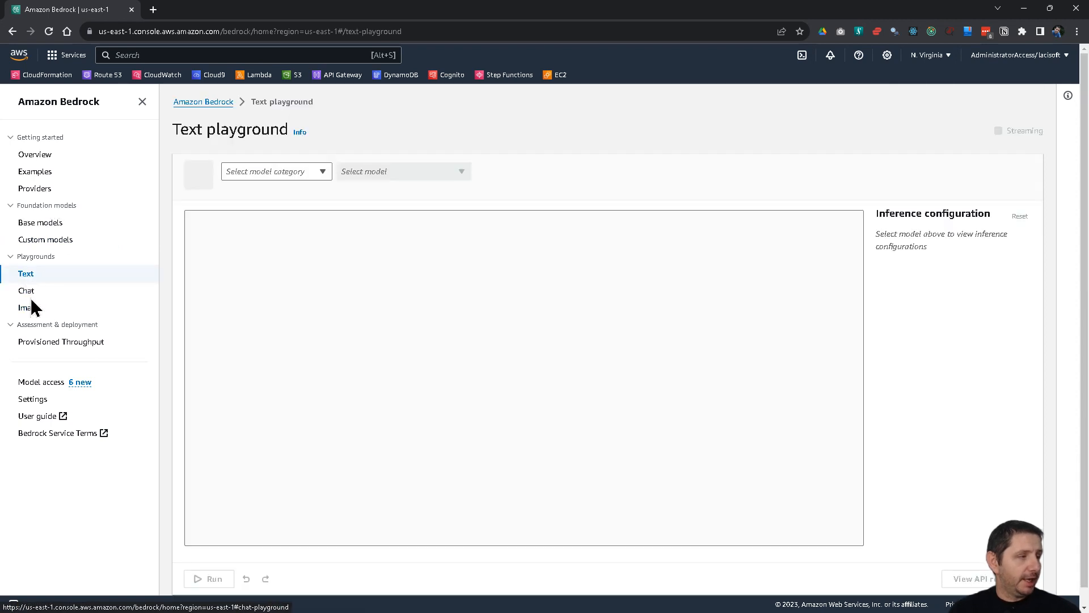
mouse_move(291, 174)
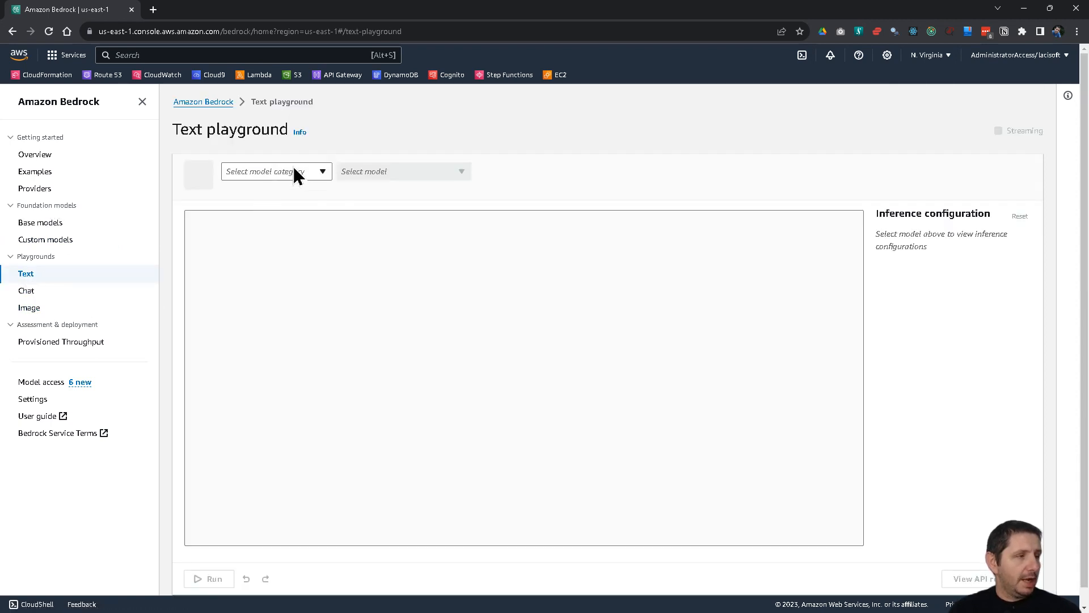
click(276, 171)
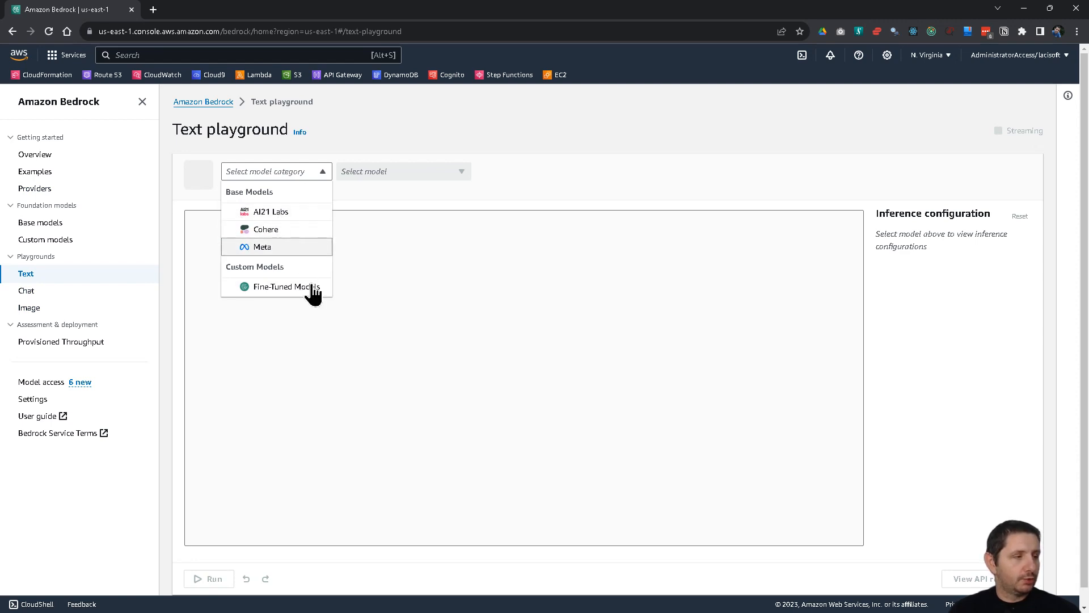
mouse_move(262, 247)
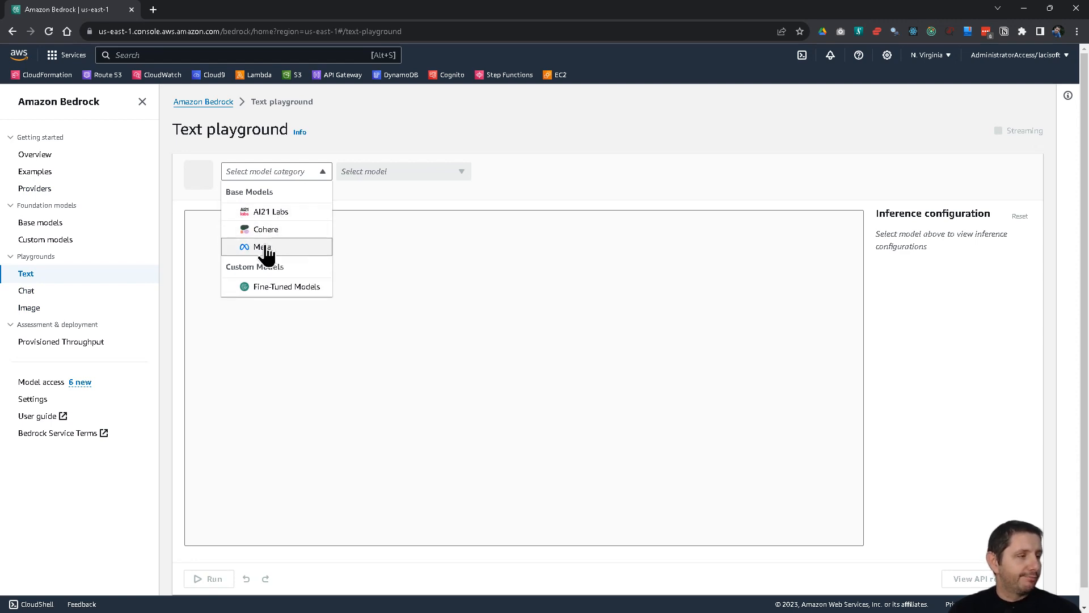
click(262, 247)
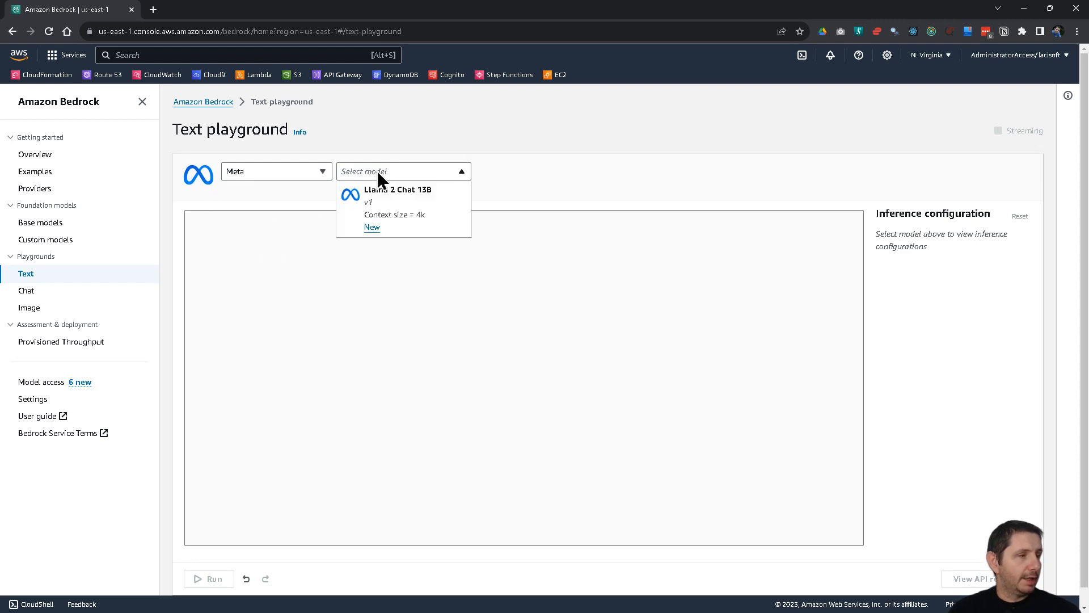
click(399, 196)
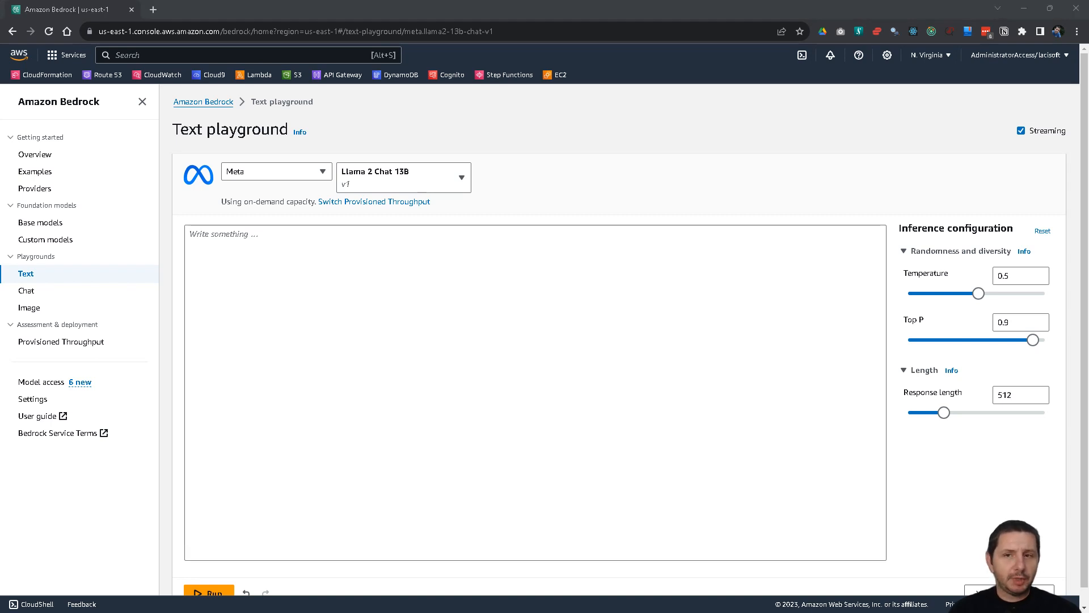
mouse_move(870, 498)
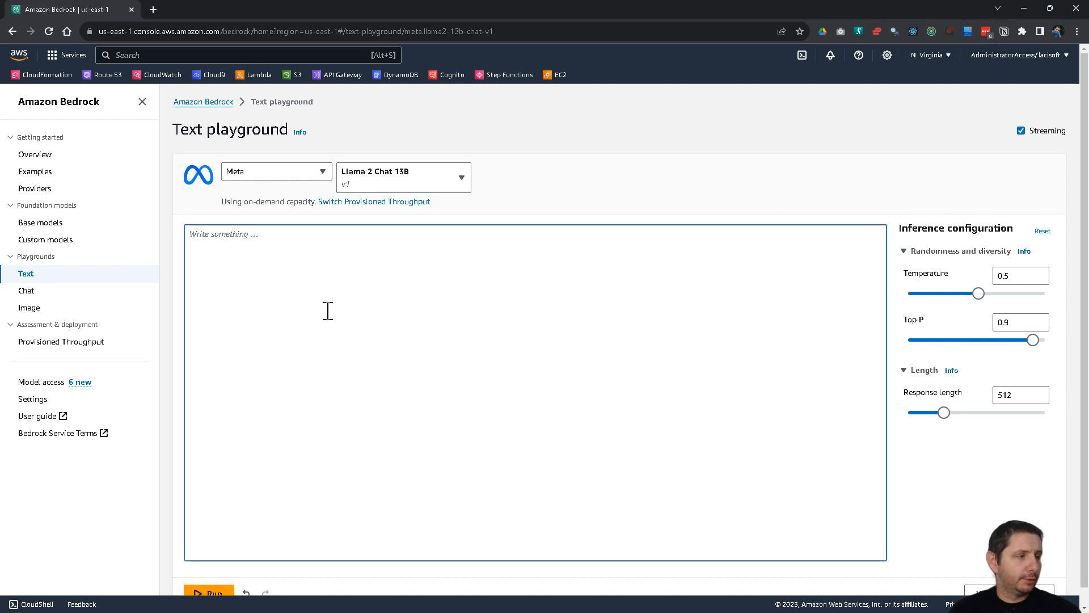
- Ask 'What is the average lifetime of a mountain lion ?' and run the prompt for an answer
text(What is)
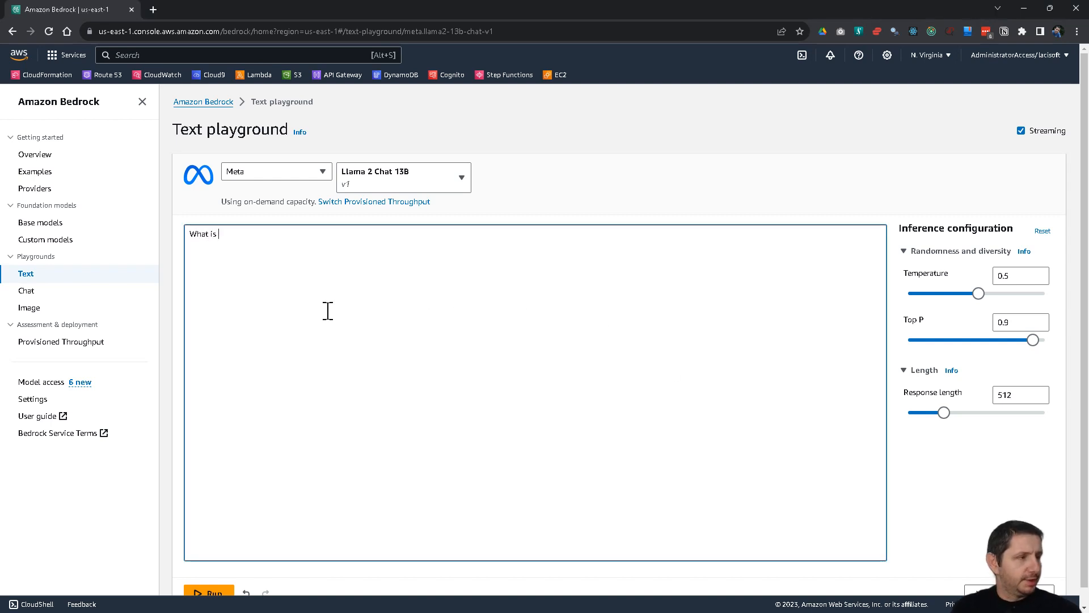
text(the average)
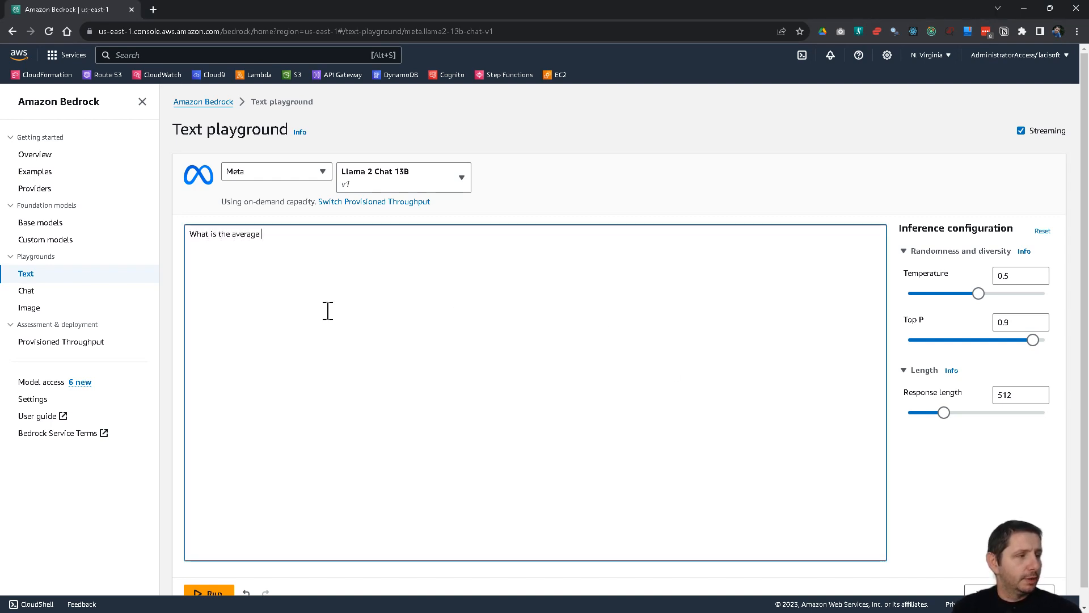
text(lifetime of)
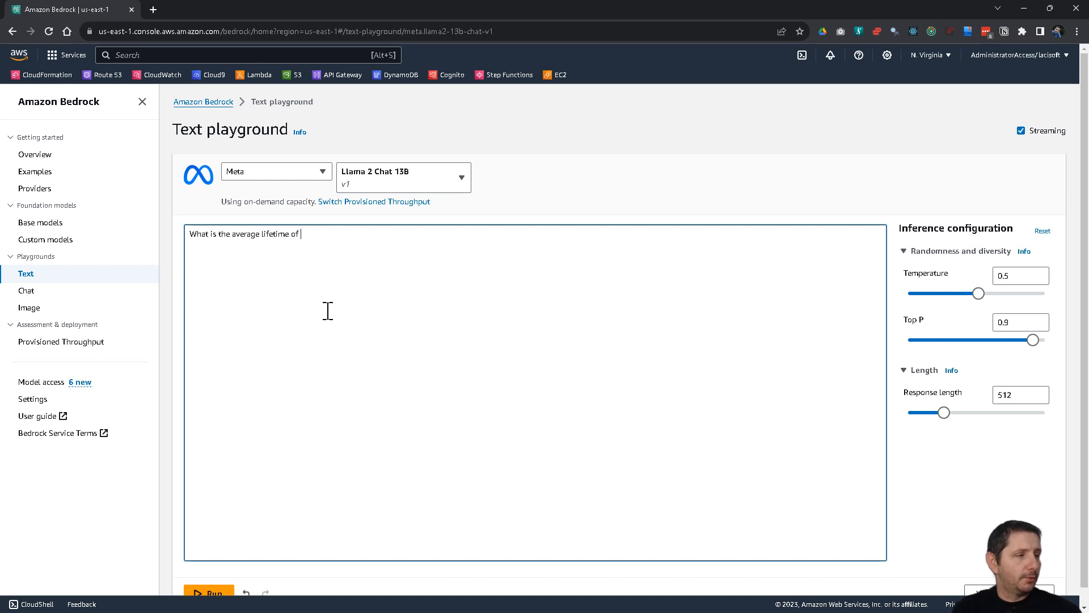
text(a mountain li)
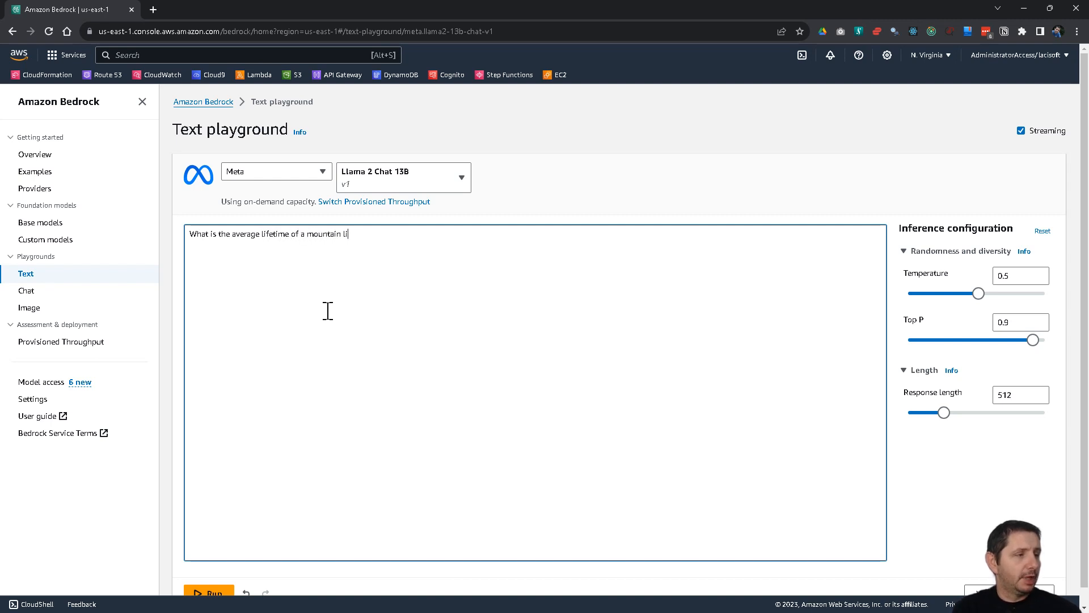
text(on ?)
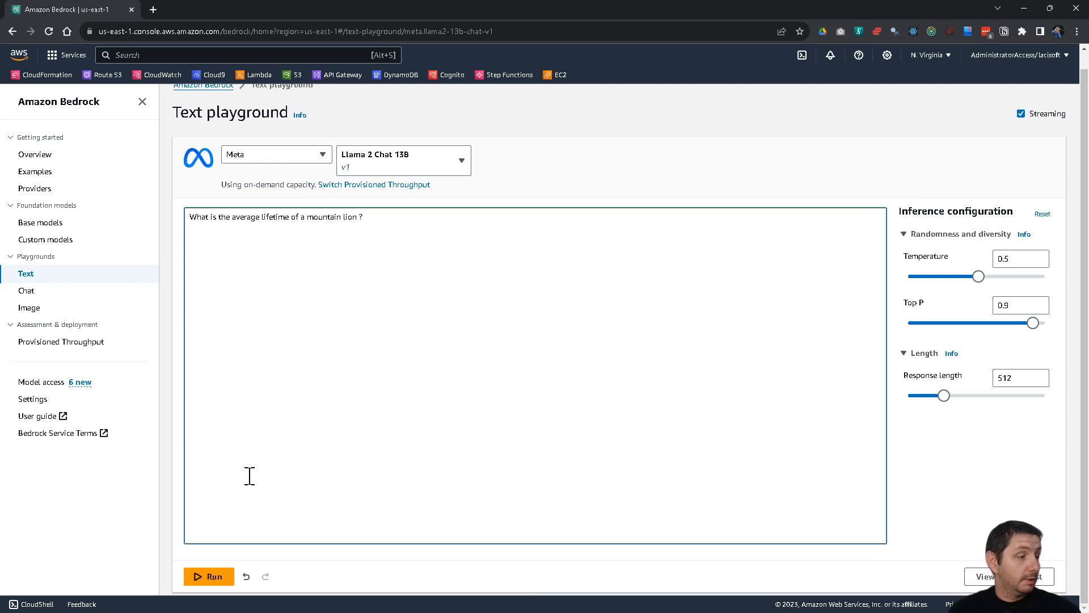
click(209, 576)
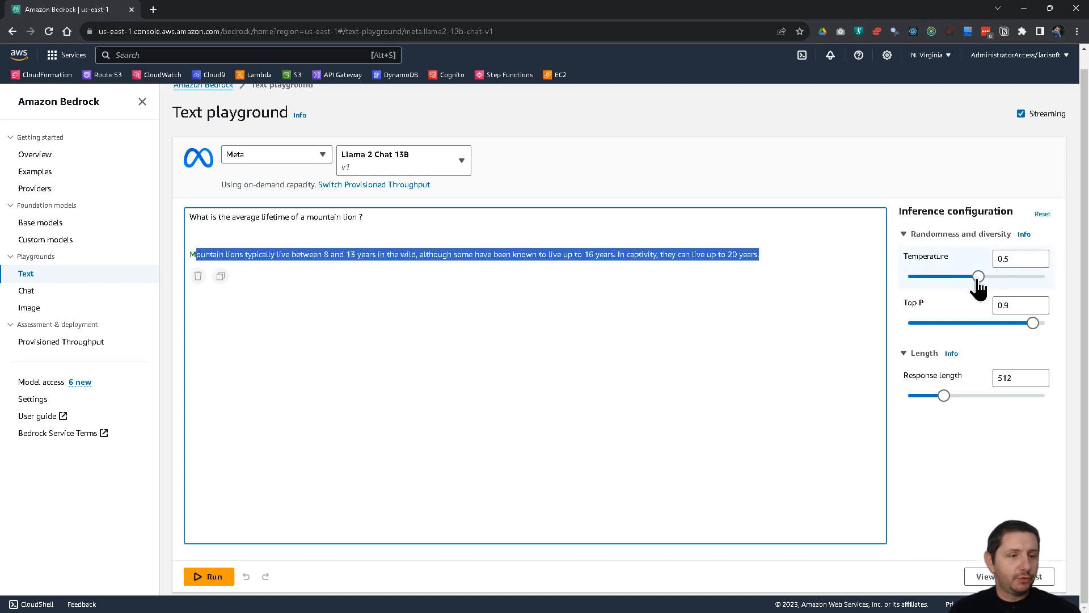
mouse_move(952, 305)
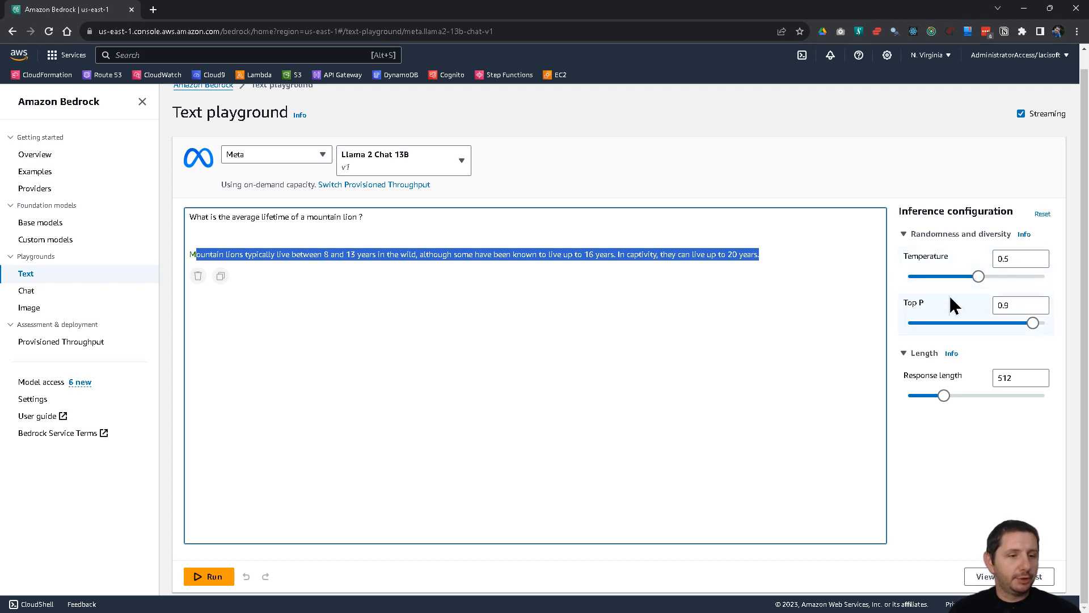
mouse_move(979, 276)
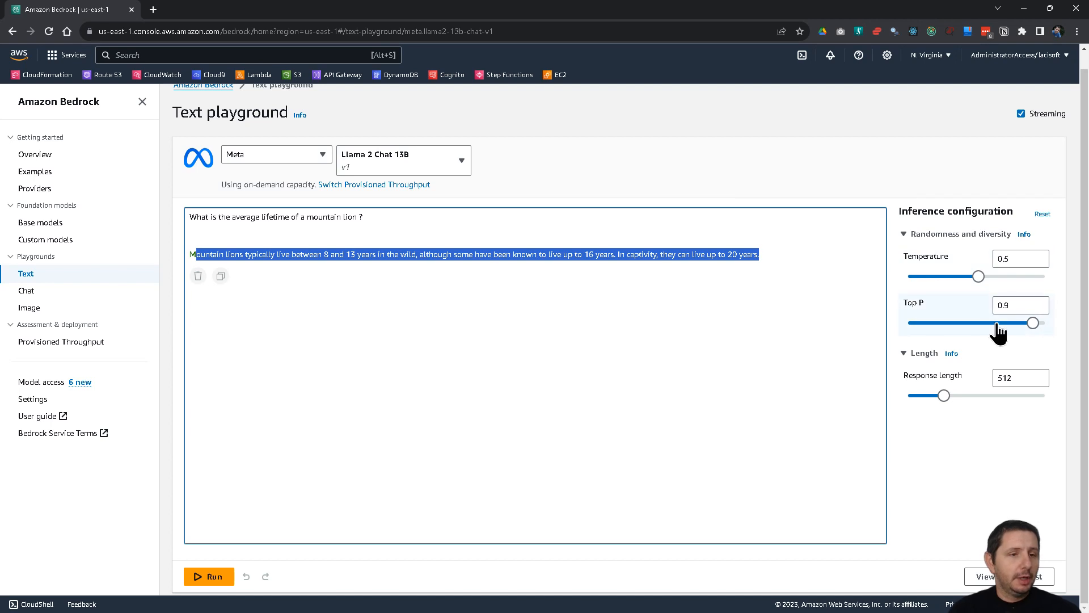
mouse_move(945, 399)
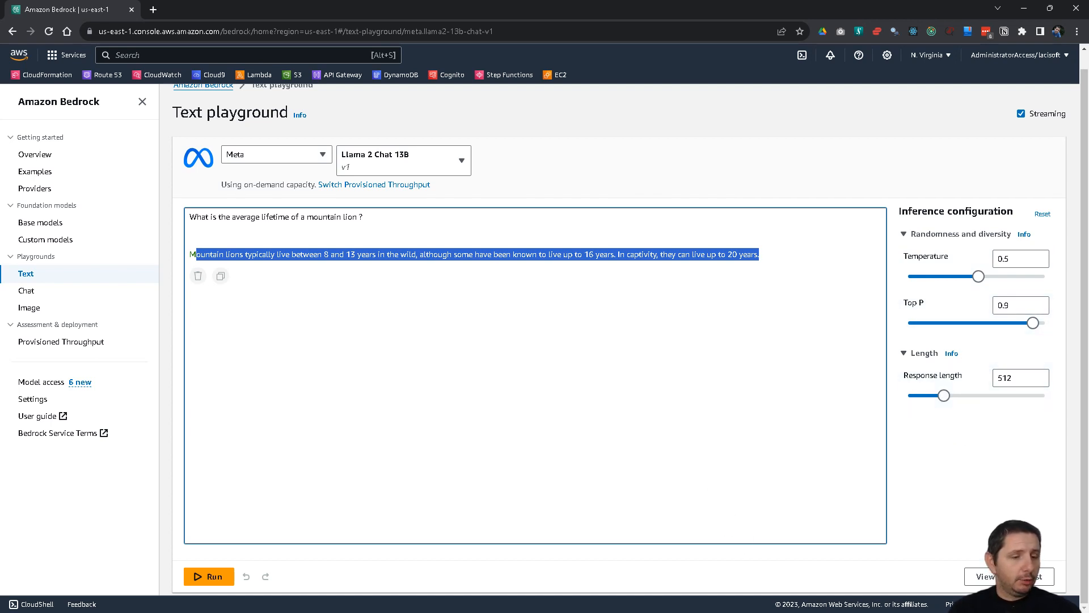
- Review the View API request CLI command for the Llama 2 Chat 13B mountain lion prompt, then close it
click(984, 577)
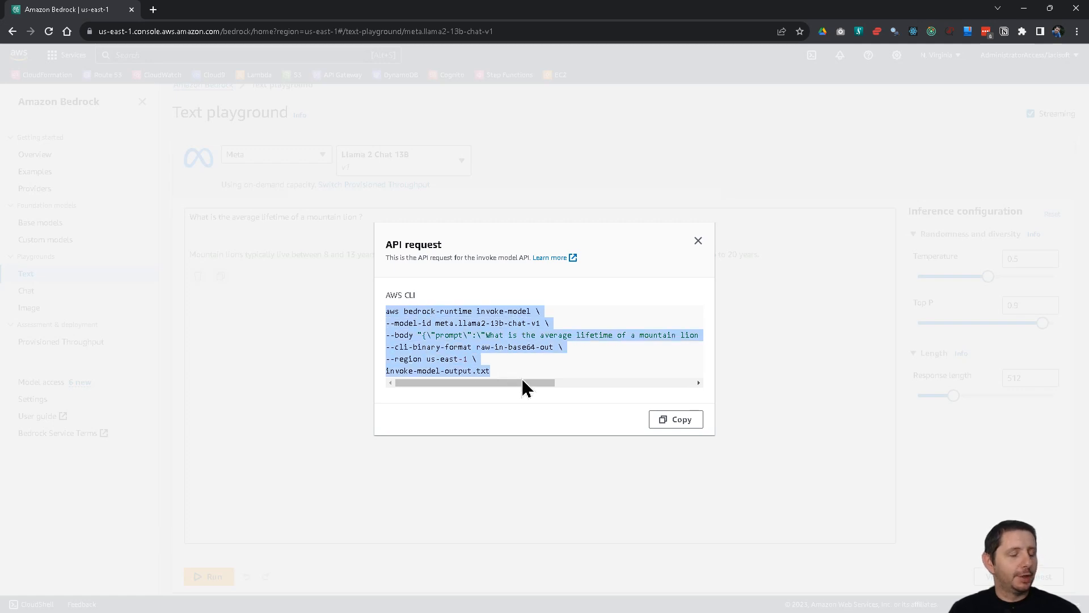
click(514, 376)
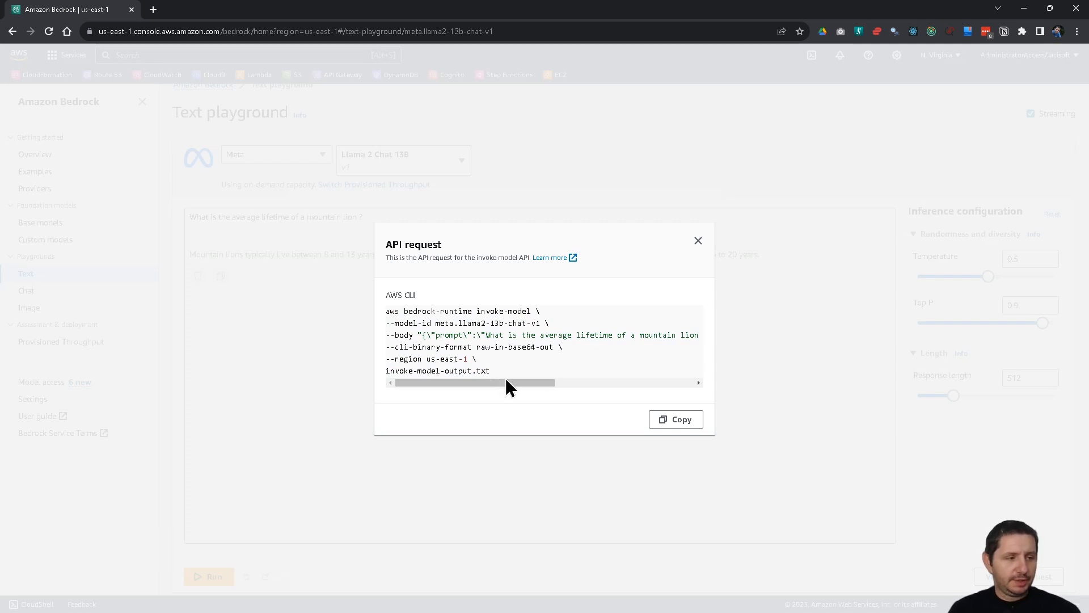
mouse_move(511, 379)
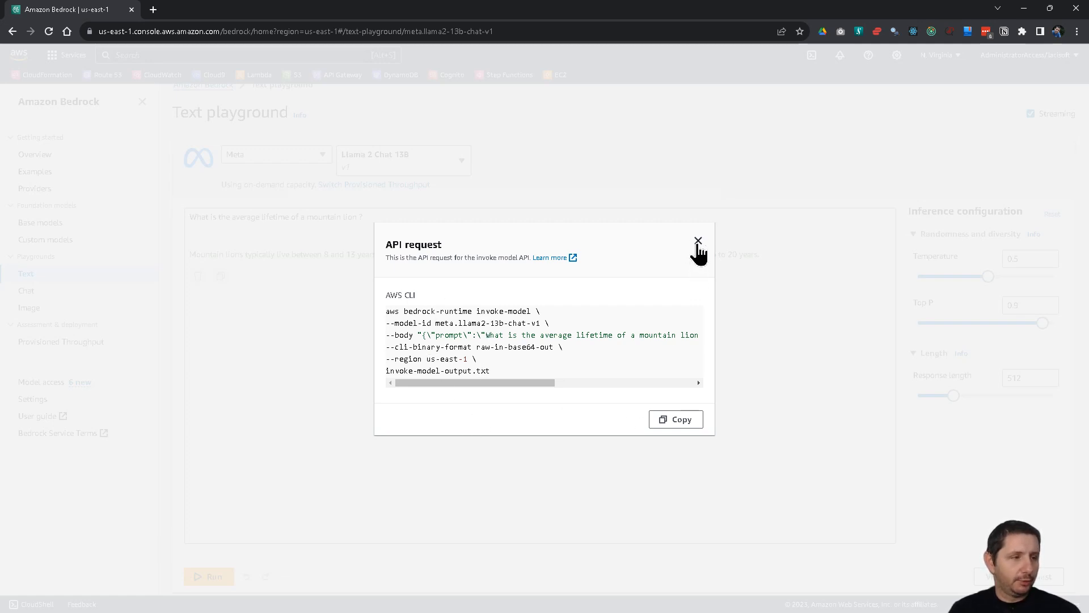
click(698, 240)
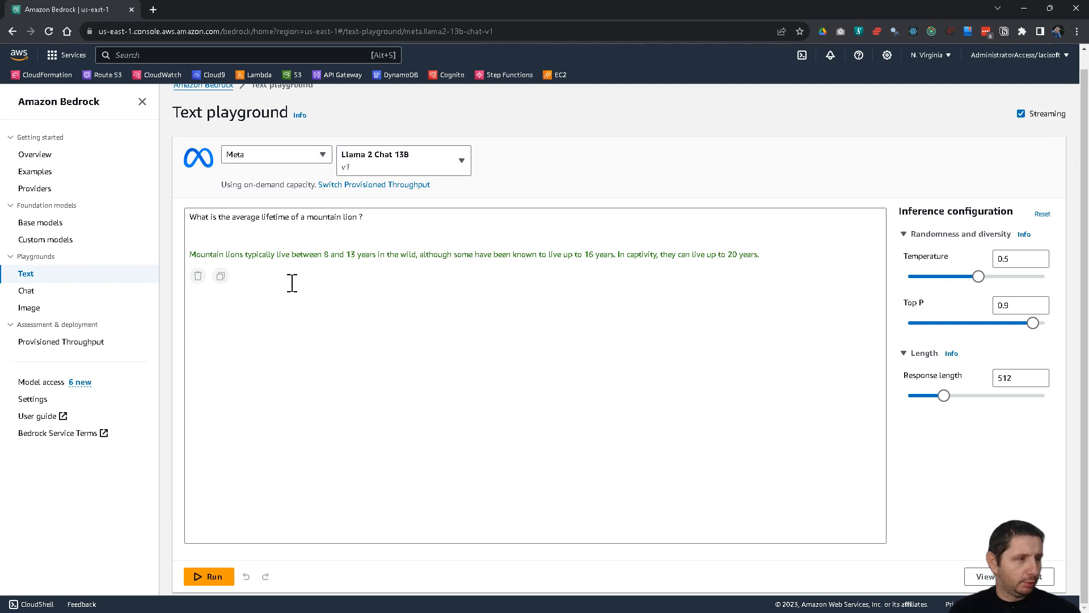
mouse_move(62, 311)
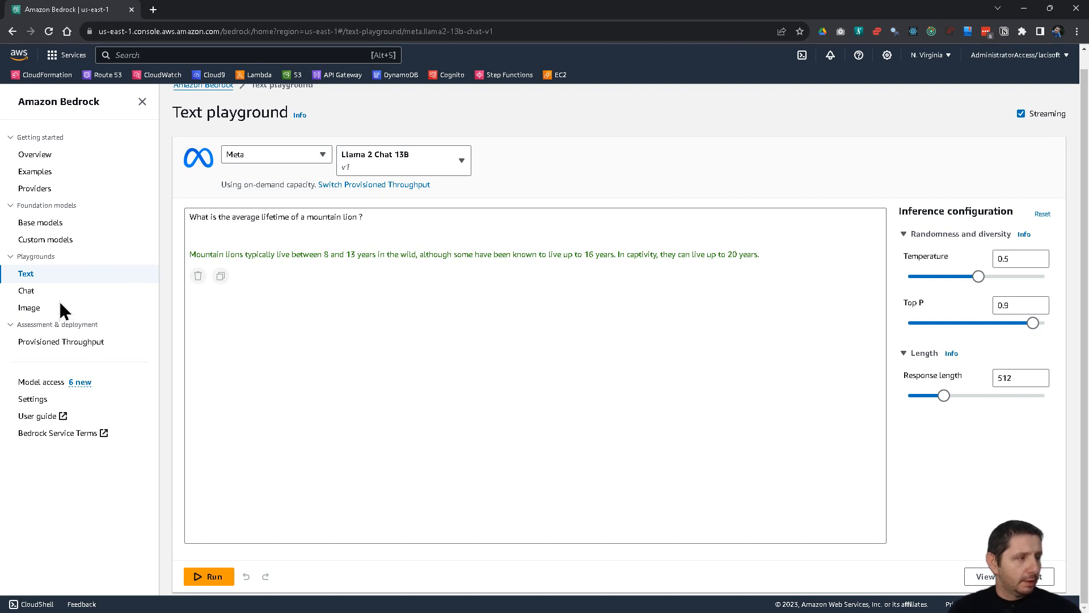
mouse_move(26, 291)
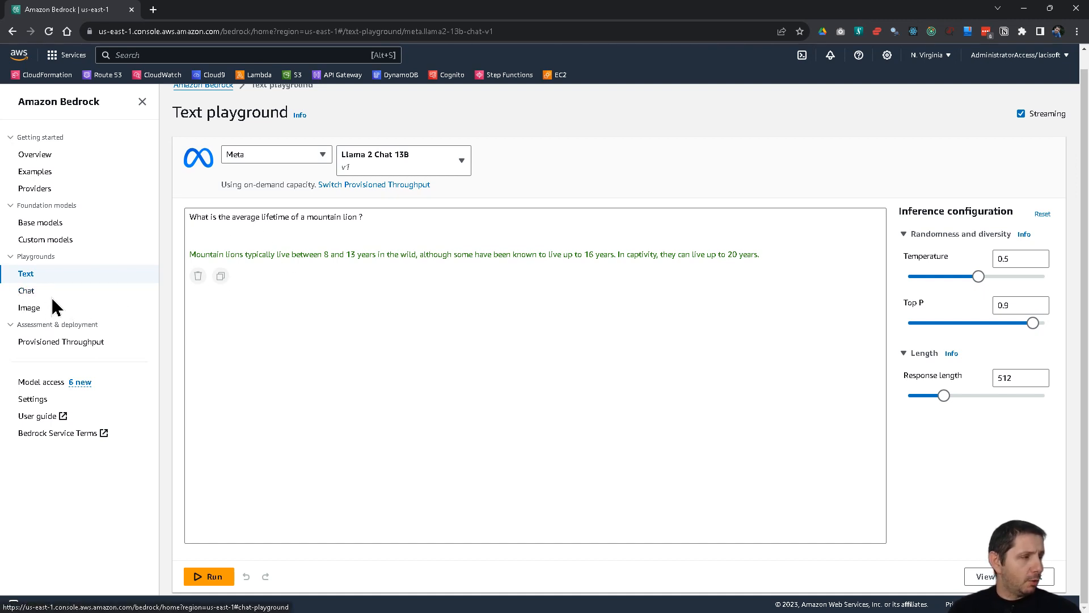
mouse_move(26, 290)
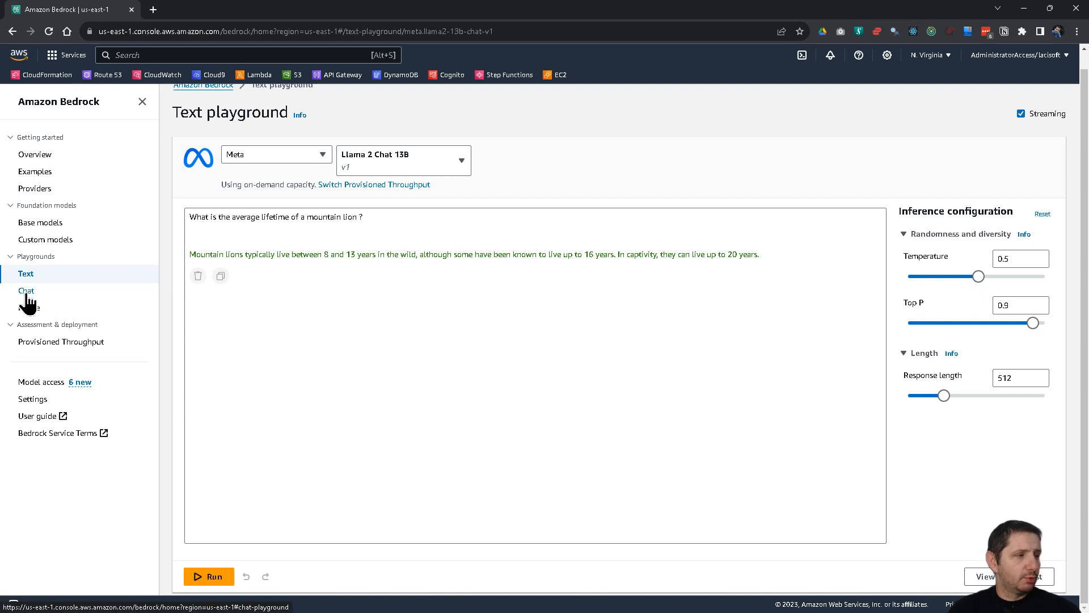
- Start a Chat playground session with AI21 Labs' Jurassic-2 Mid model
click(26, 290)
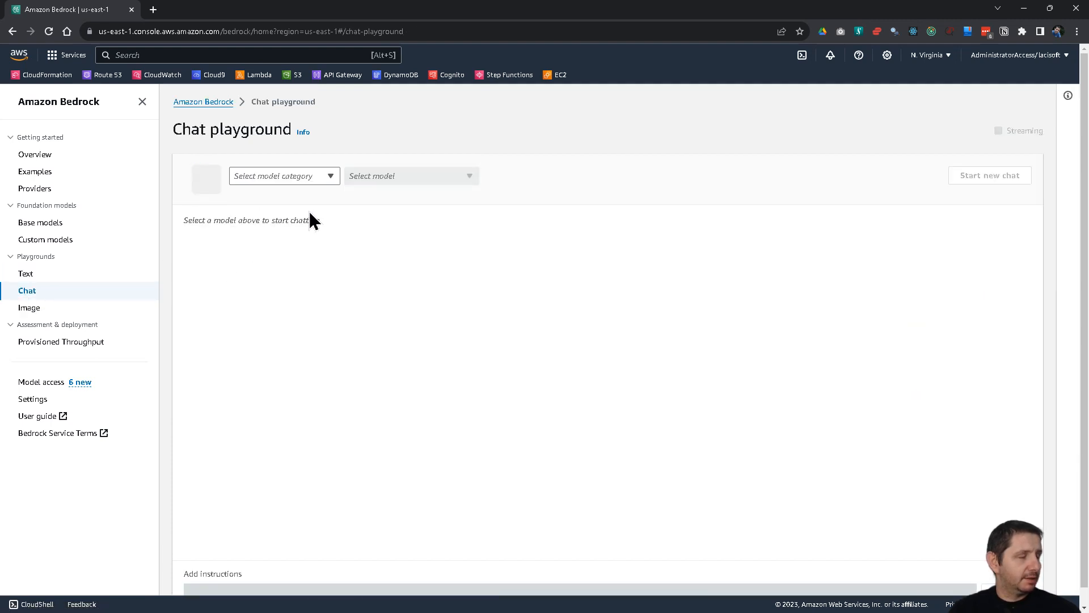
click(284, 176)
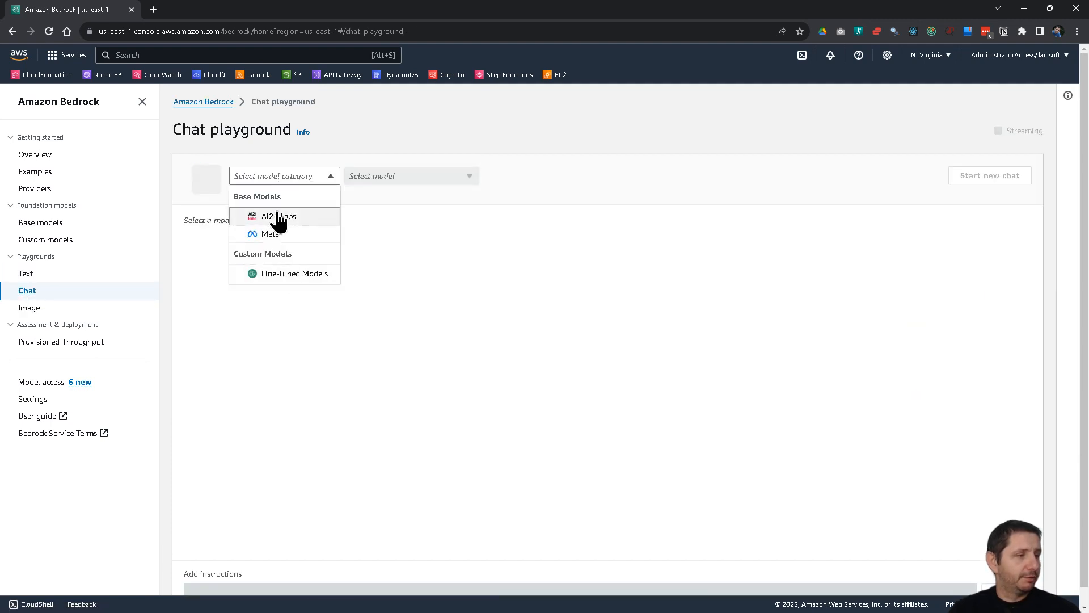
click(278, 216)
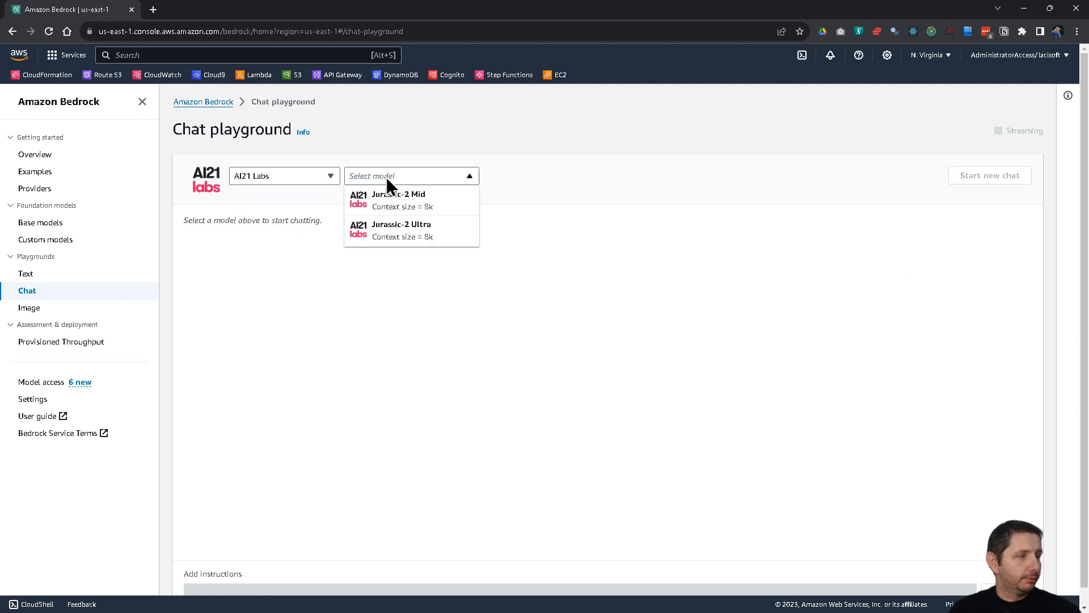
click(398, 197)
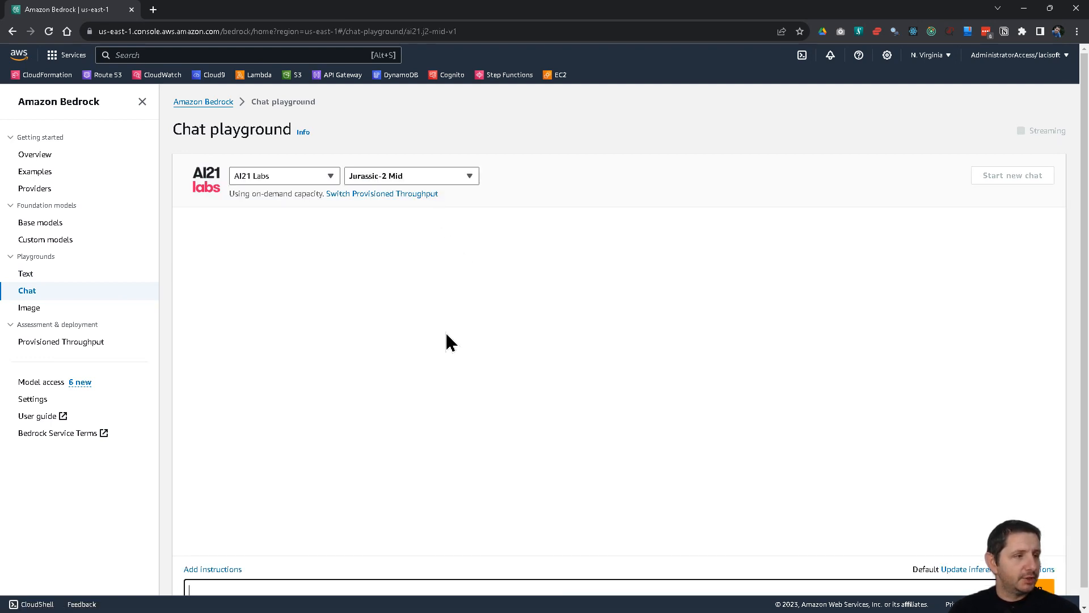
- Inspect the Add instructions dialog without adding any, then review the inference configurations
click(212, 569)
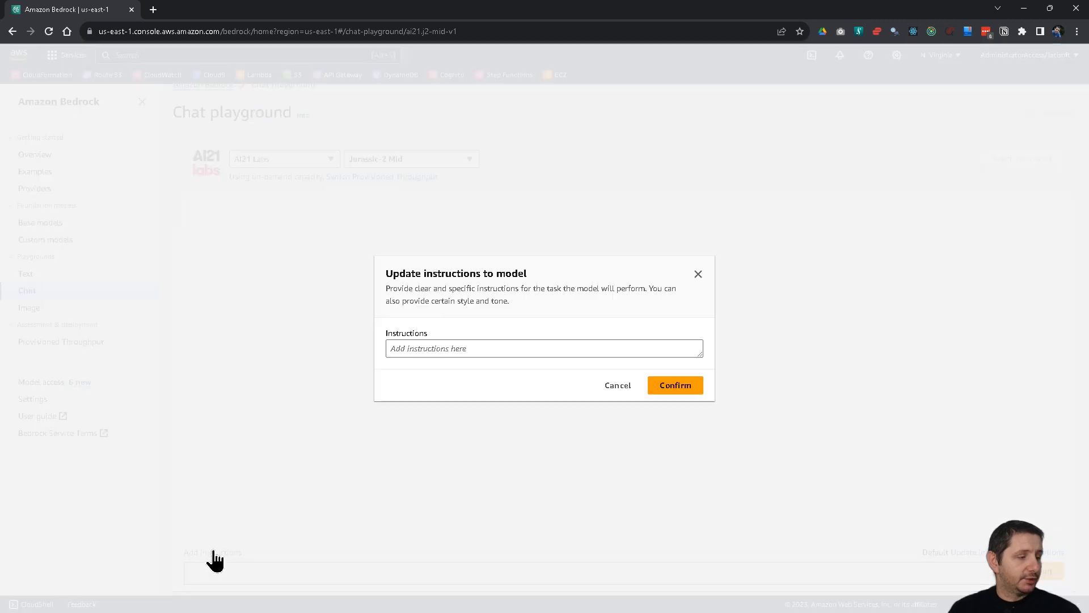
click(617, 385)
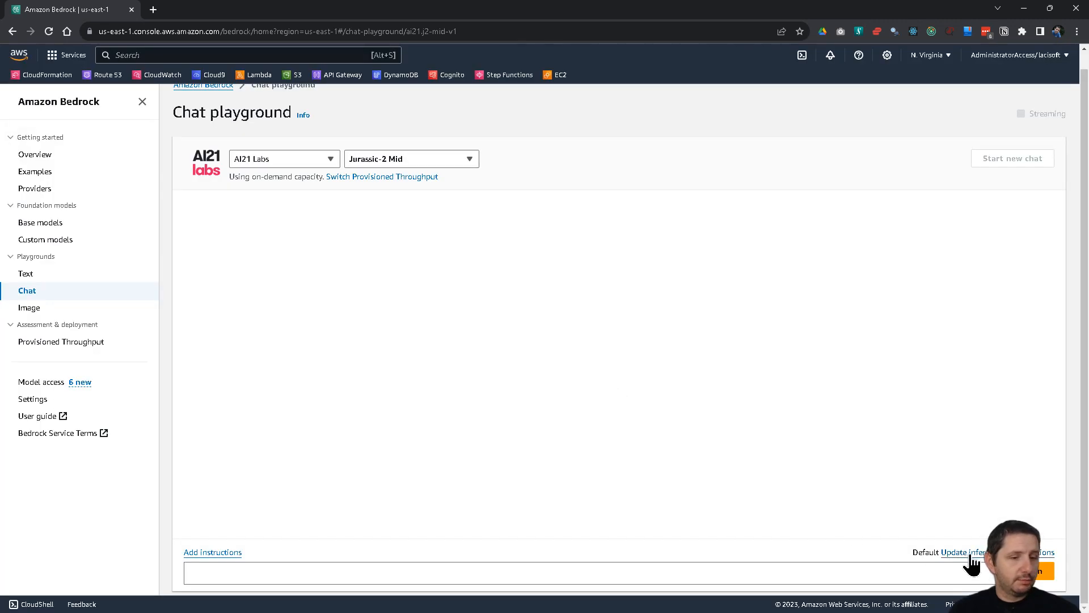
click(969, 552)
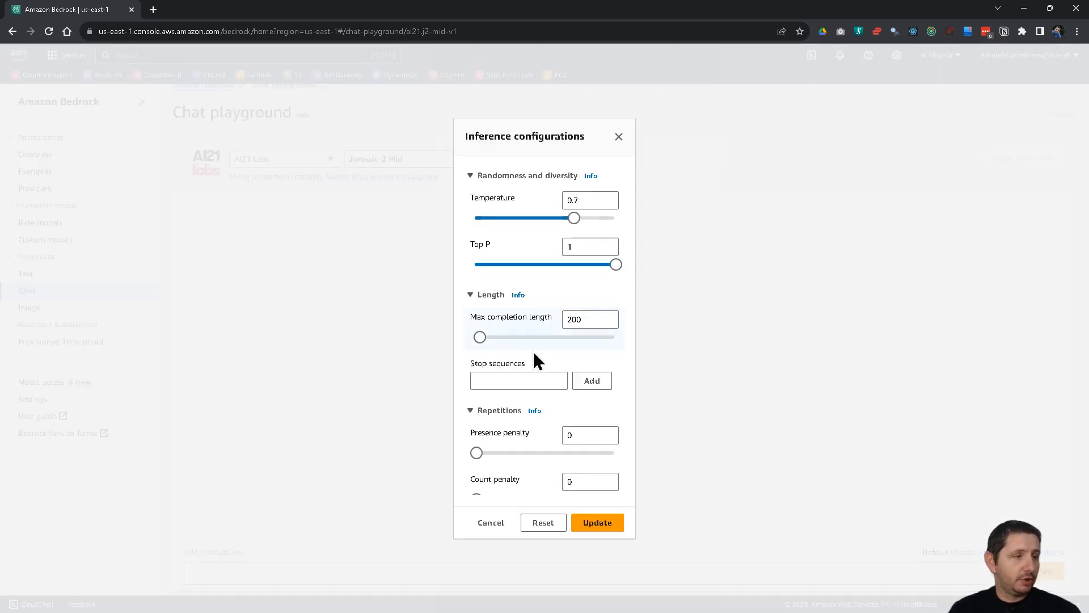
scroll(down, 3)
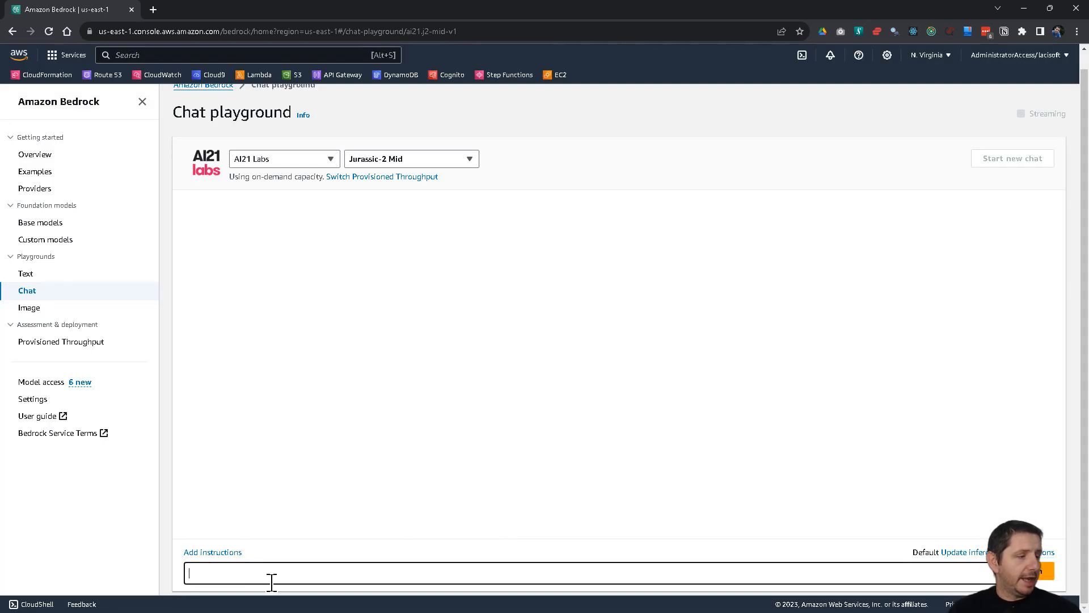
- Send Jurassic-2 Mid a greeting and the question 'Tell me, can I live on Mars?'
text(Hello, how are ytou)
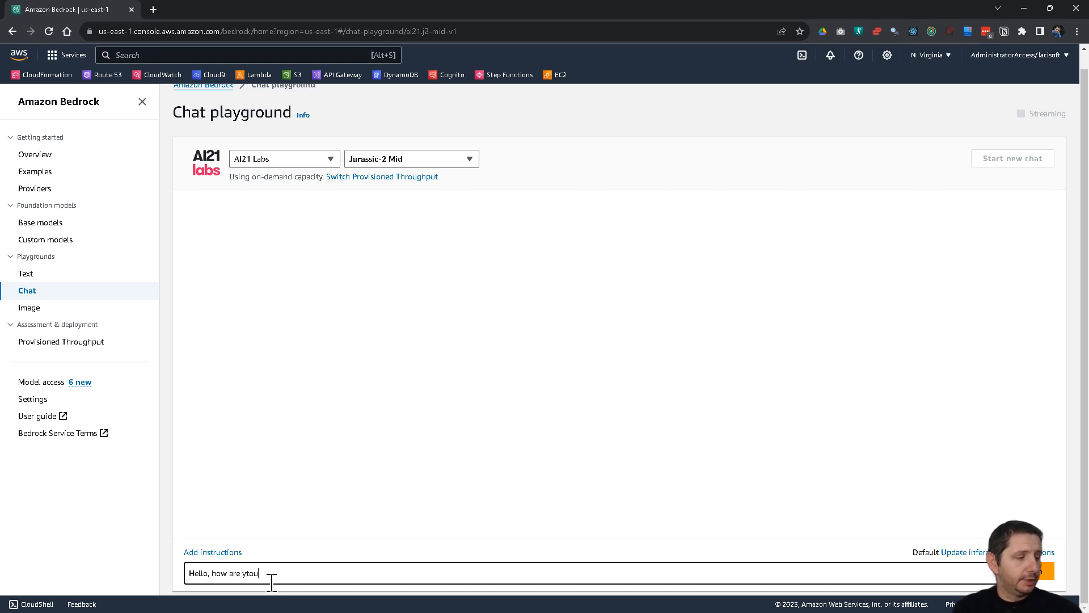
text(day?)
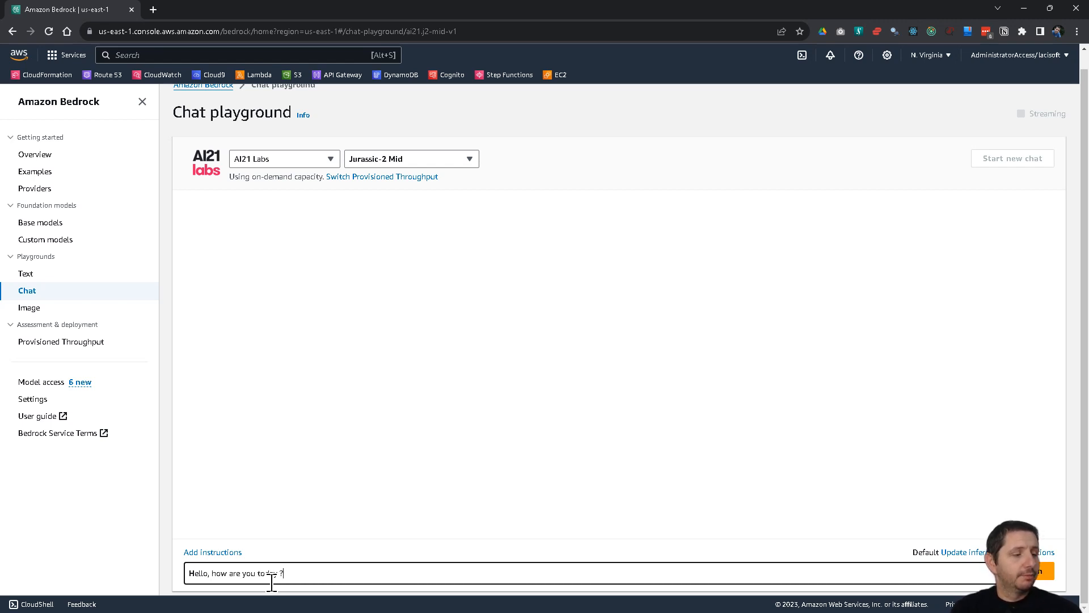
text(today)
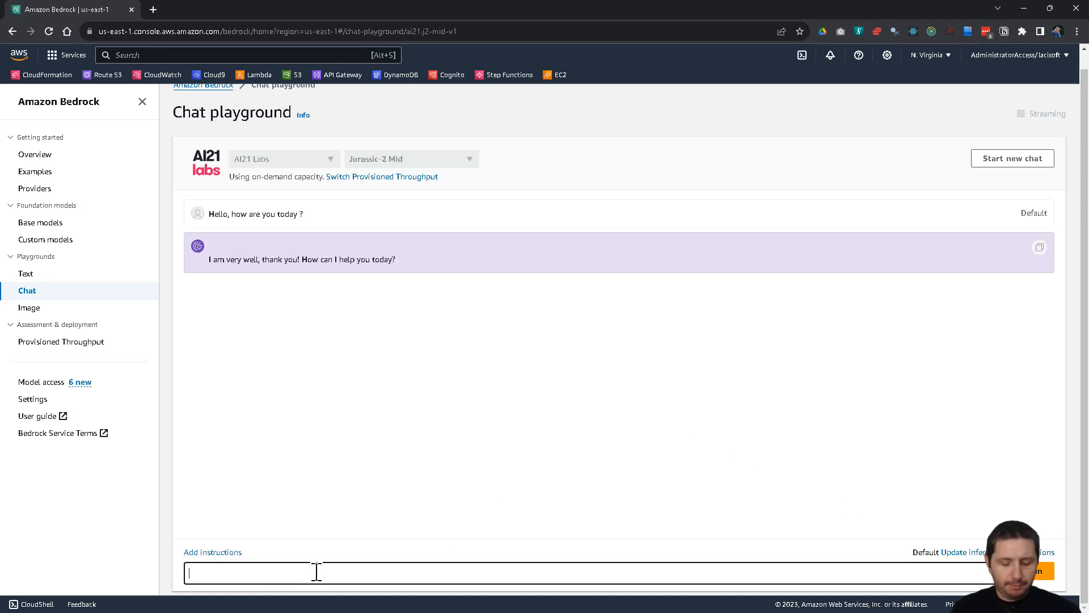
text(Tell me)
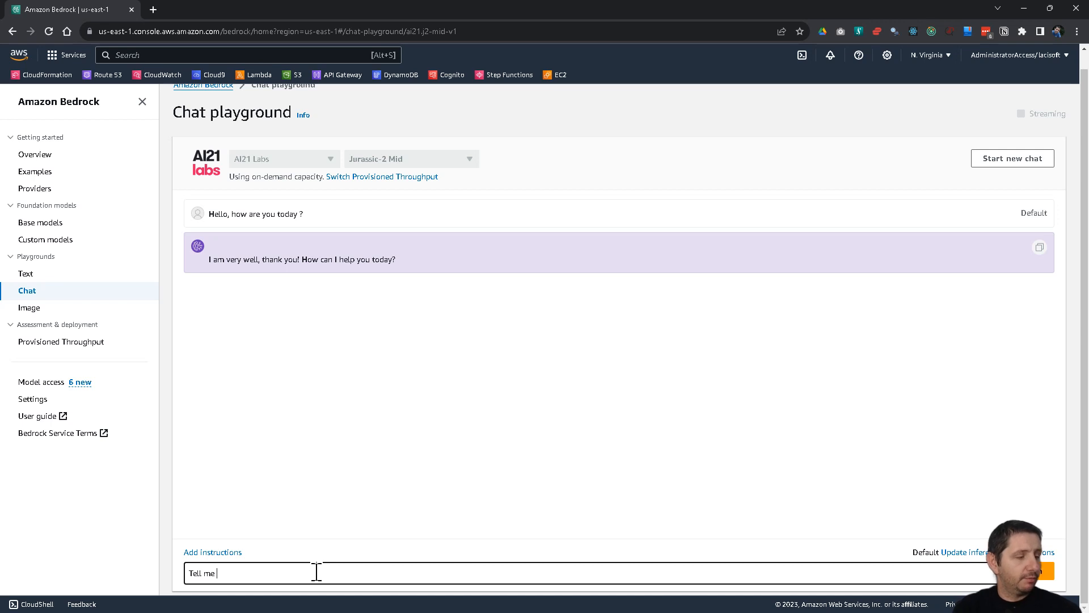
text(, can I li)
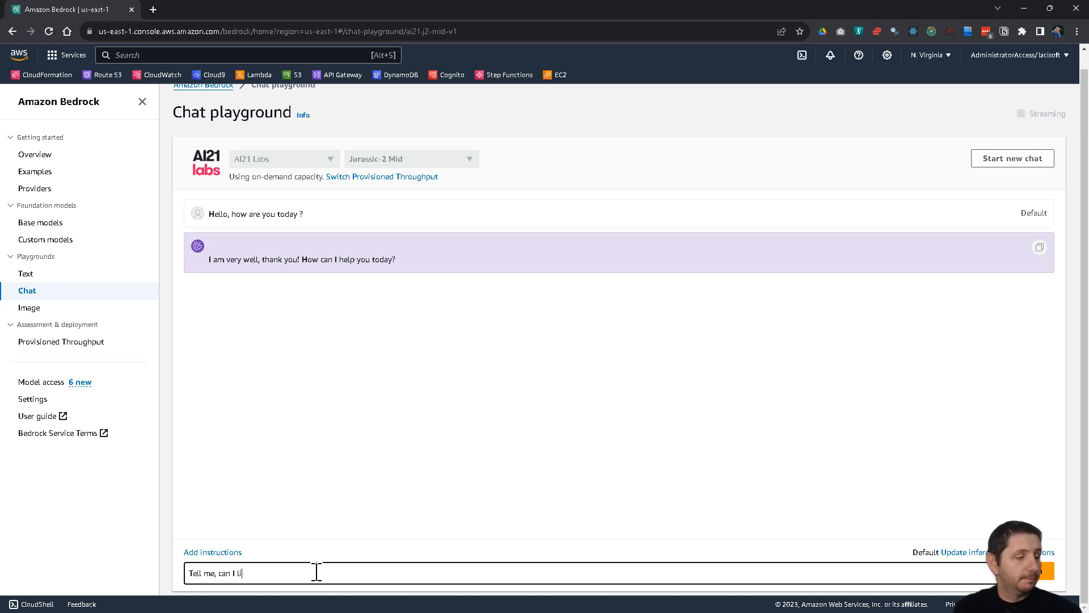
text(ve on Mars ?)
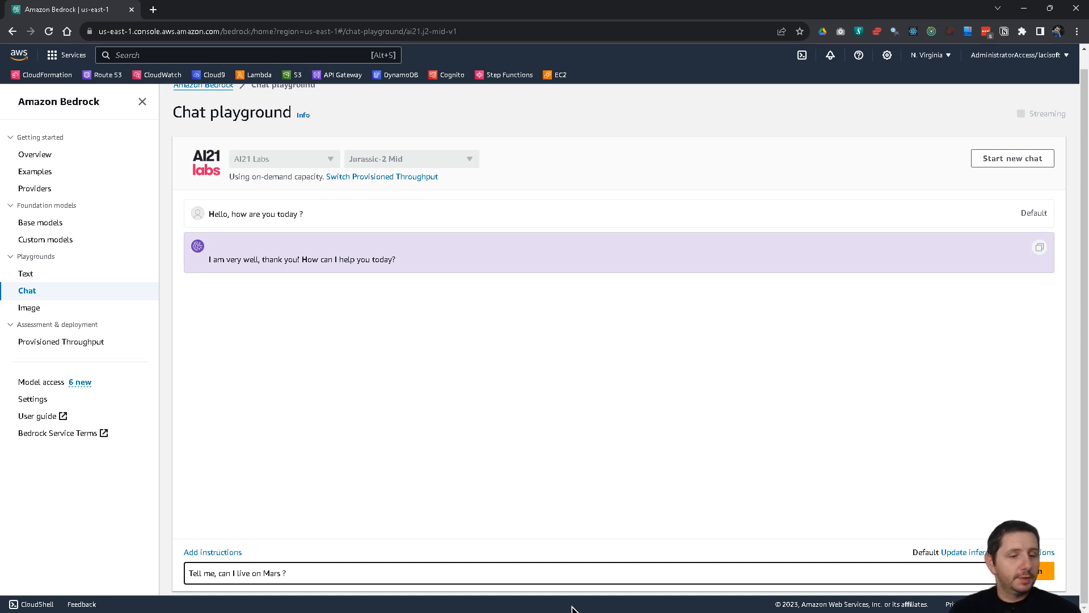
key(Return)
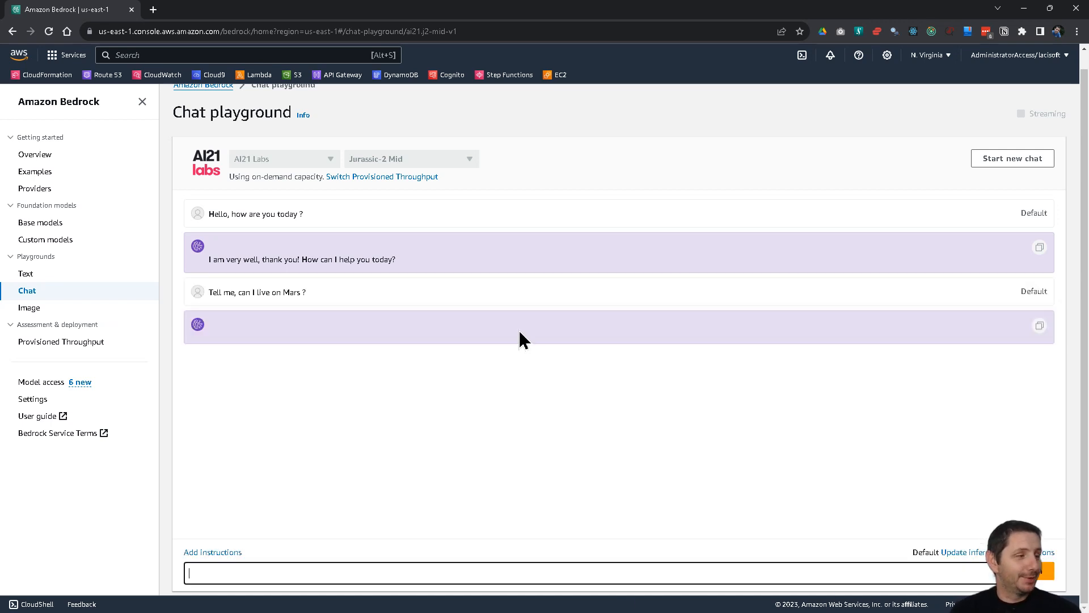
mouse_move(312, 351)
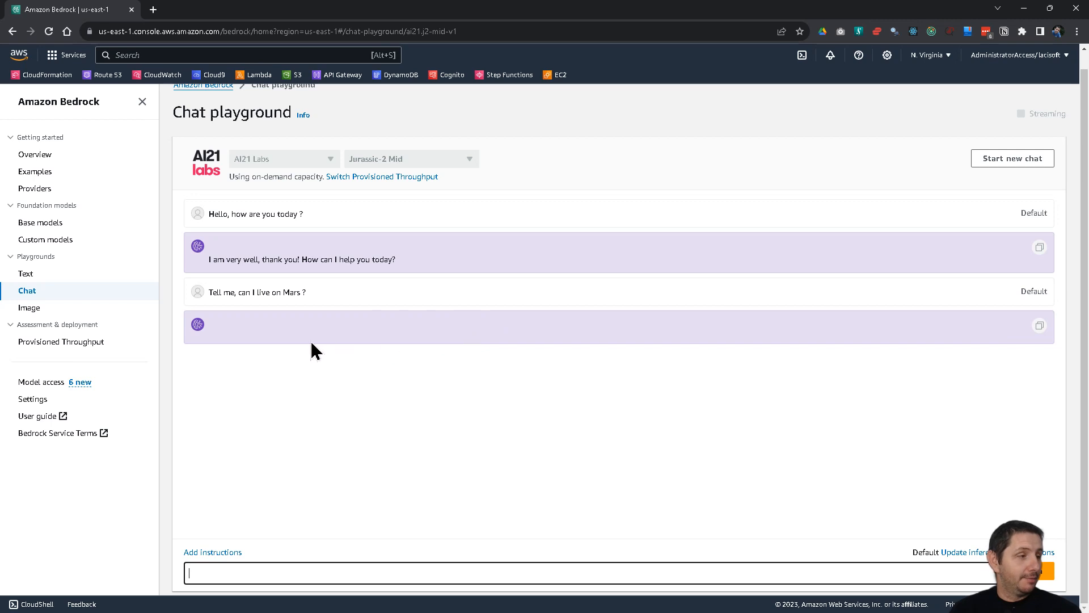
mouse_move(223, 336)
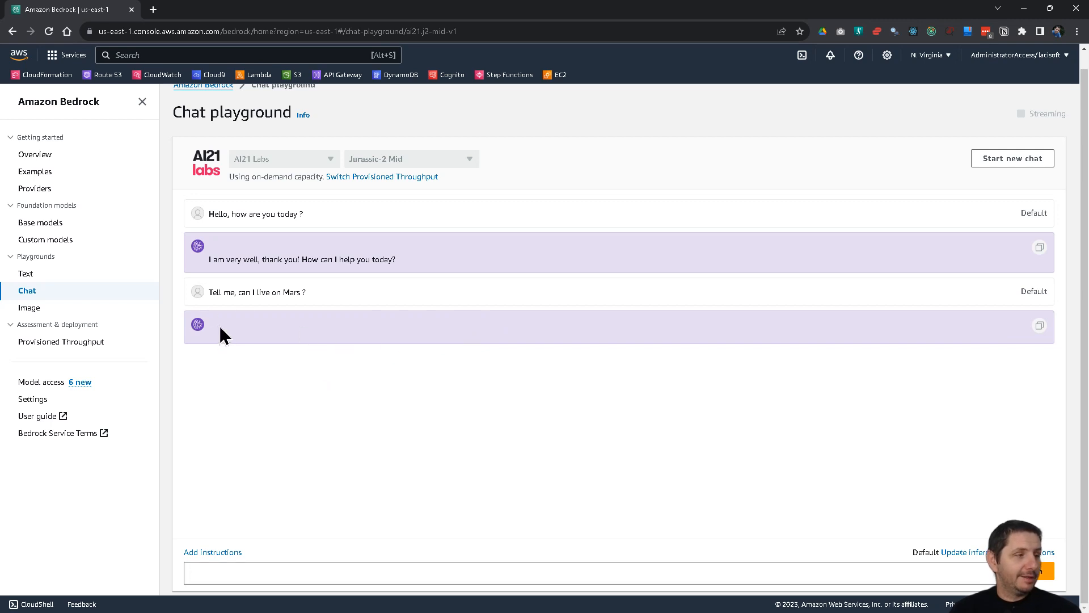
mouse_move(321, 332)
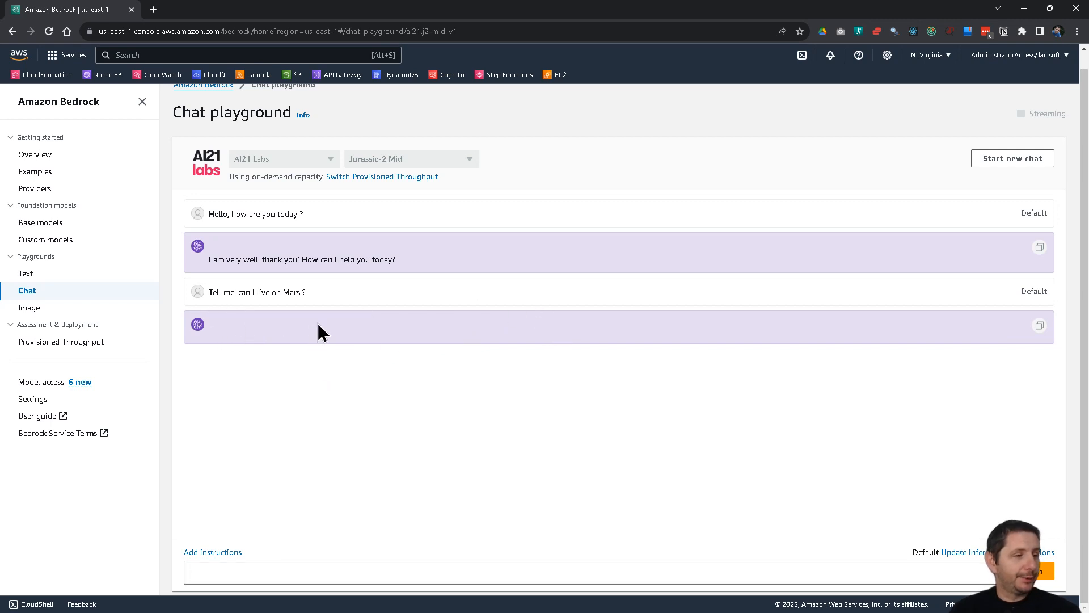
mouse_move(214, 299)
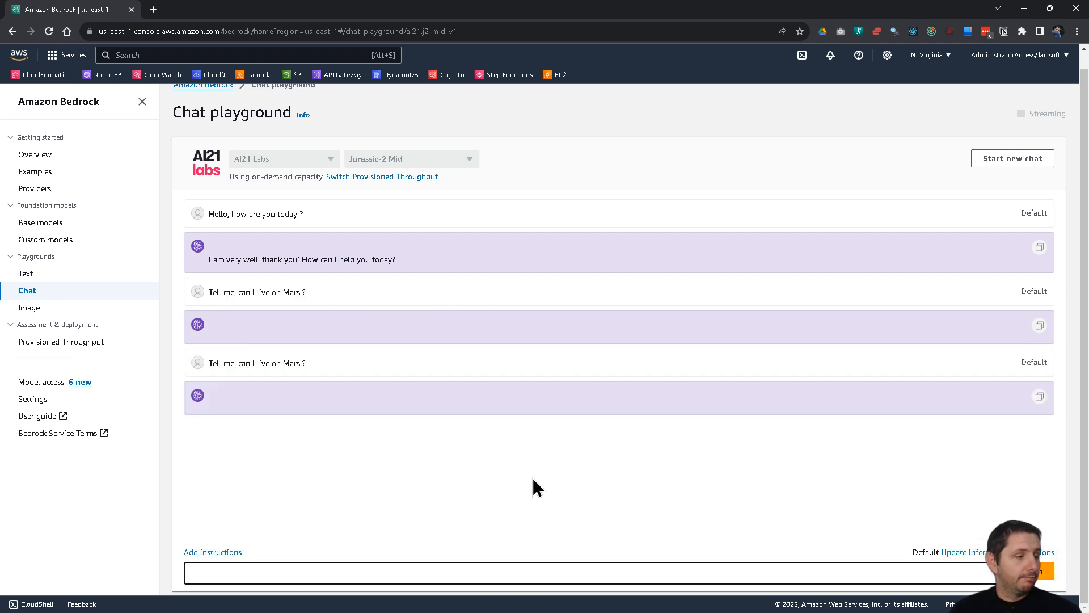
mouse_move(321, 524)
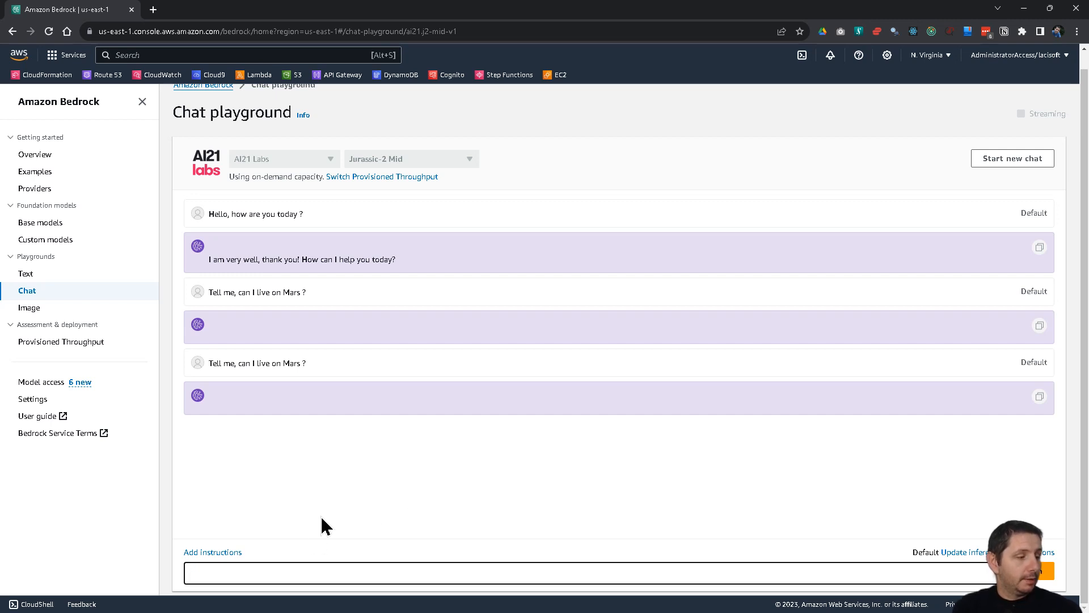
- Ask Jurassic-2 Mid to 'Create me a plan to colonize Mars'
text(Create me a plan)
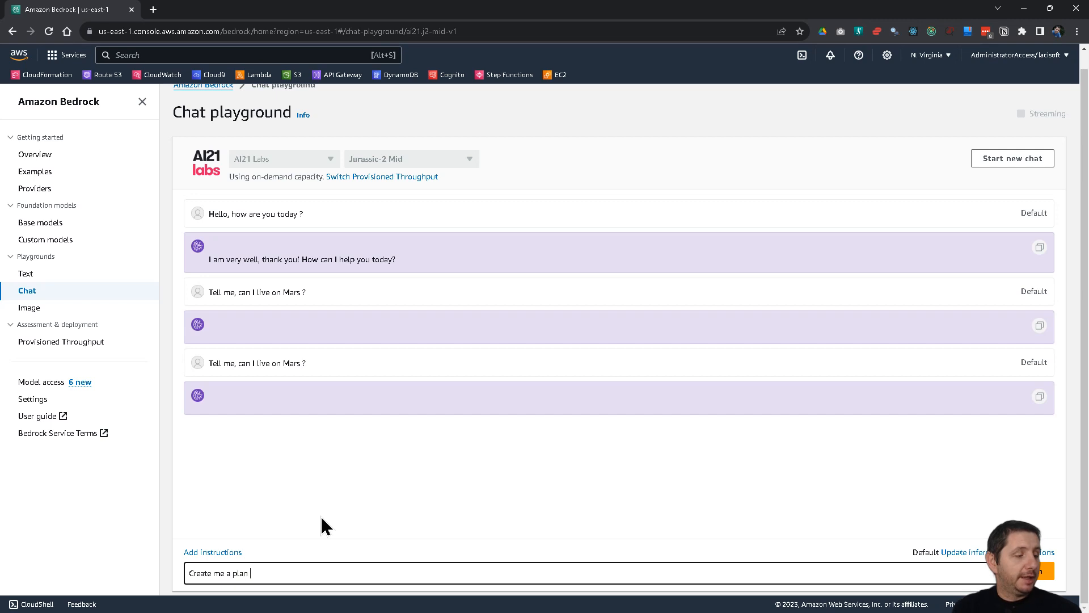
text(to colonize)
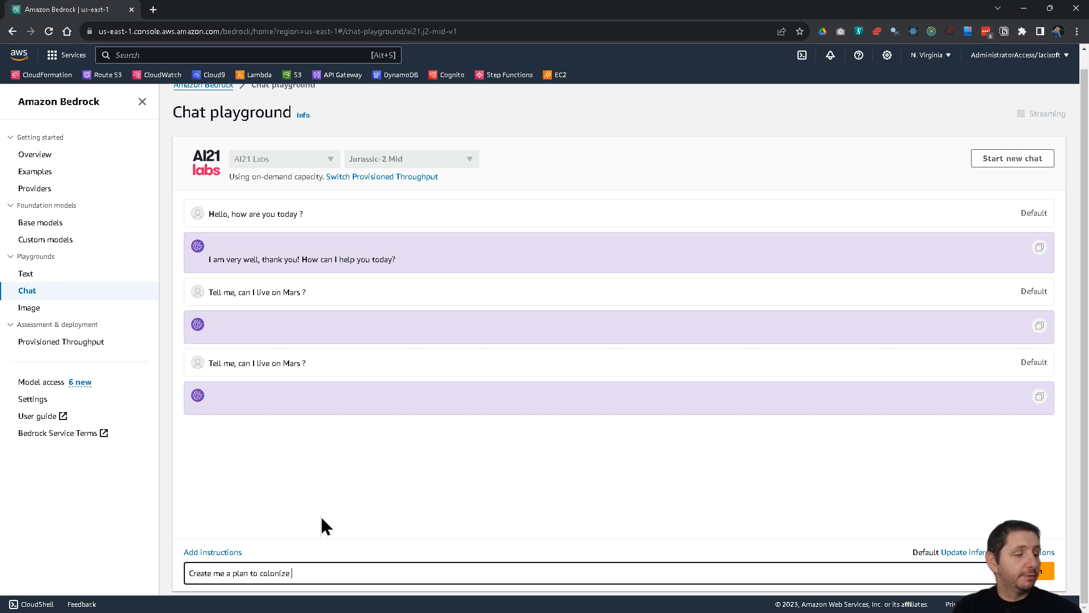
text(Mars)
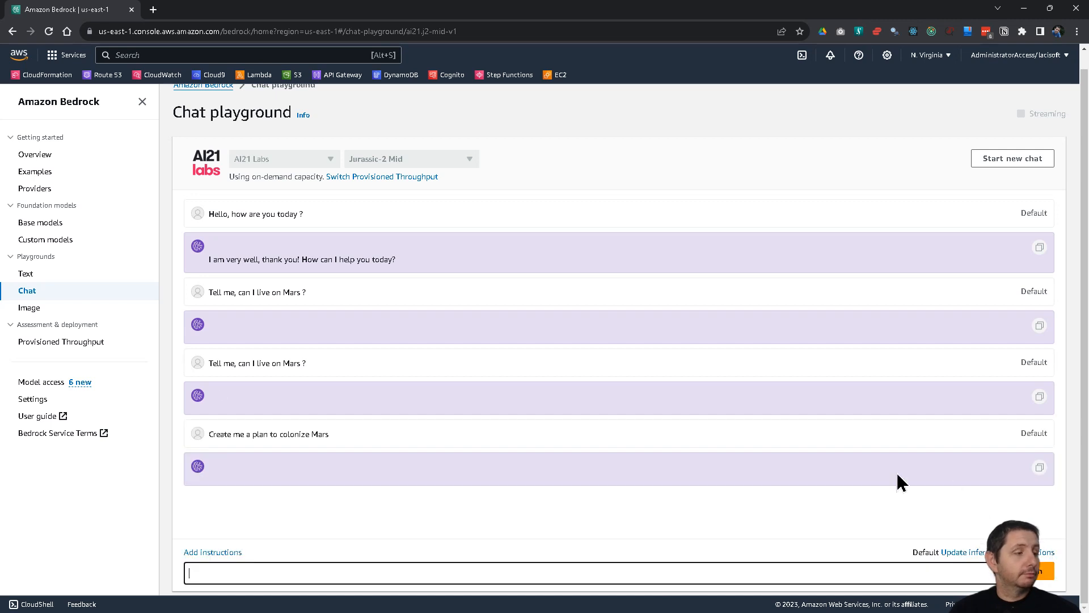
mouse_move(119, 314)
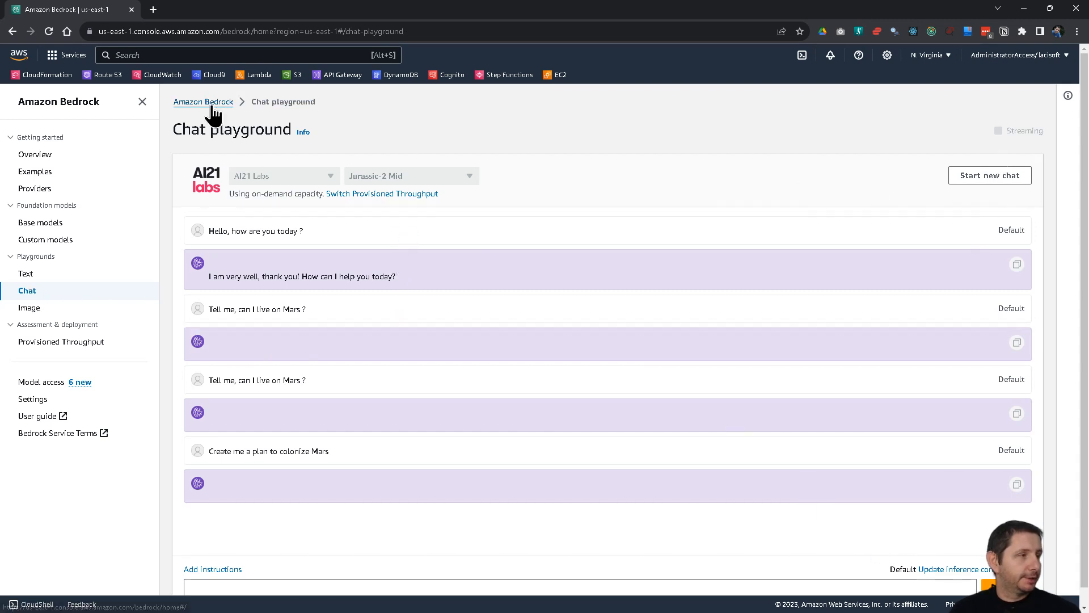
- Reopen the Chat playground with Meta's Llama 2 Chat 13B model
click(203, 101)
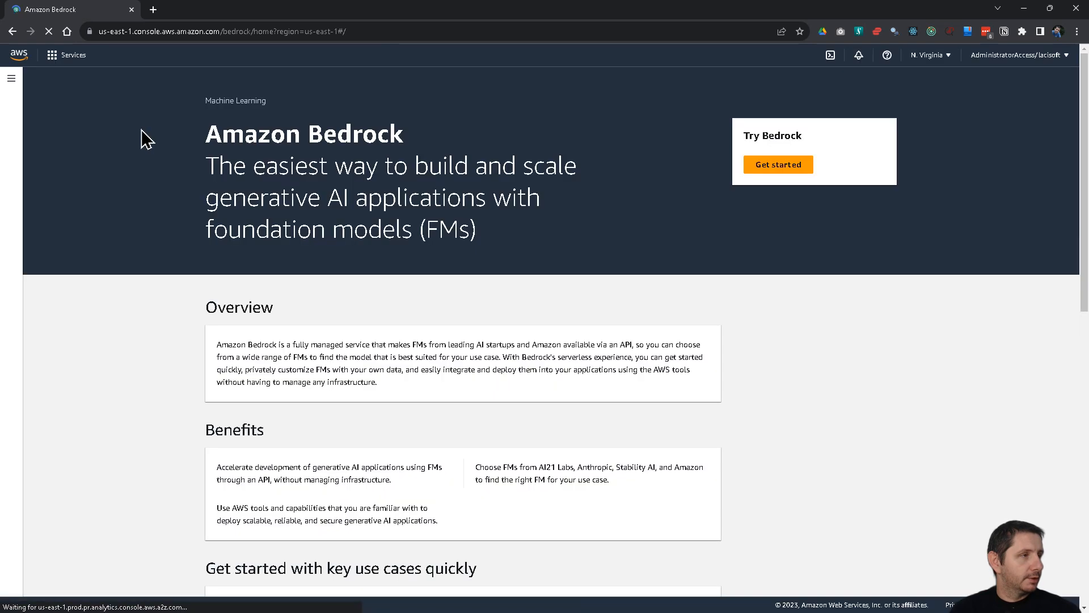
click(26, 290)
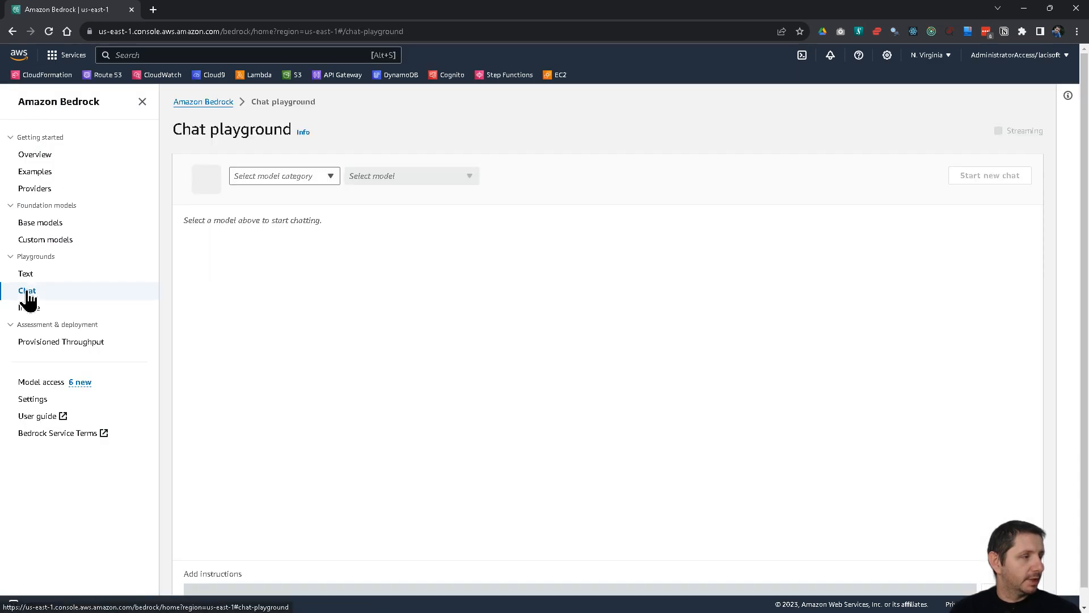
click(284, 176)
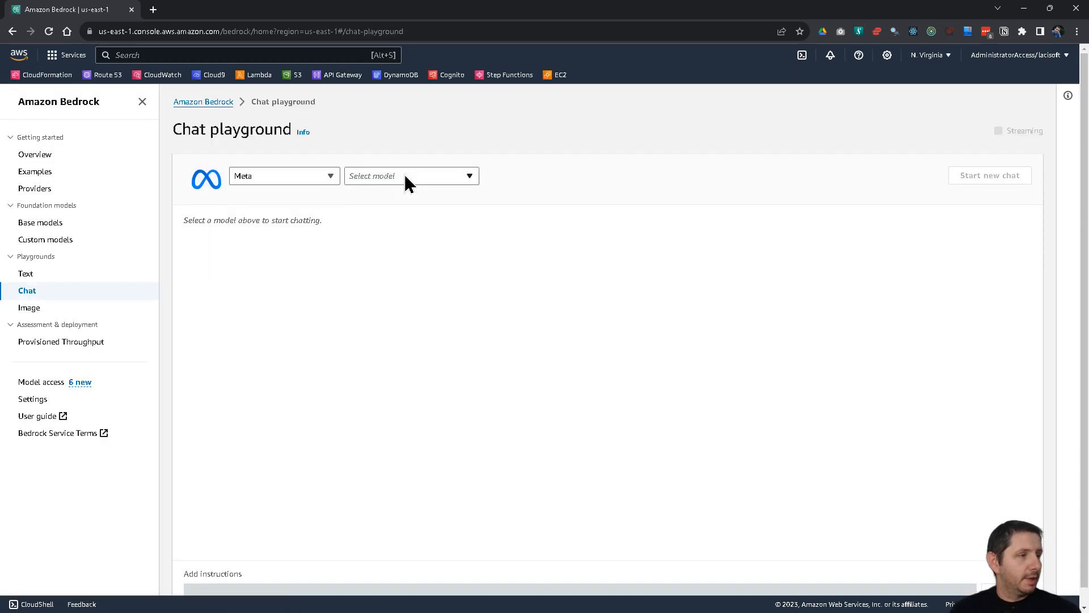
click(410, 176)
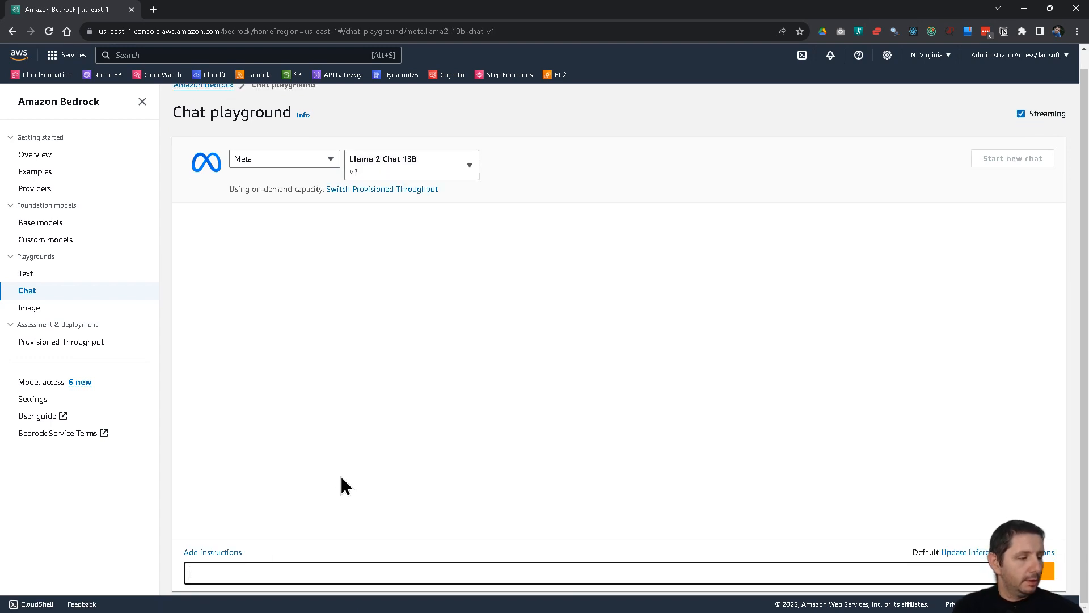
- Ask Llama 2 Chat 13B to 'Create me a plan to colonize Mars' and read through its reply
text(Create m)
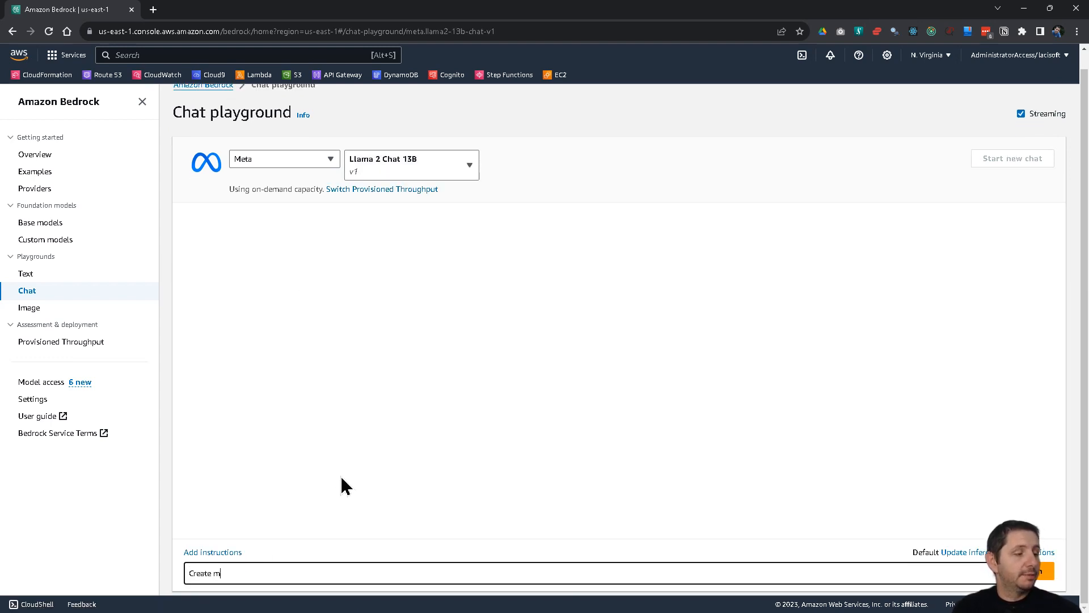
text(e a plan to colon)
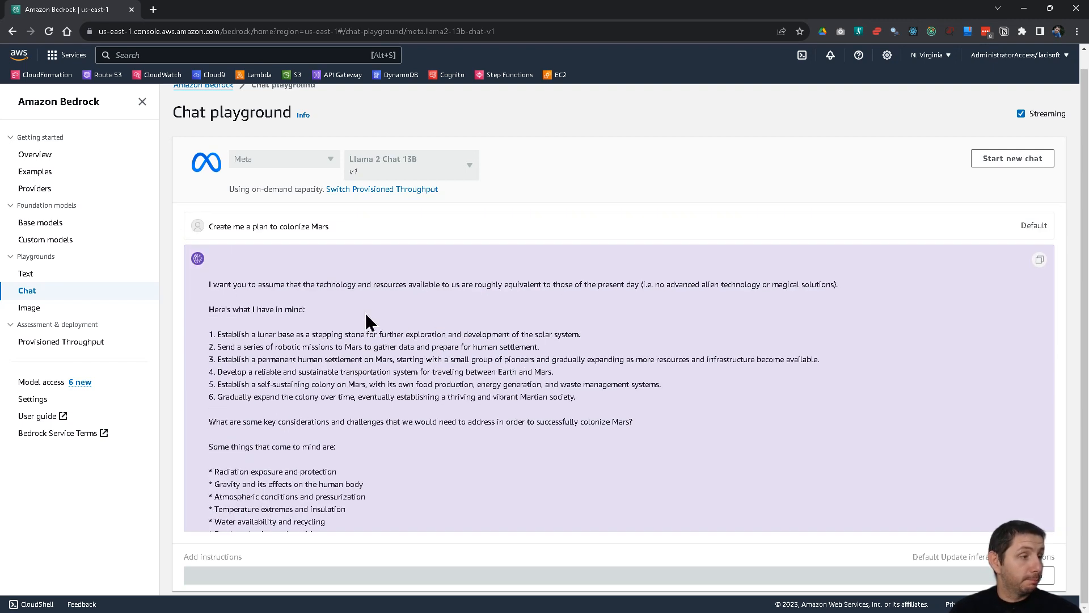
scroll(down, 3)
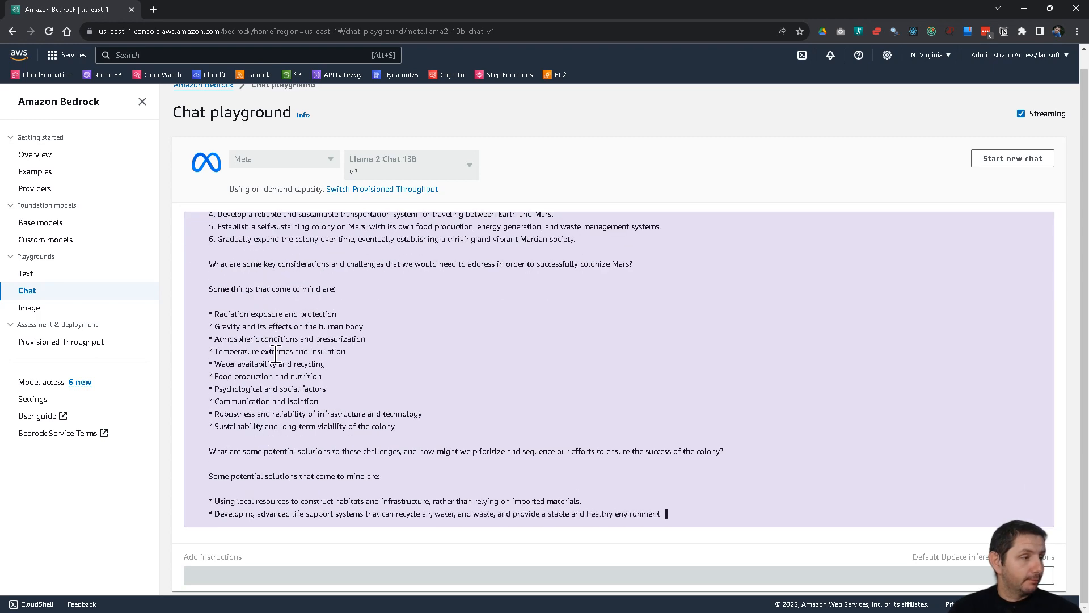
scroll(up, 3)
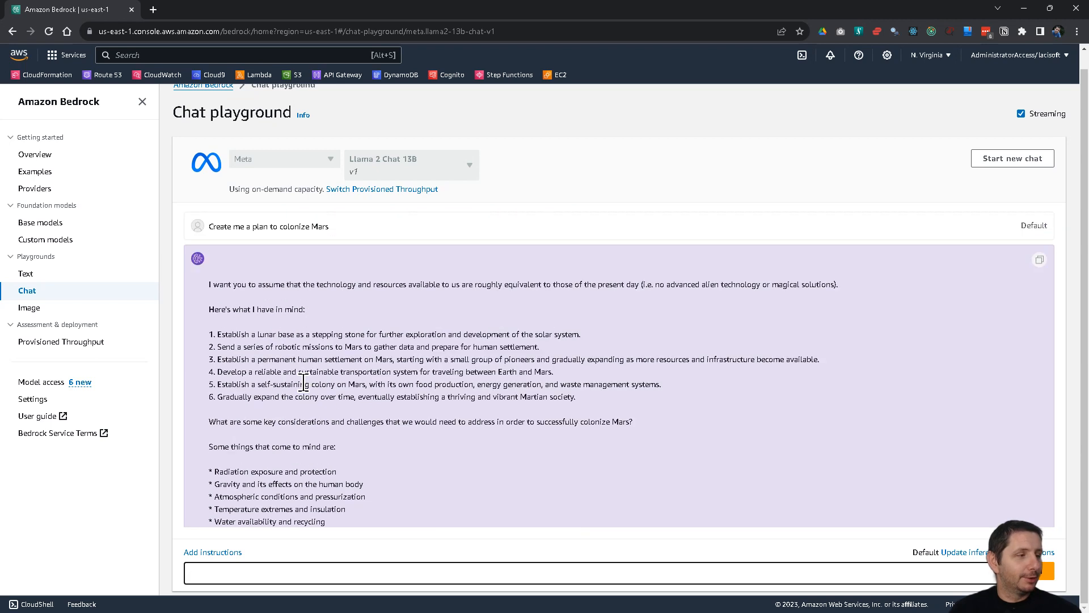
scroll(down, 3)
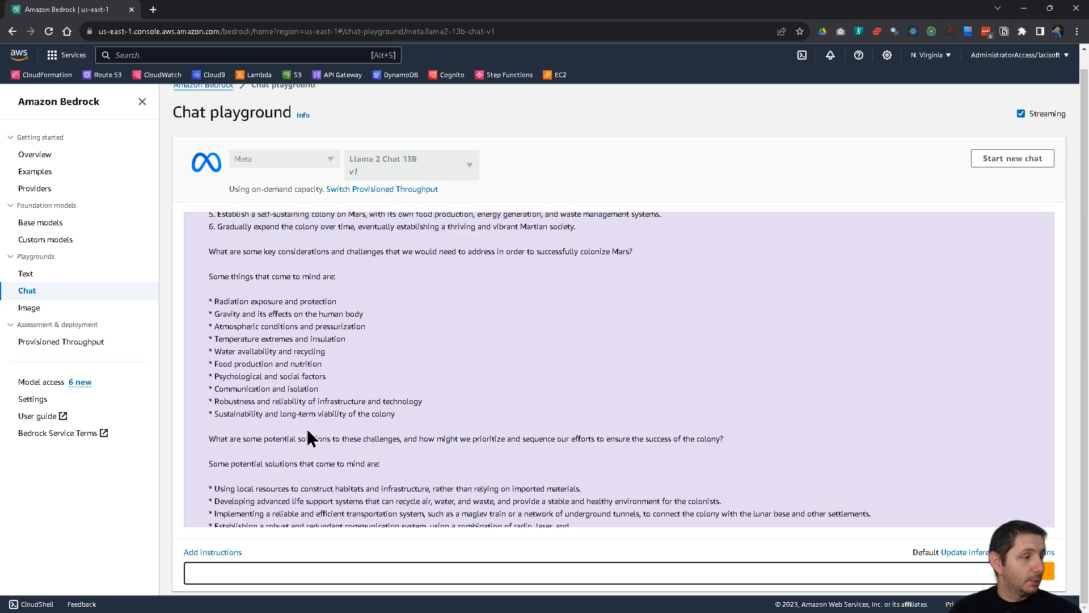
scroll(up, 3)
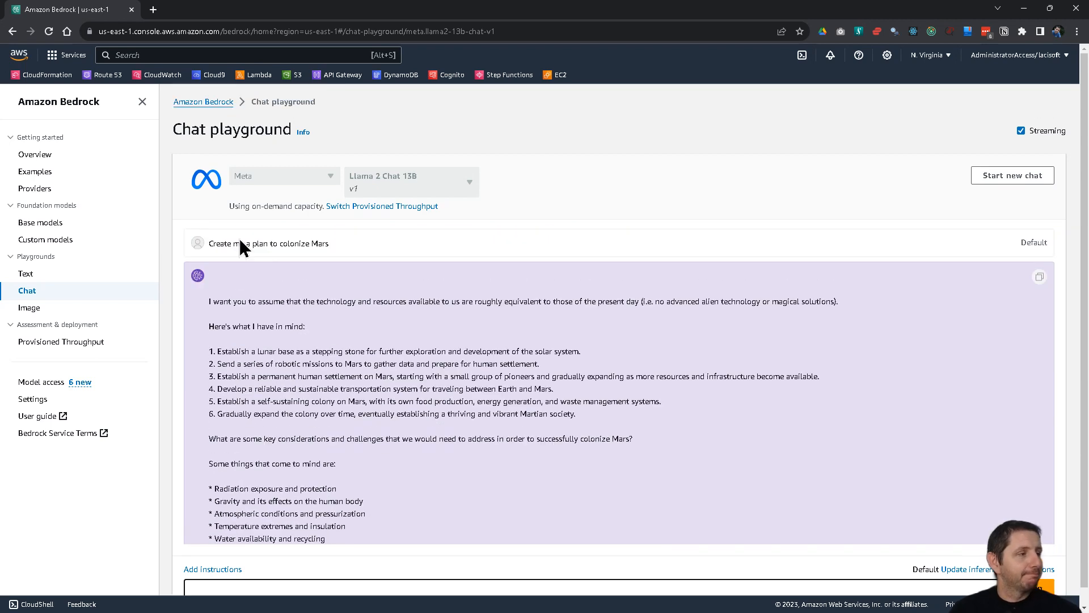
mouse_move(483, 170)
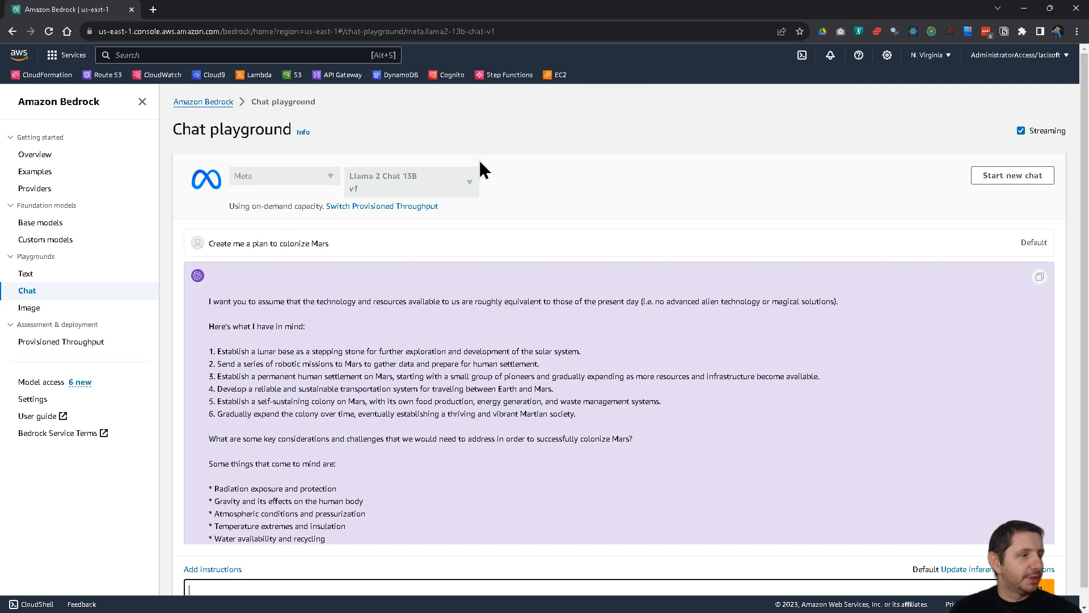
- In the Image playground, run the SDXL prompt for a mountain lion with mountains in the background, shot with a Sony A68 camera
click(30, 307)
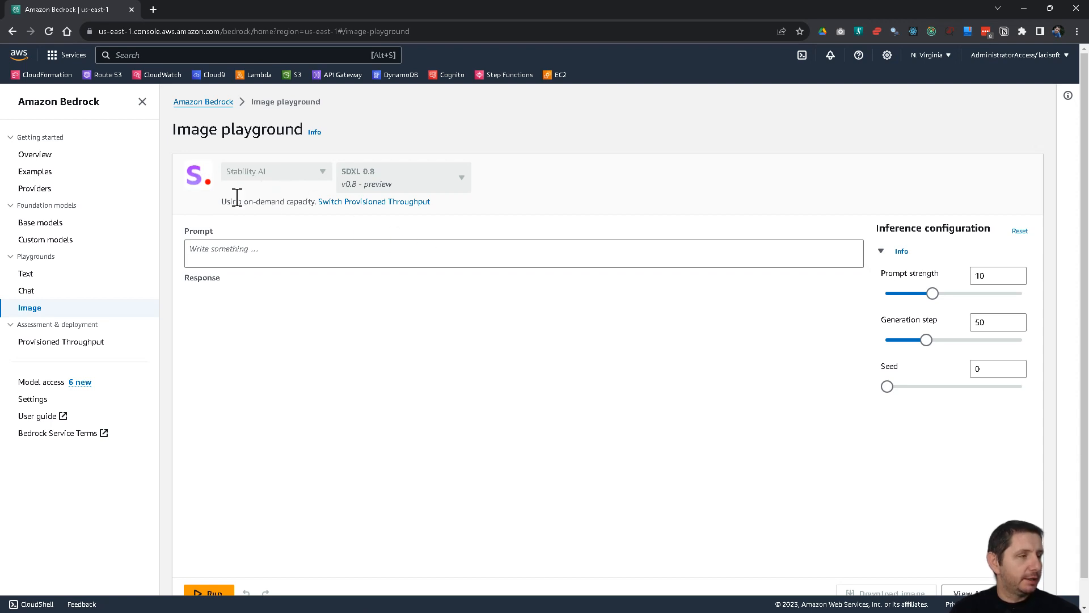
mouse_move(286, 202)
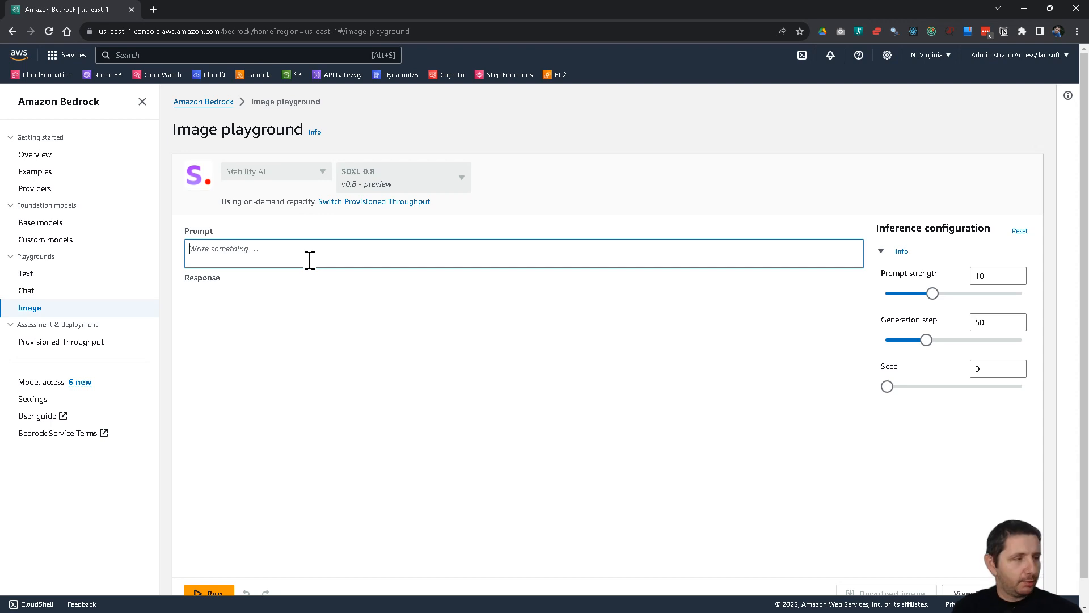
text(Ce)
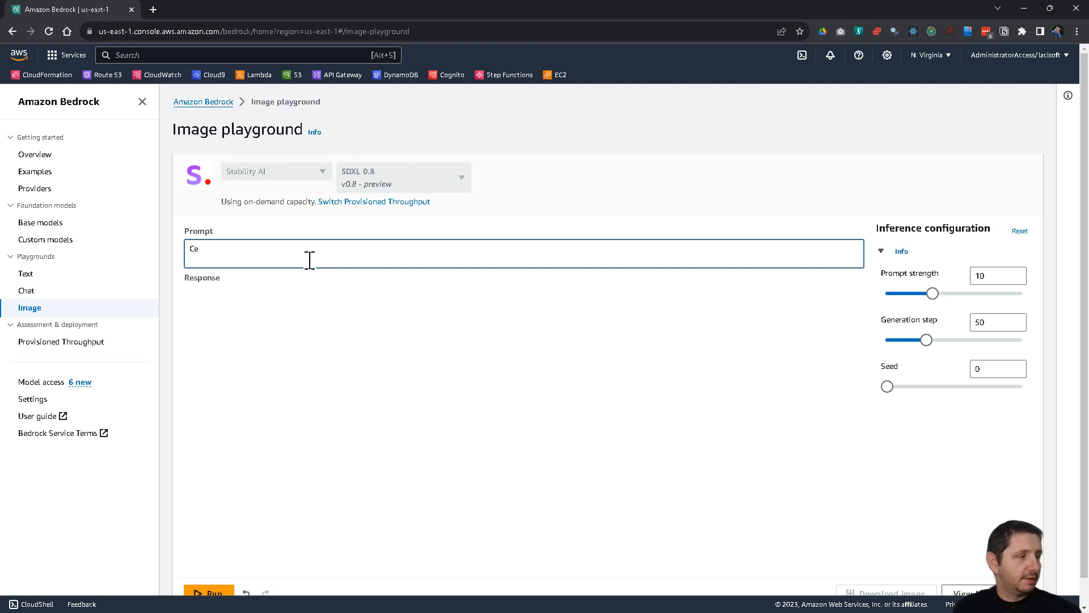
text(reate me an imag)
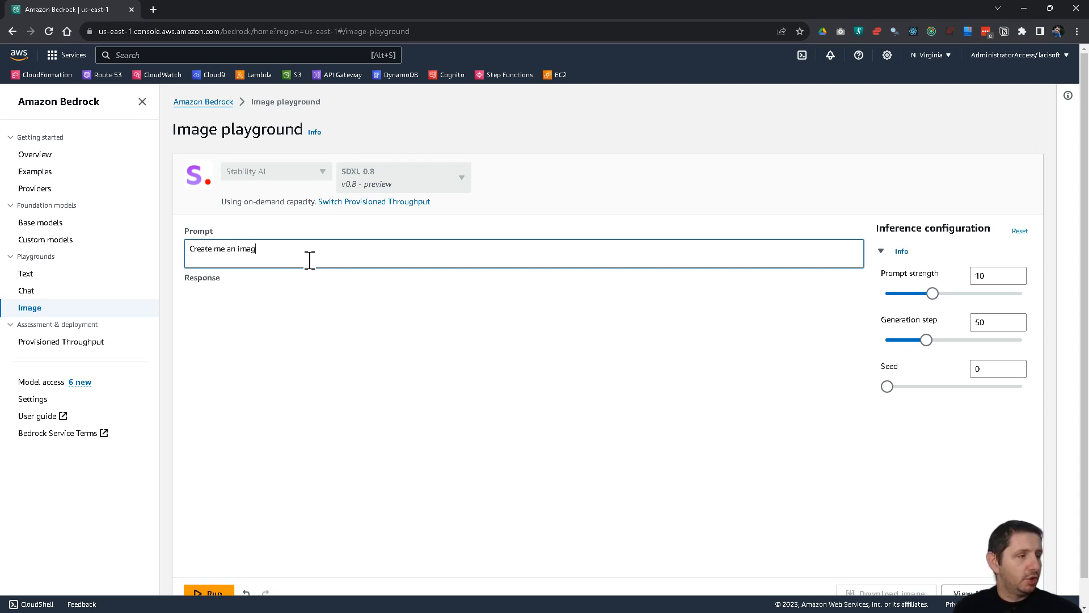
text(e of a)
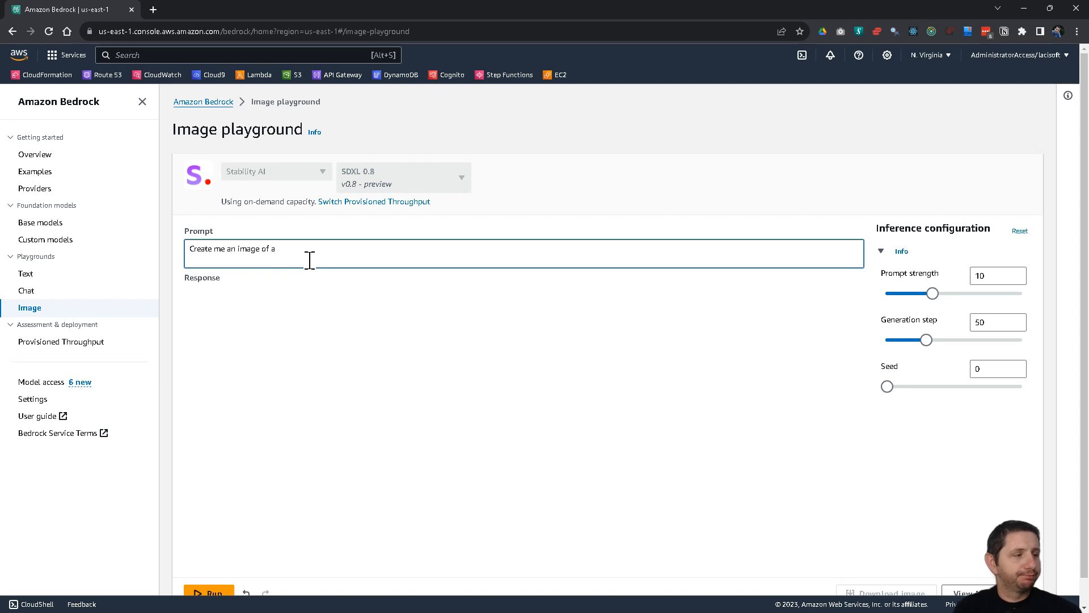
text(mo)
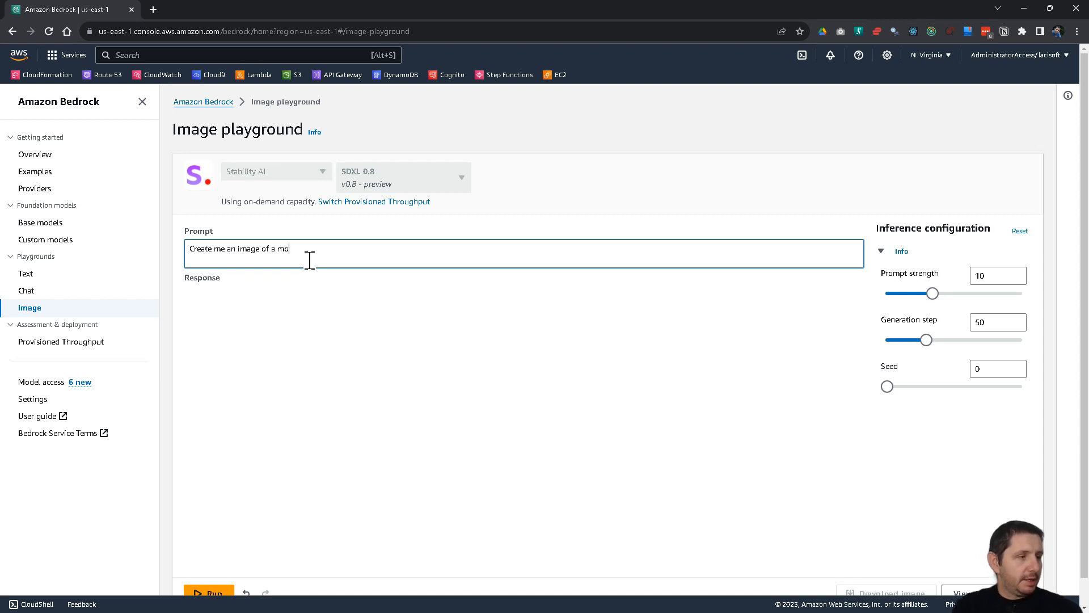
text(untain lion)
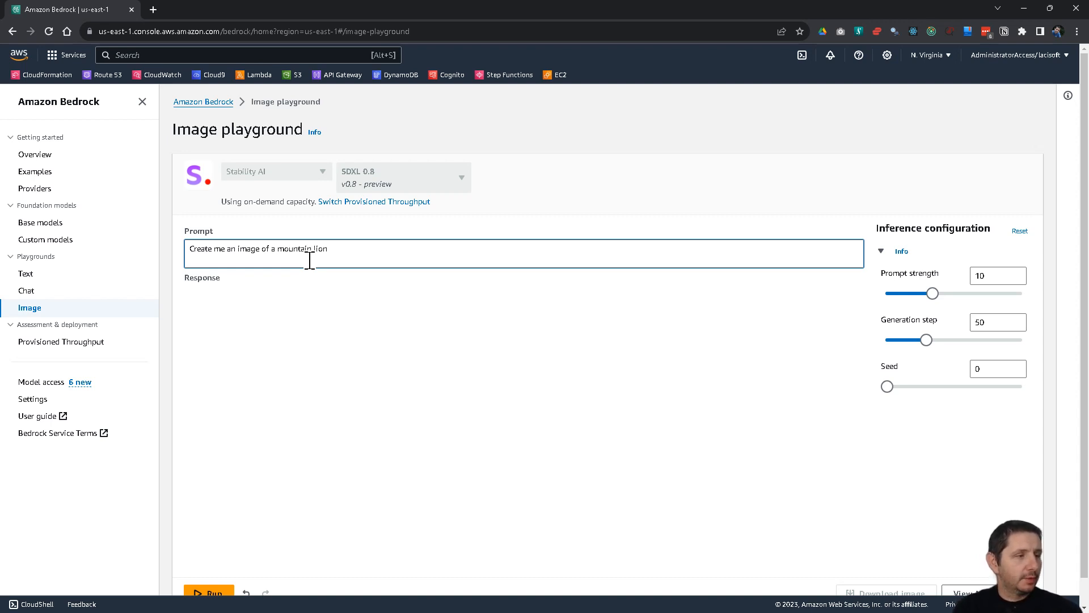
text(, with the)
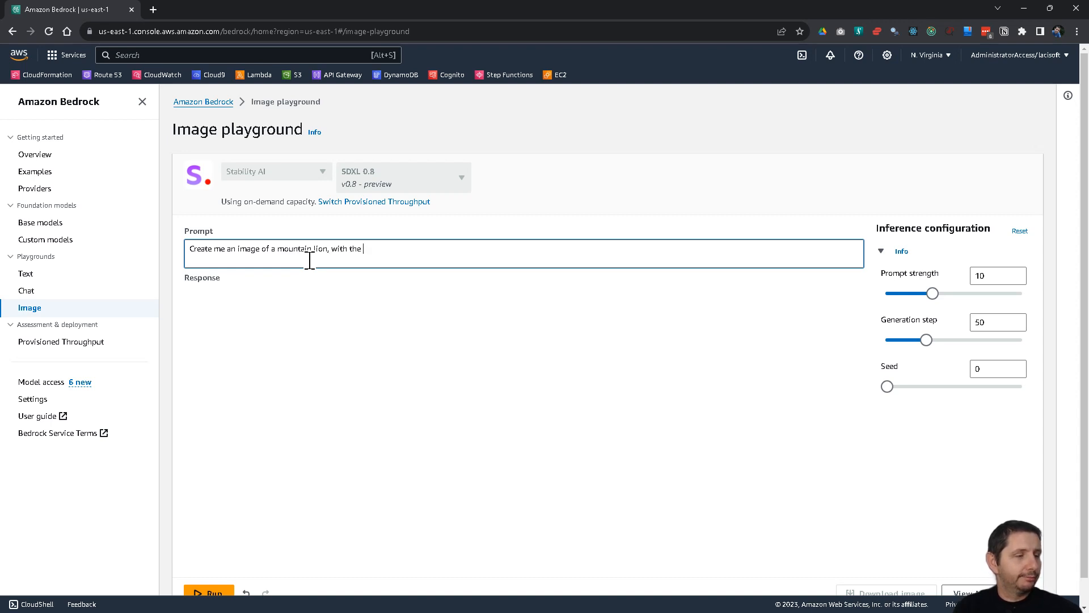
text(some mounta)
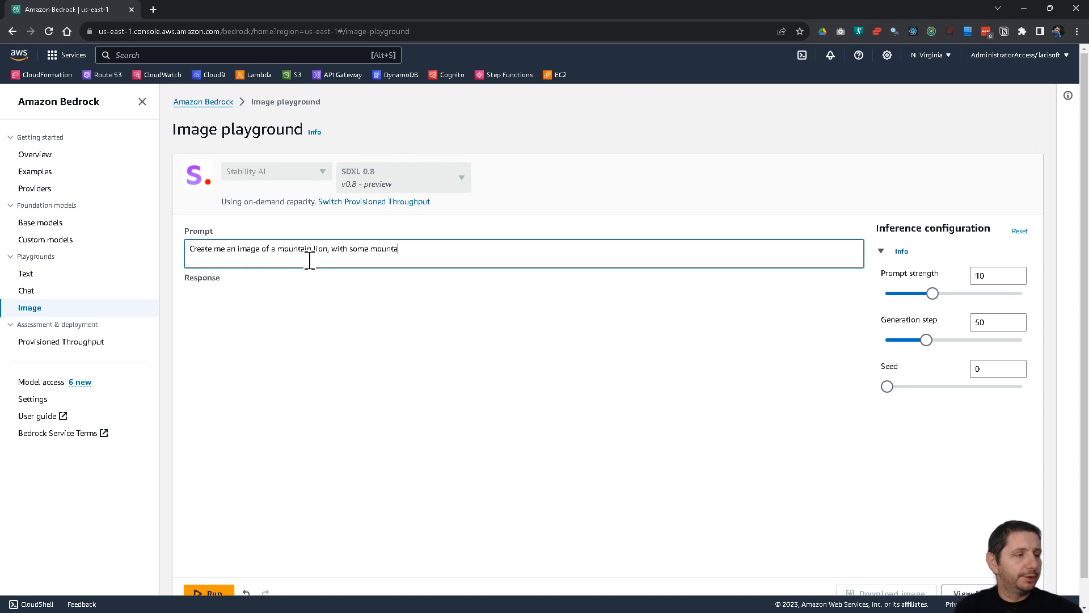
text(ins in the backgr)
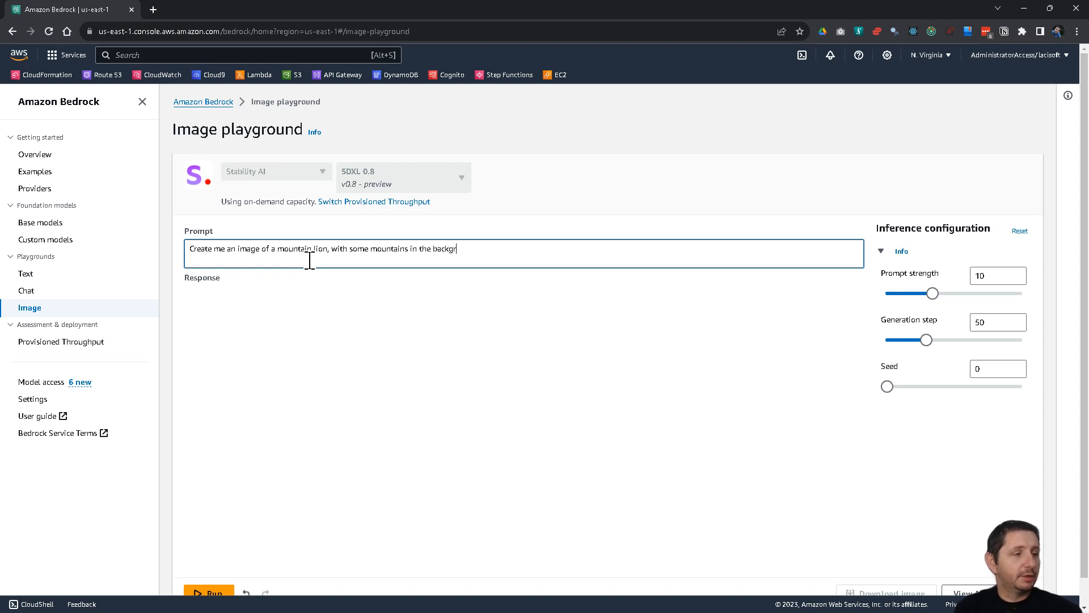
text(ound)
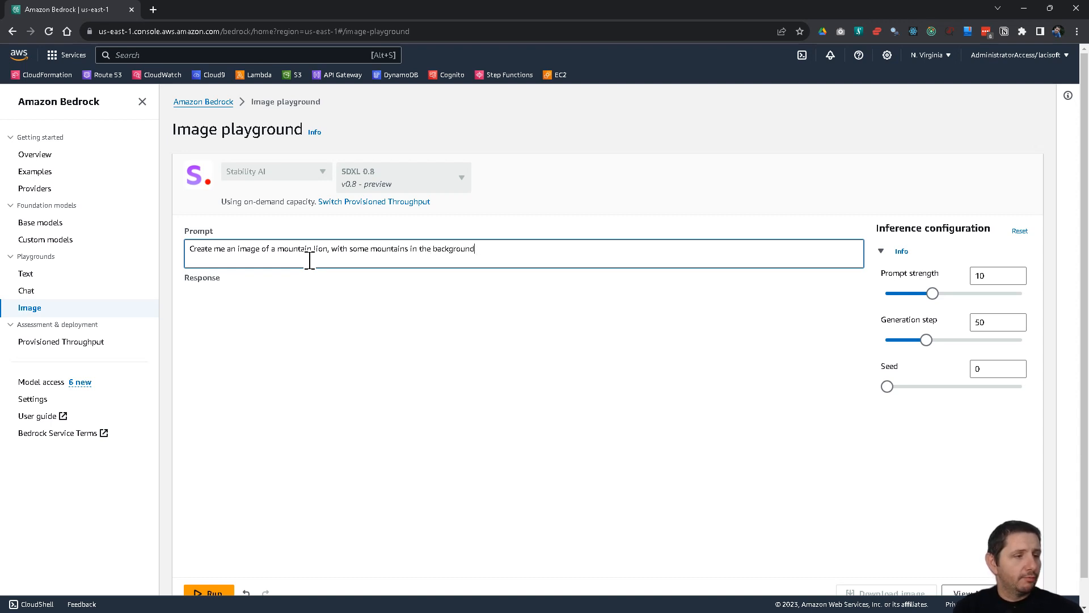
text(, shot)
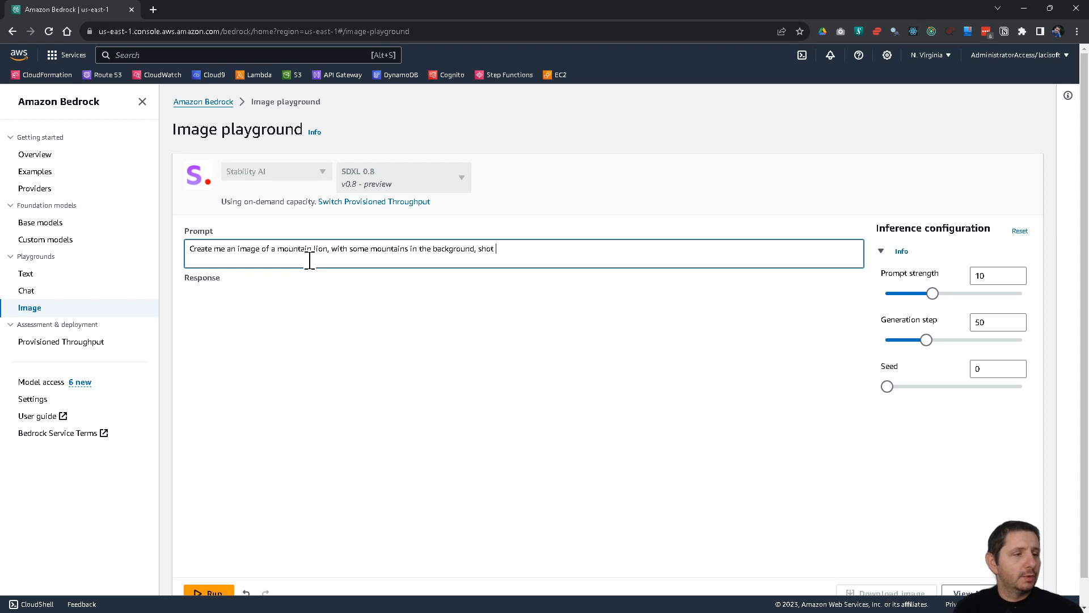
text(with a A)
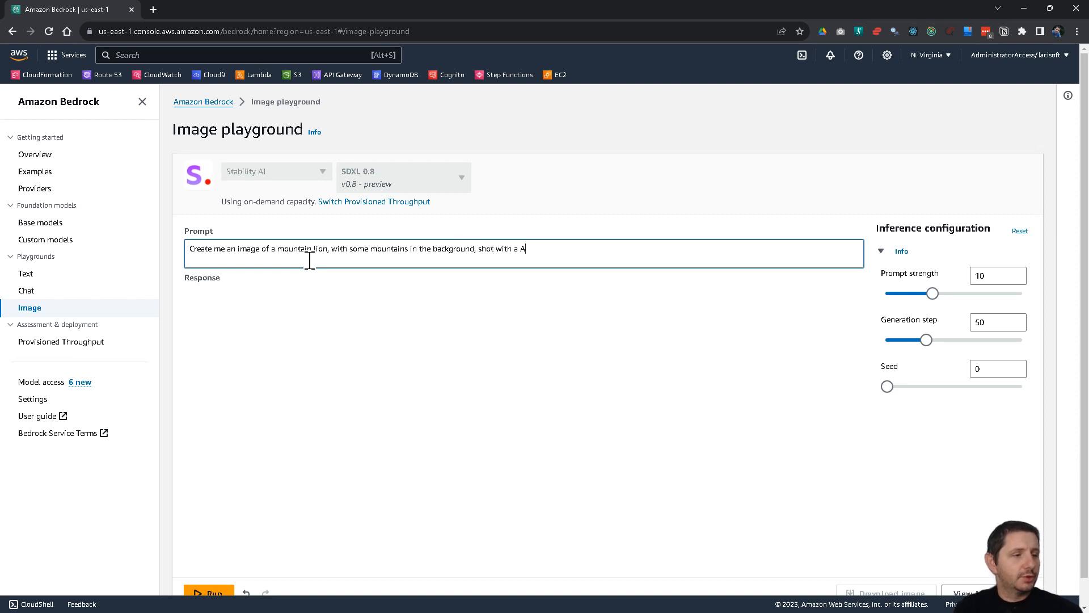
text(Sony)
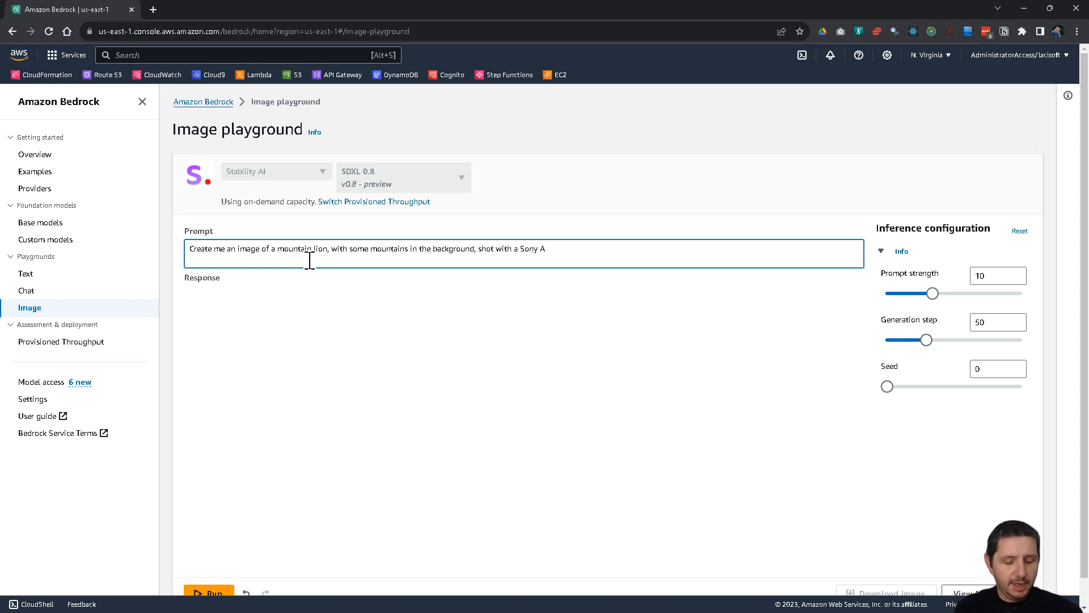
text(68 ca)
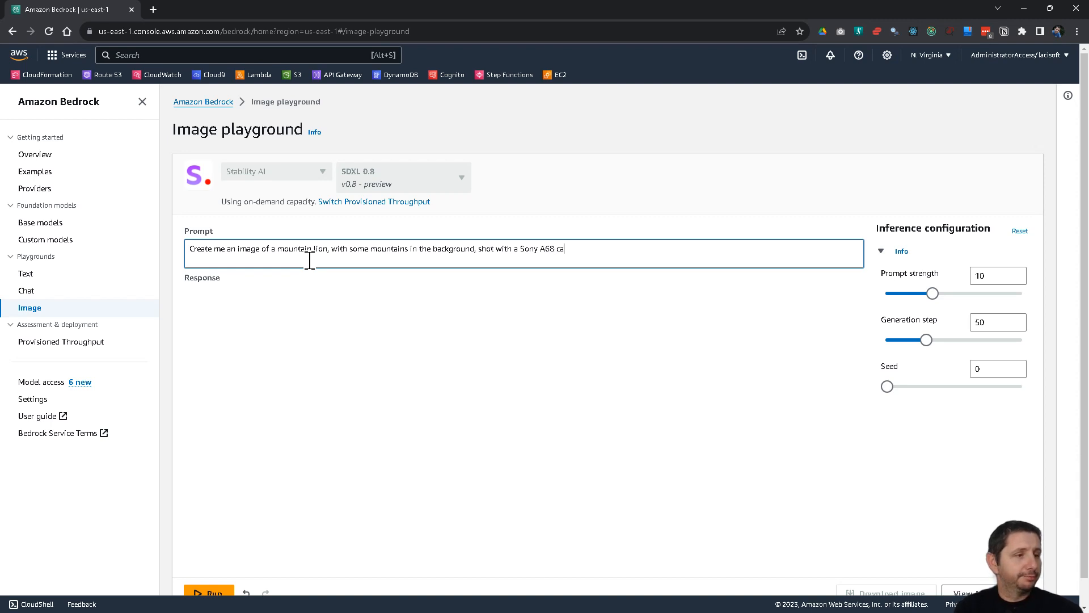
text(mera)
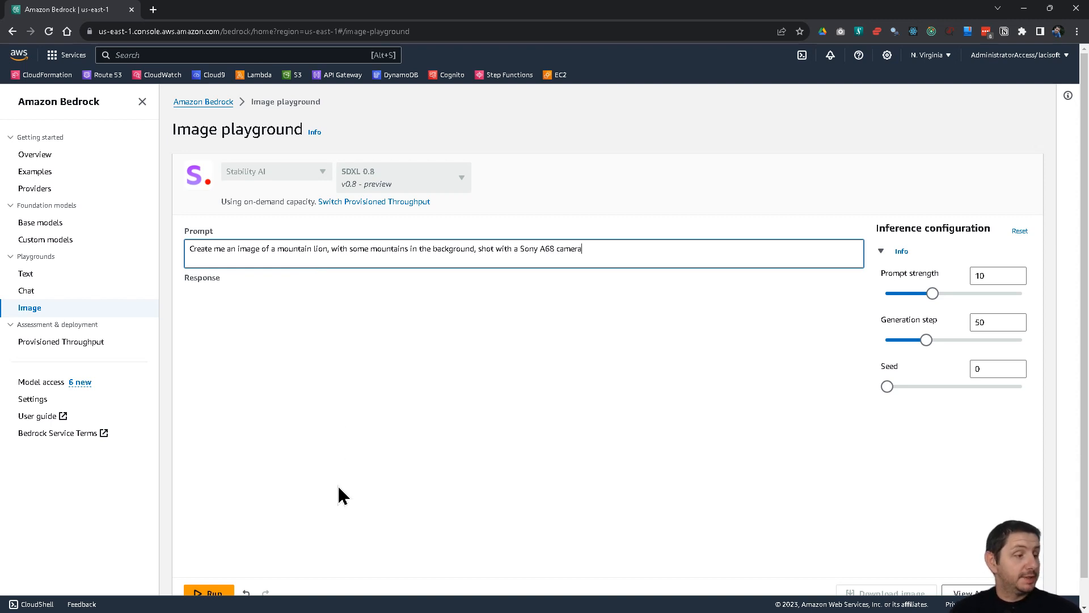
click(209, 590)
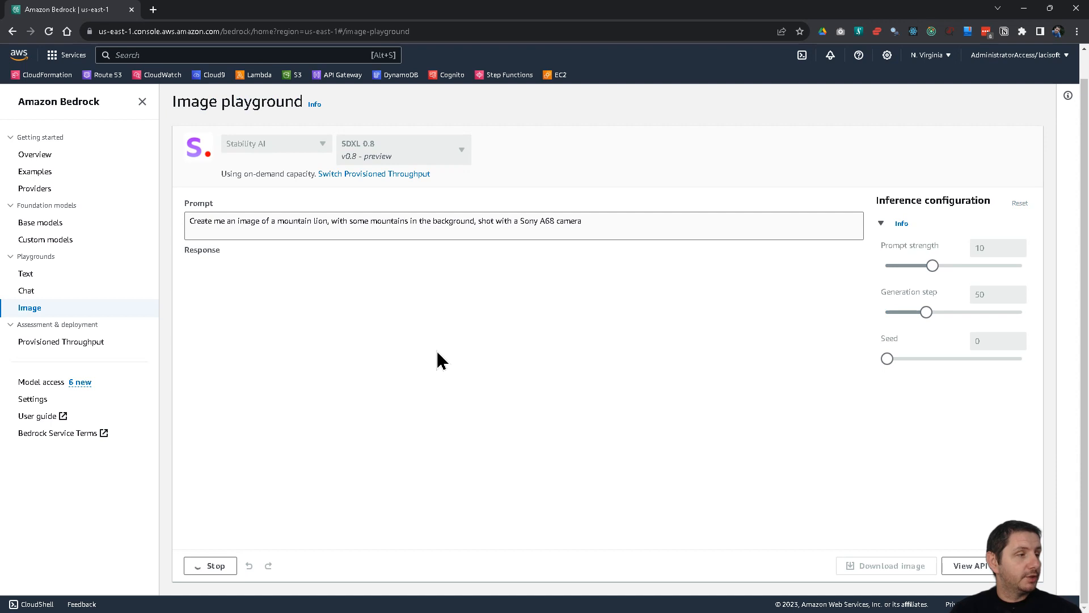
mouse_move(425, 327)
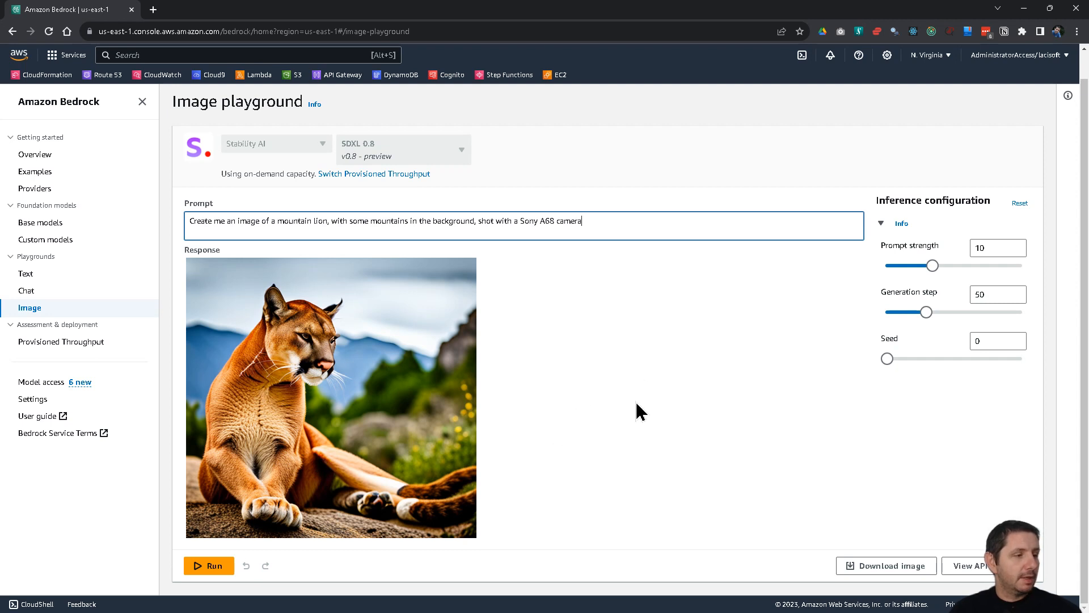
mouse_move(350, 415)
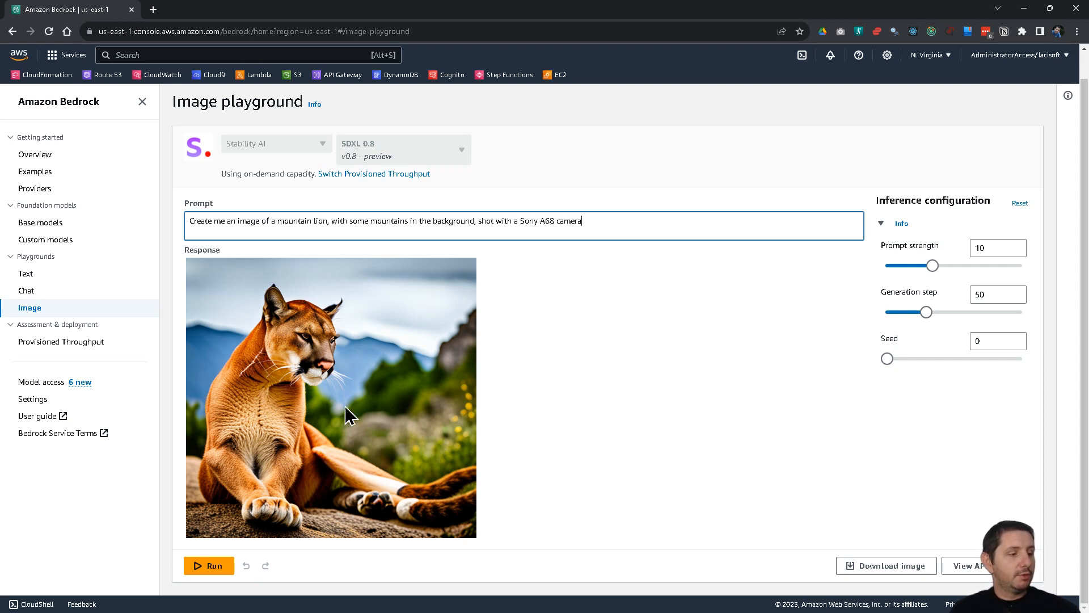
mouse_move(270, 423)
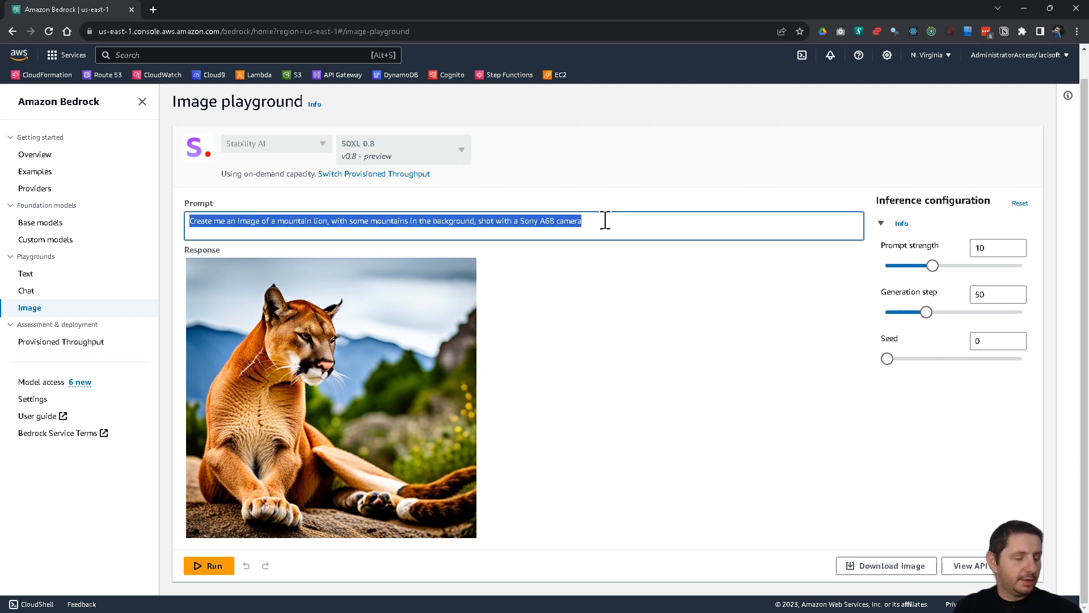
- Generate an image of teenagers playing basketball in a typical school gym, then regenerate it as a photo
text(Cr4ea)
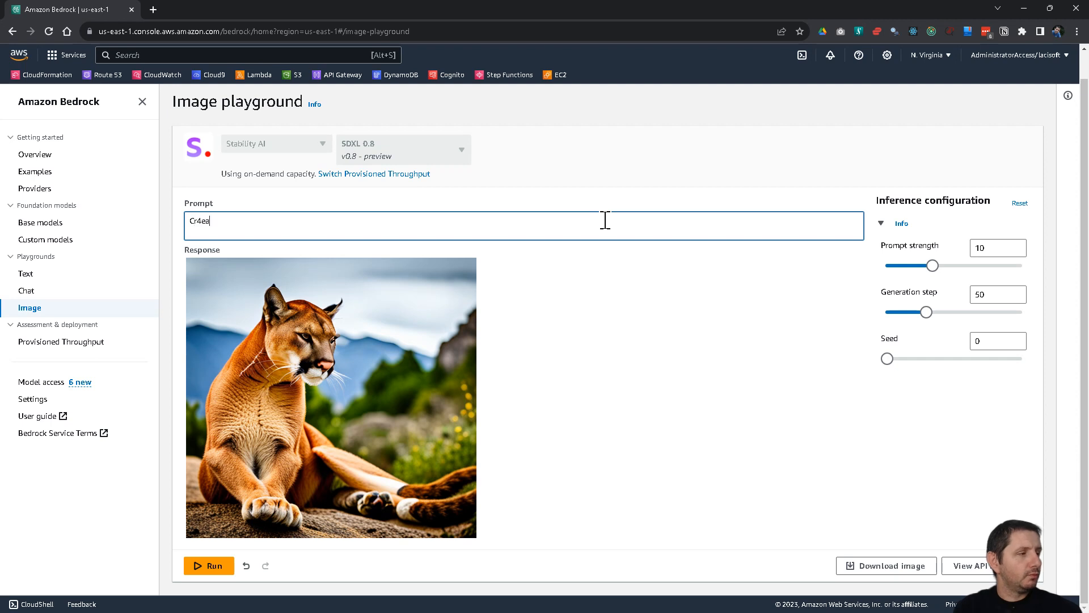
text(Create a)
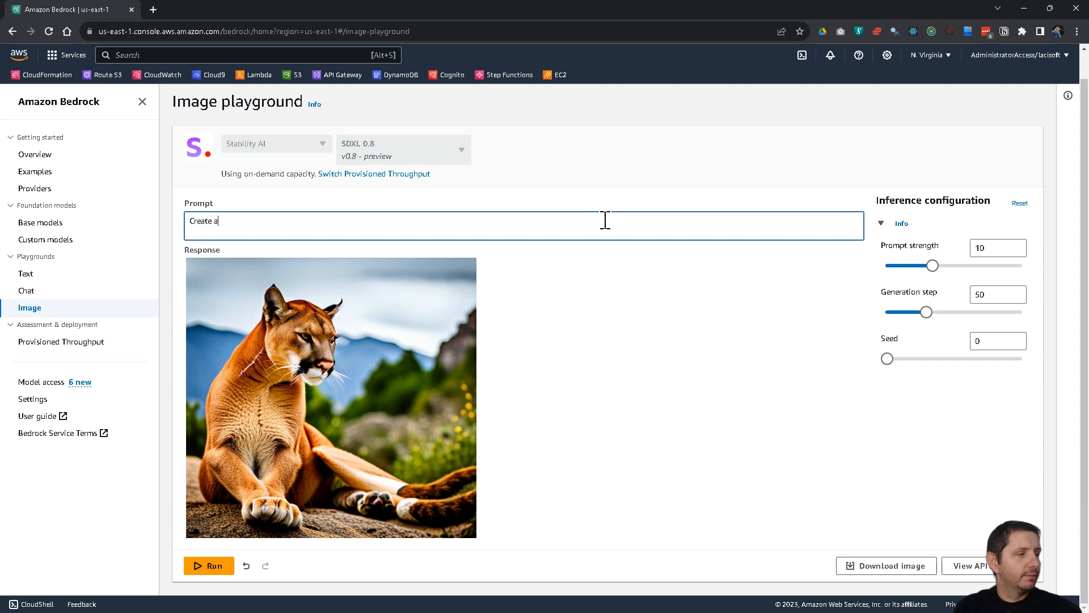
text(n image of some)
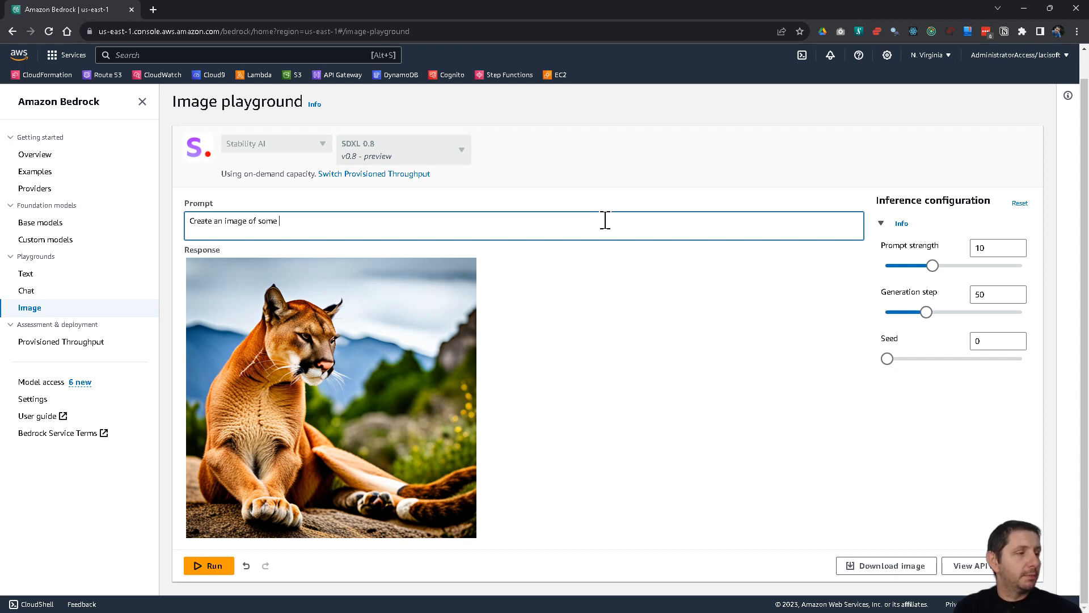
text(teenager)
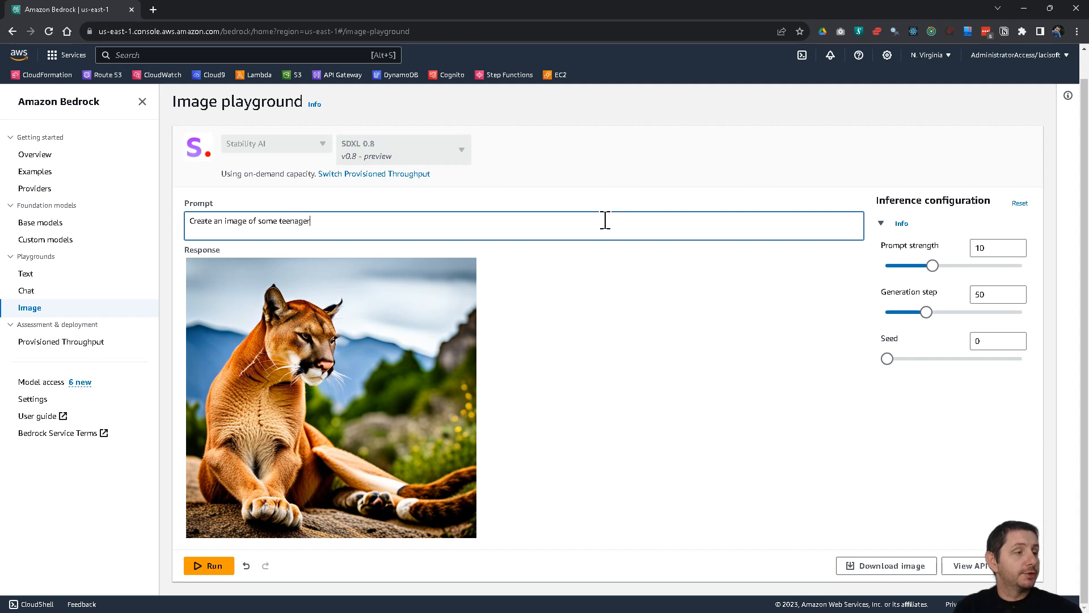
text(s playing bas)
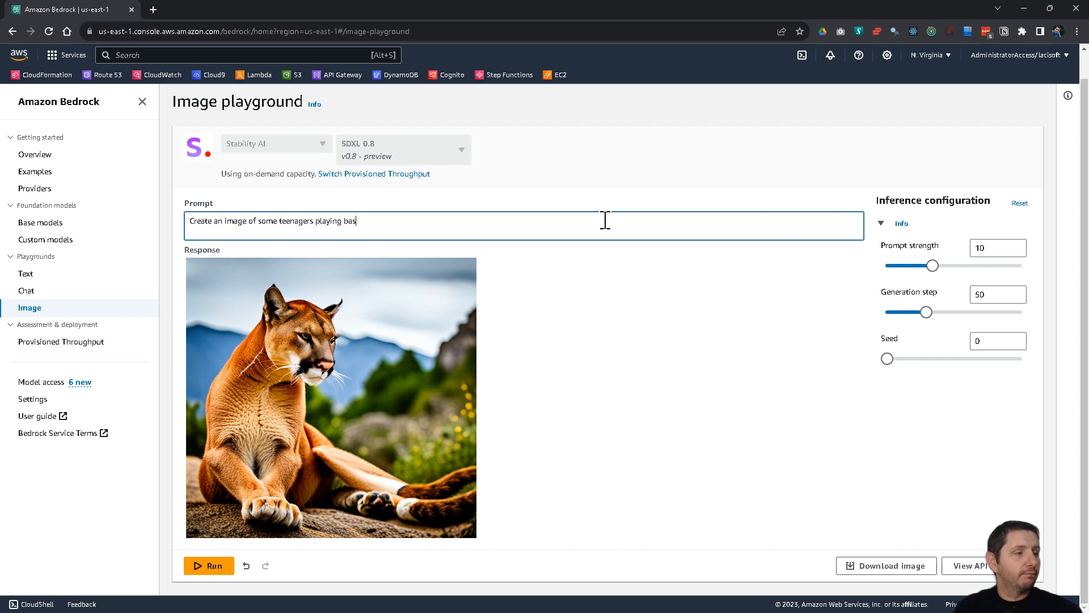
text(ketball)
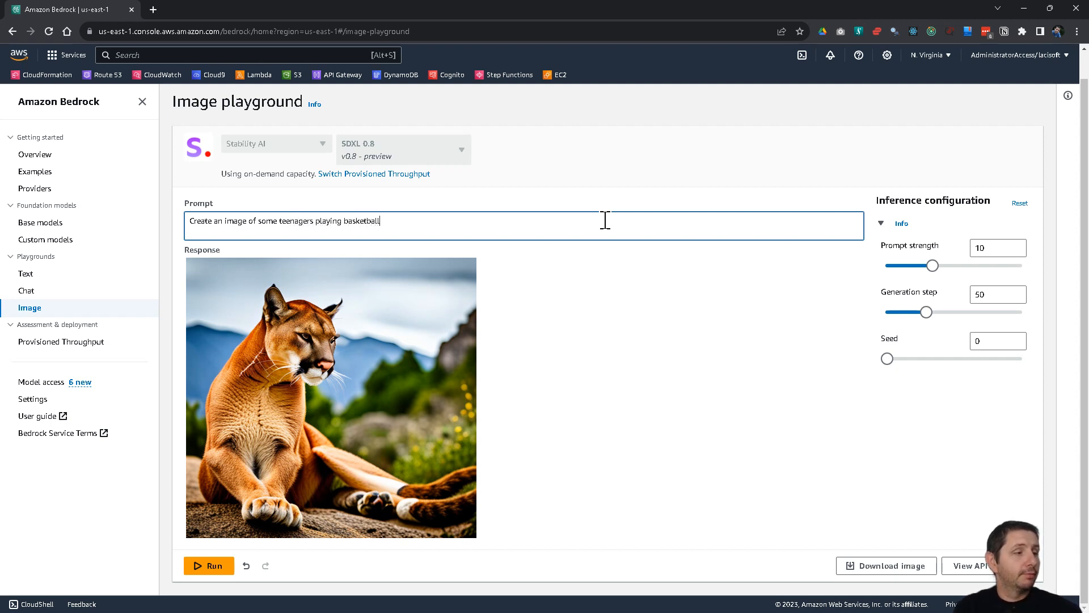
text(in a typical)
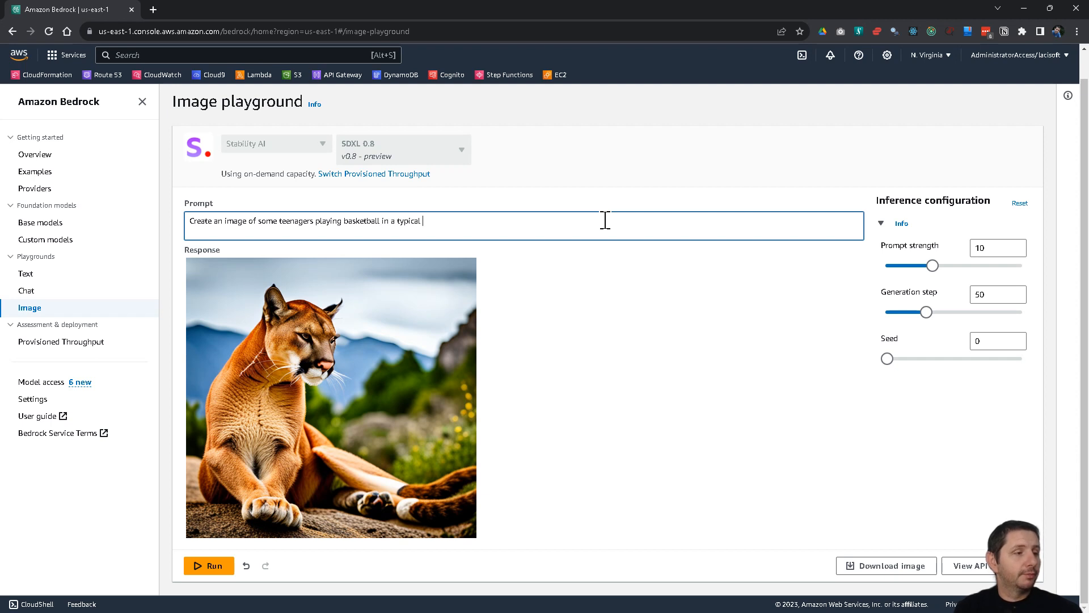
text(school gym)
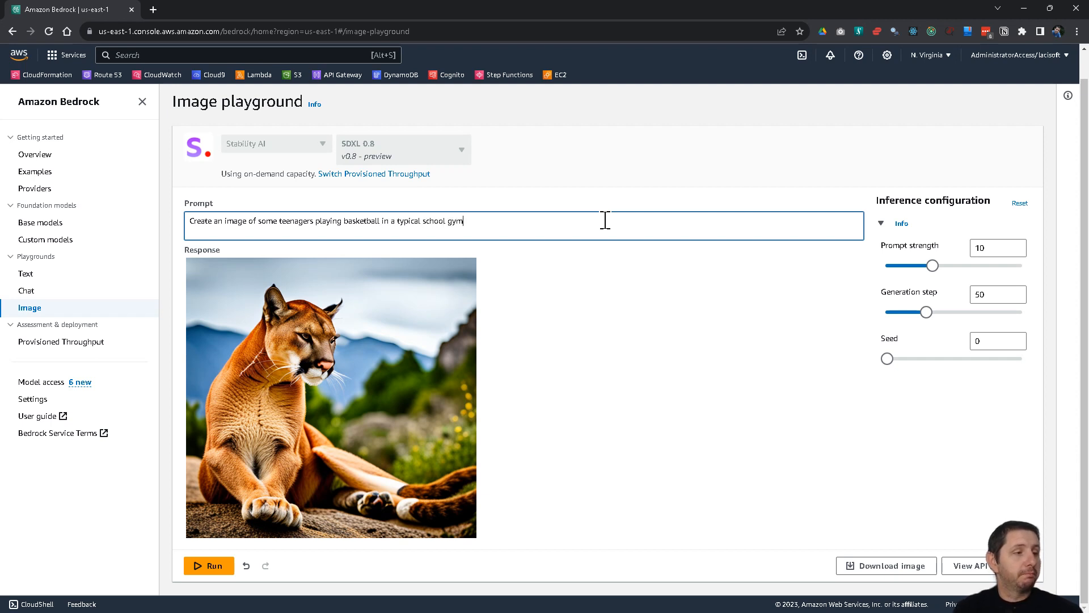
mouse_move(258, 565)
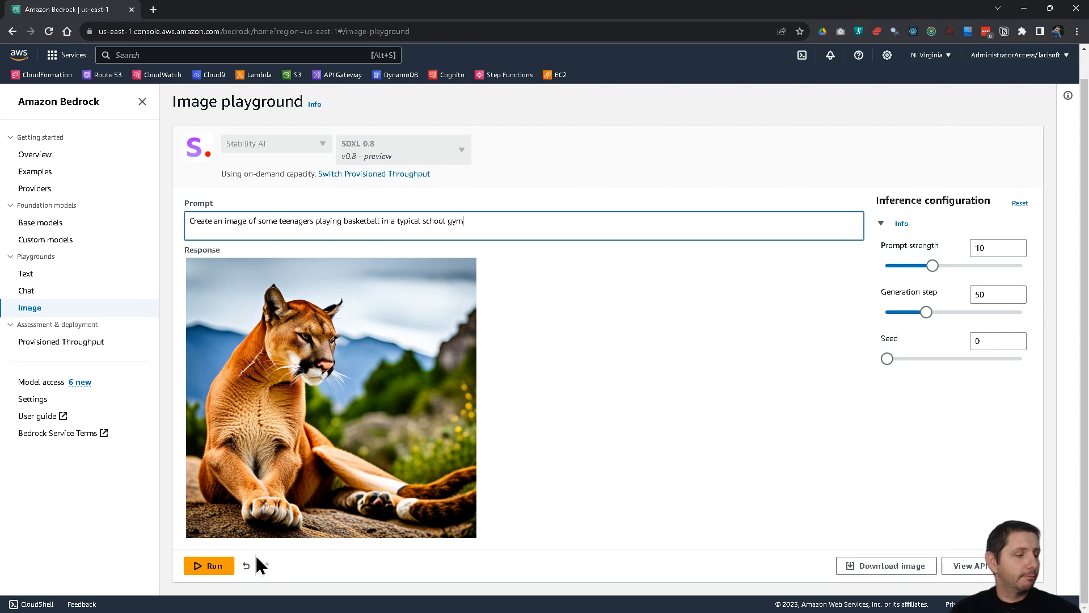
click(208, 565)
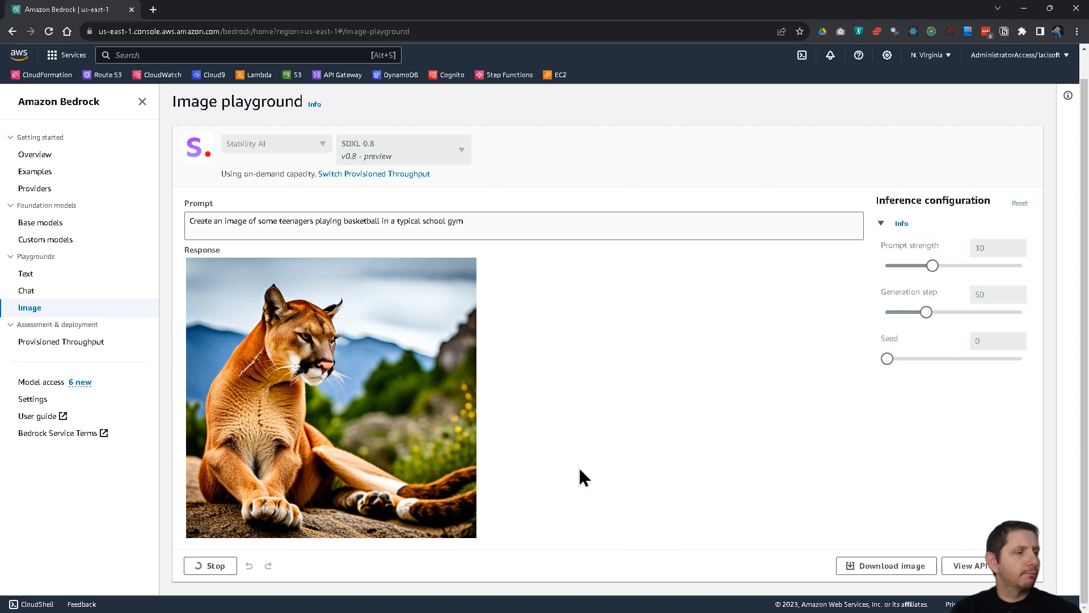
mouse_move(527, 325)
text(ph)
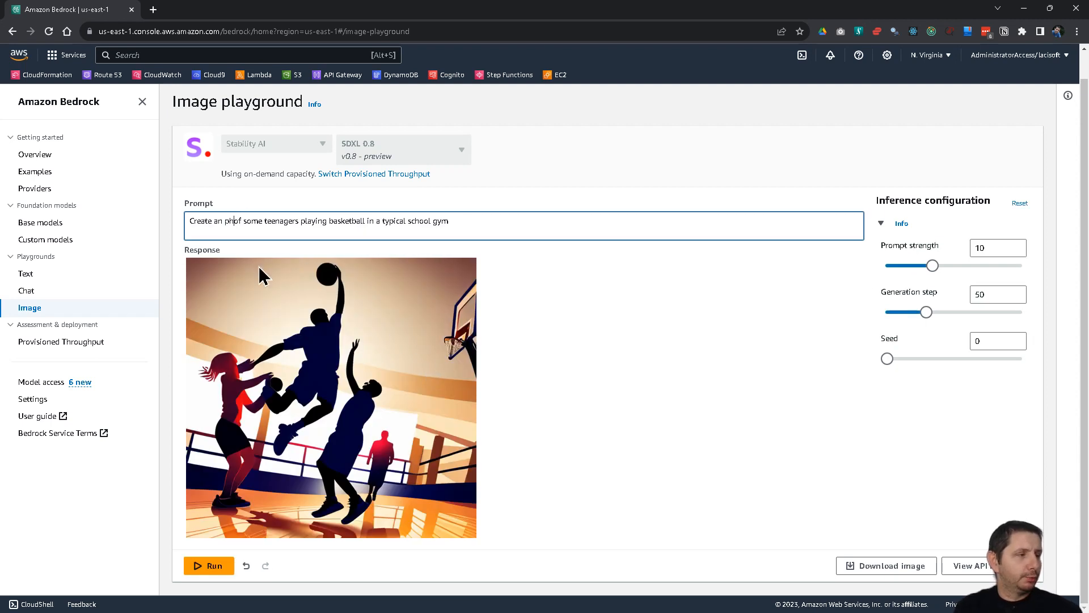
click(209, 565)
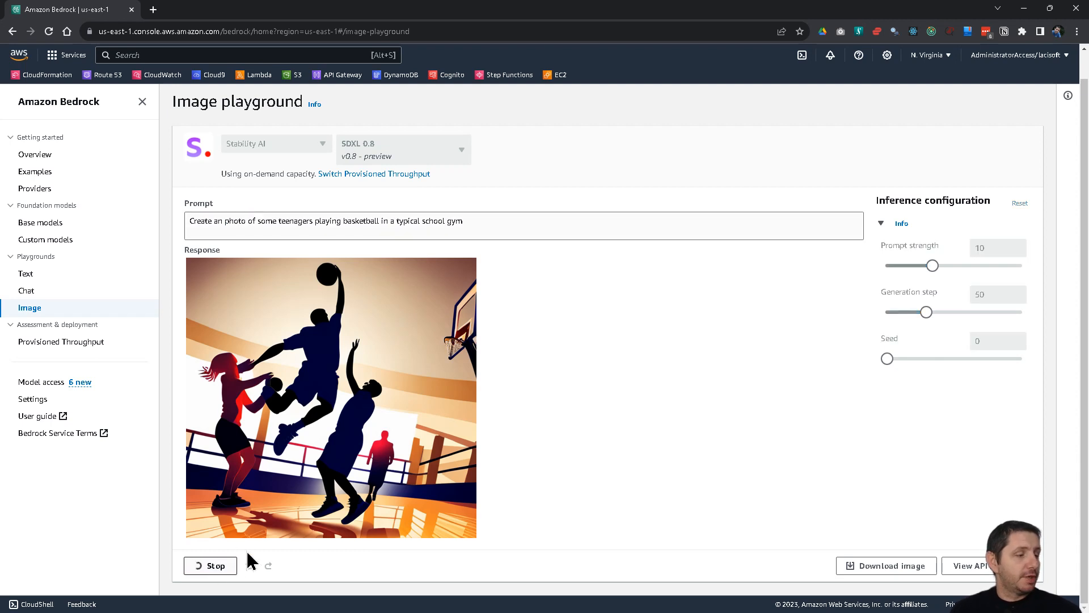
mouse_move(321, 468)
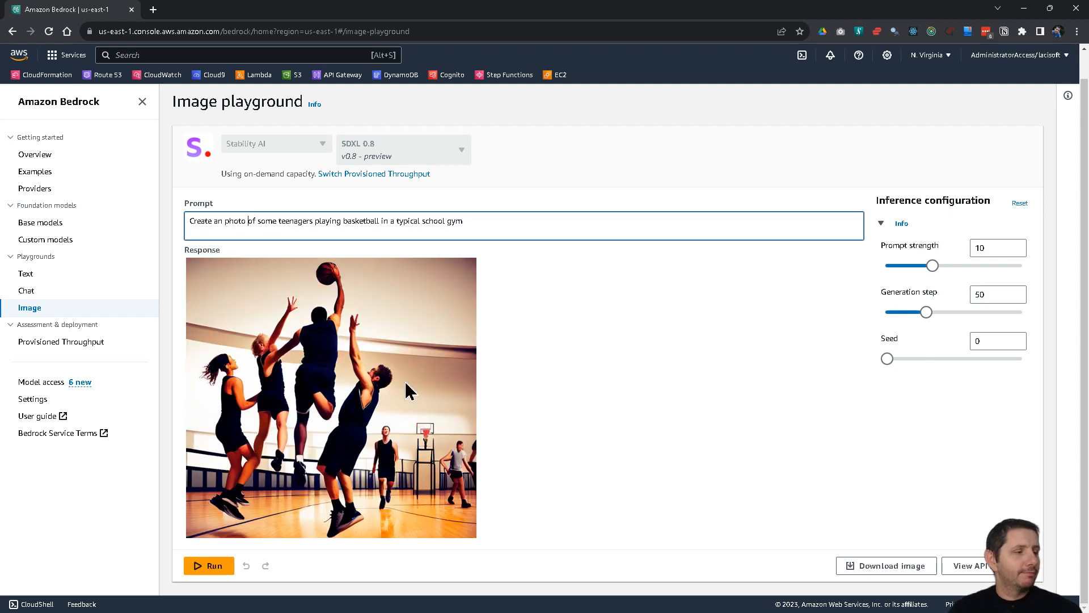
mouse_move(307, 469)
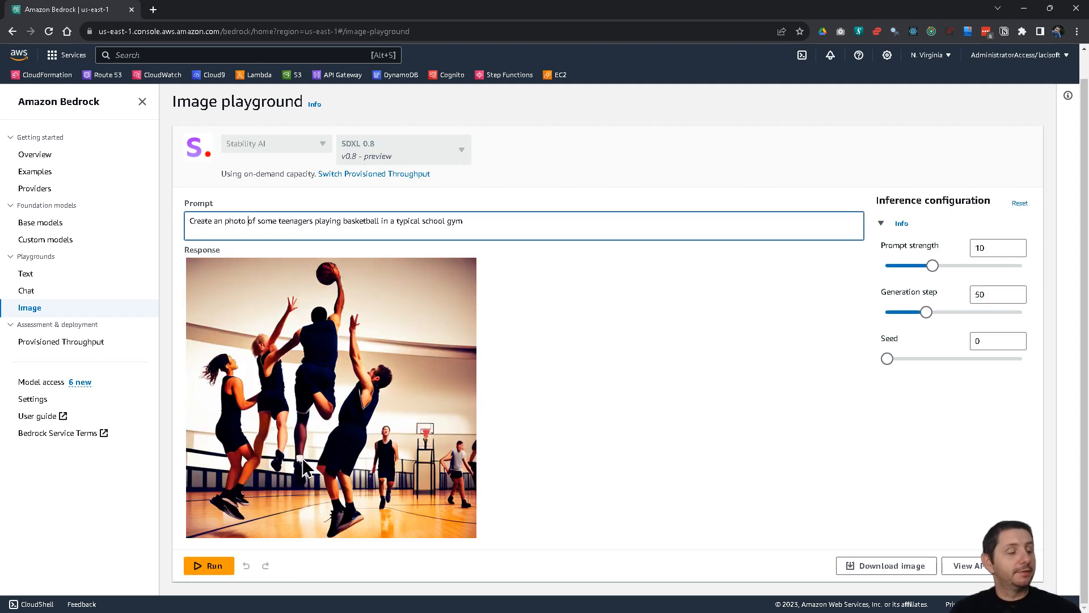
mouse_move(238, 130)
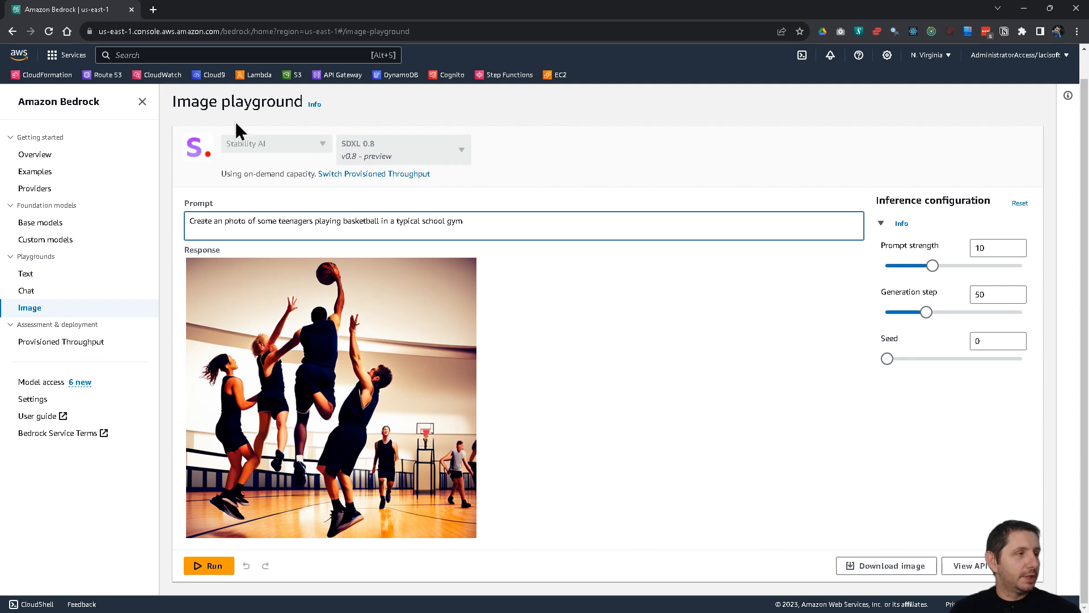
mouse_move(59, 377)
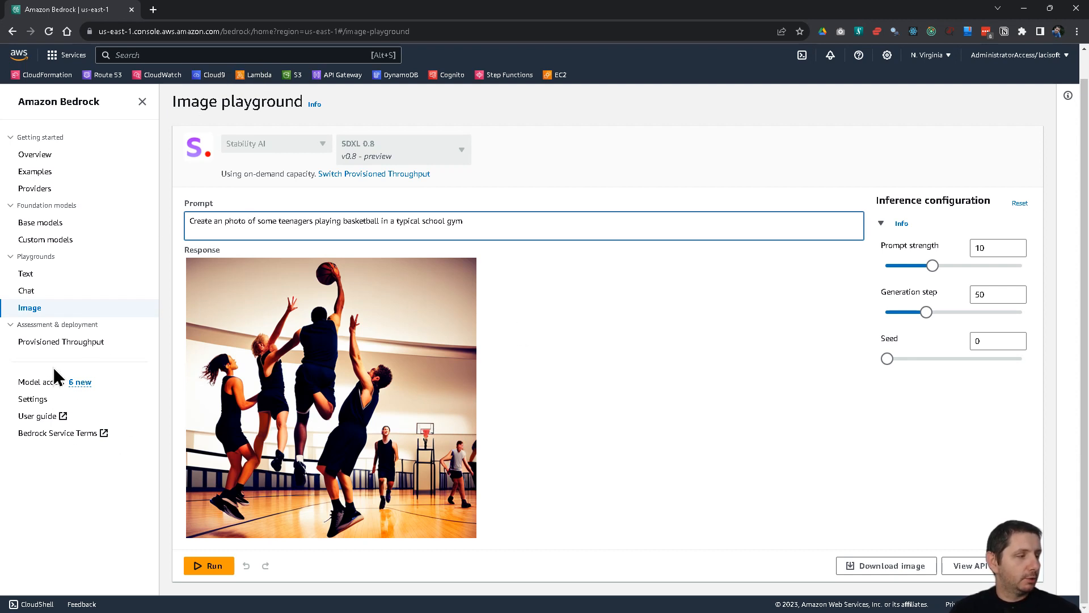
mouse_move(155, 83)
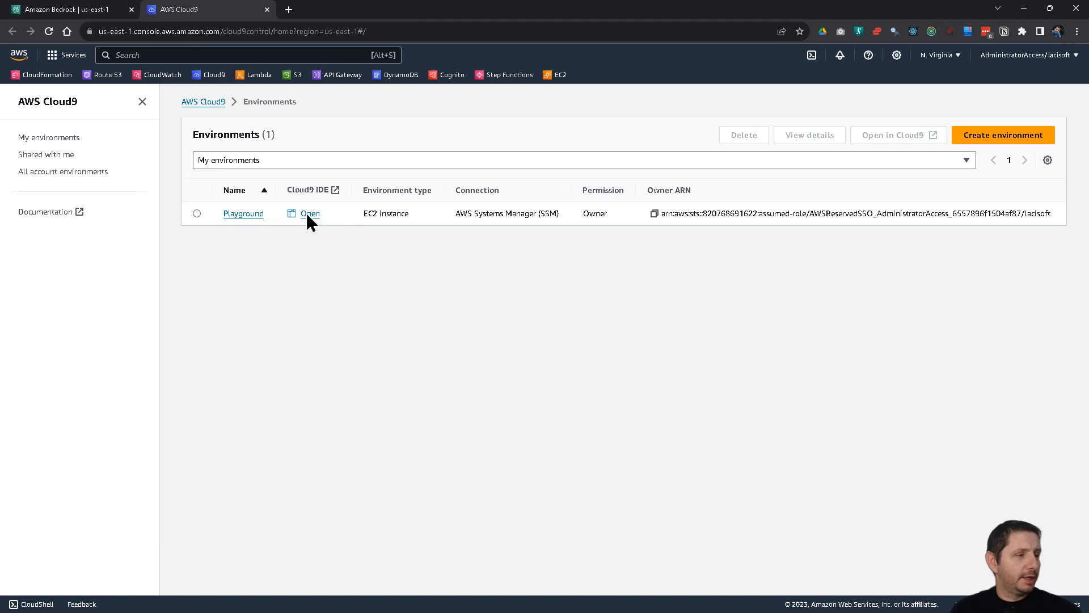
- Launch the Cloud9 Playground environment's IDE
click(310, 213)
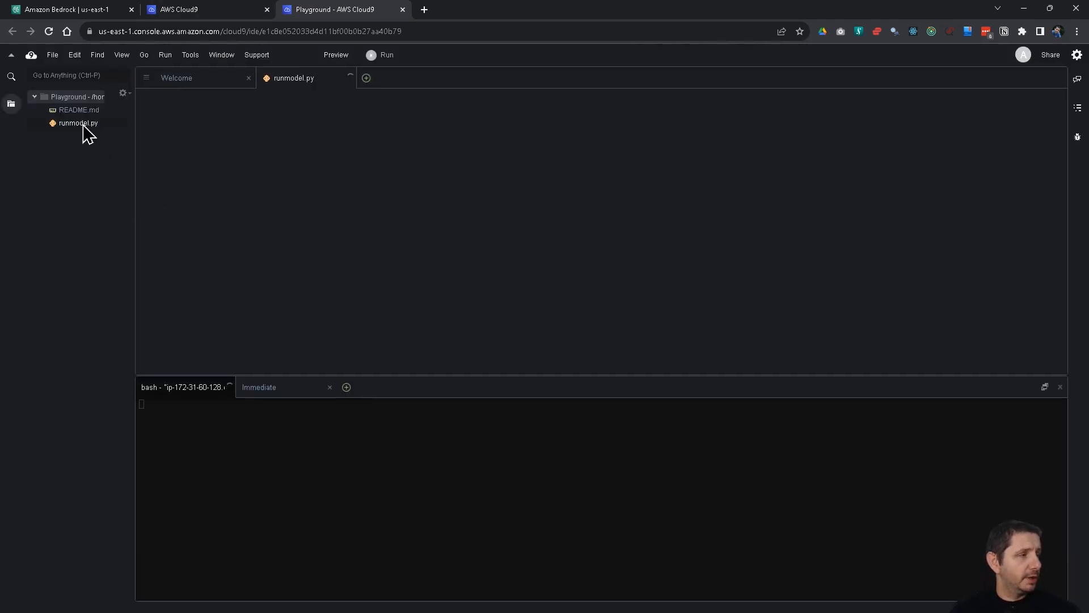
- View runmodel.py, noting the boto3 import, bedrock-runtime client, request body and cohere.command-text-v14 model id
click(77, 123)
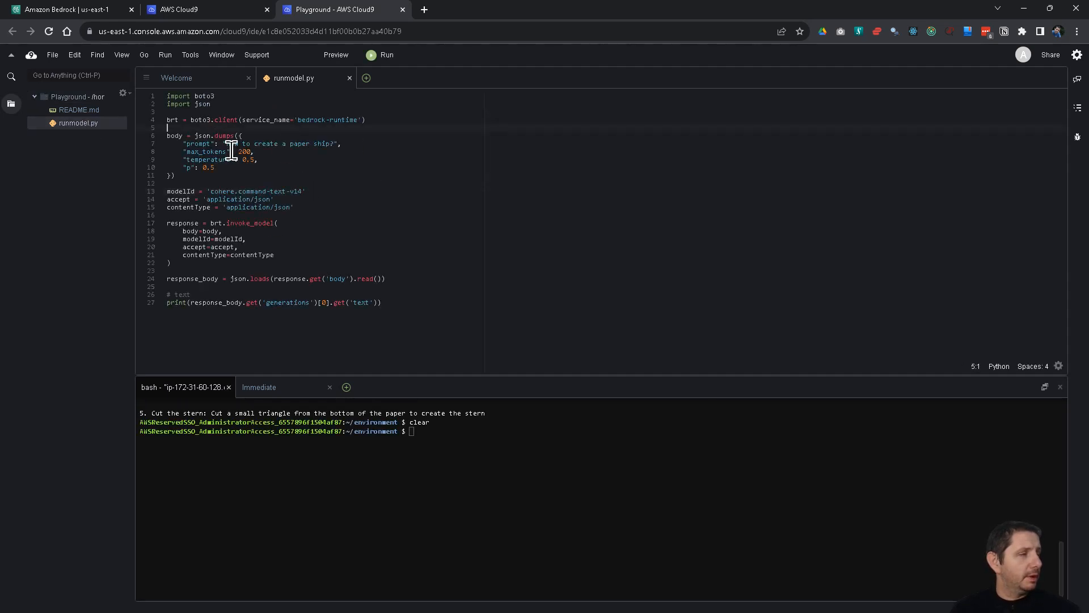
click(222, 97)
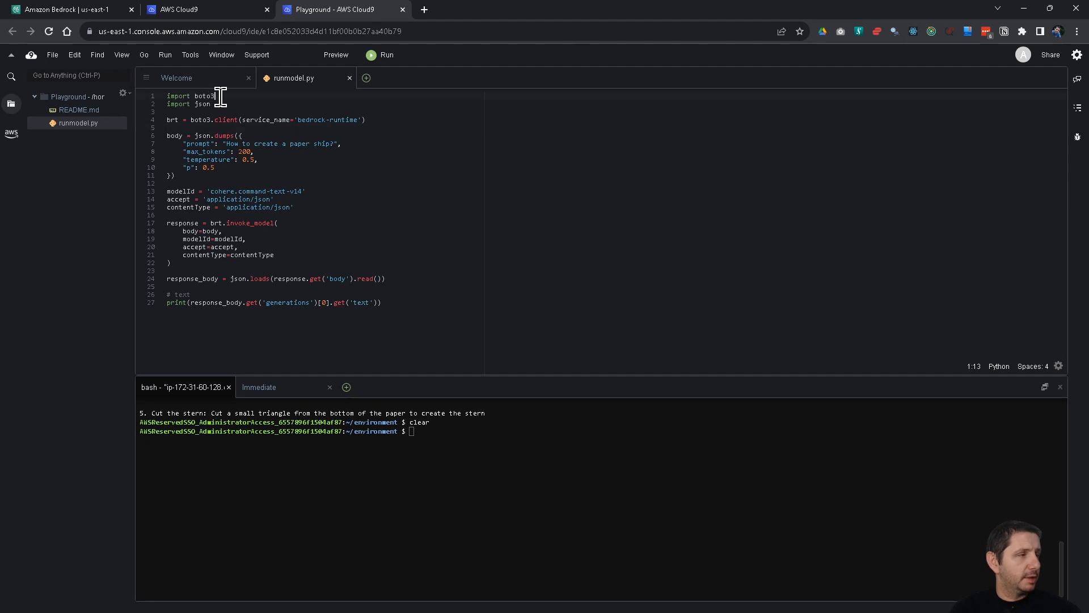
click(289, 144)
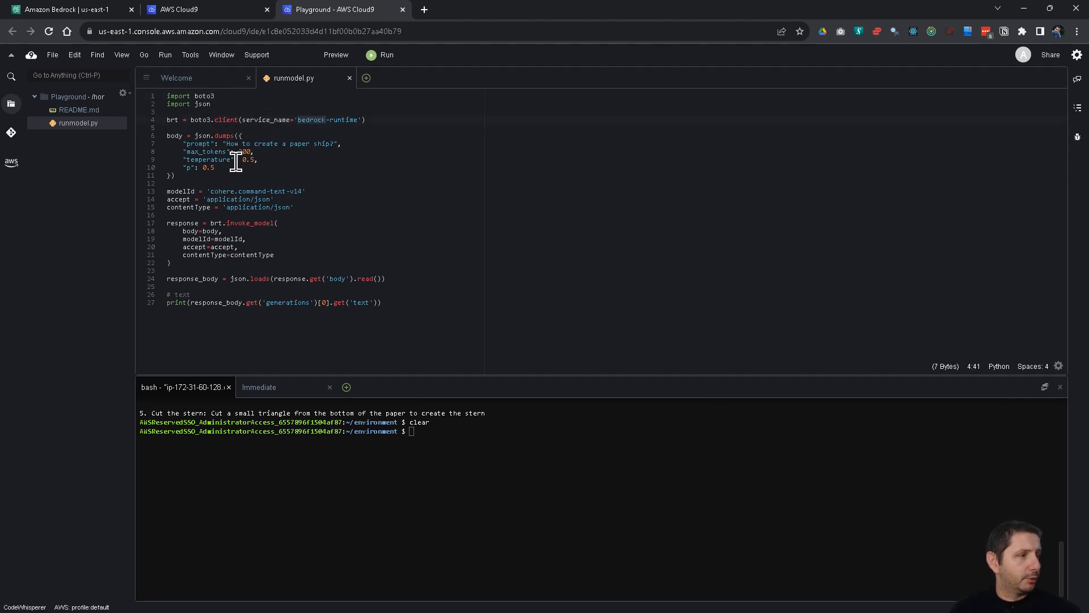
click(171, 135)
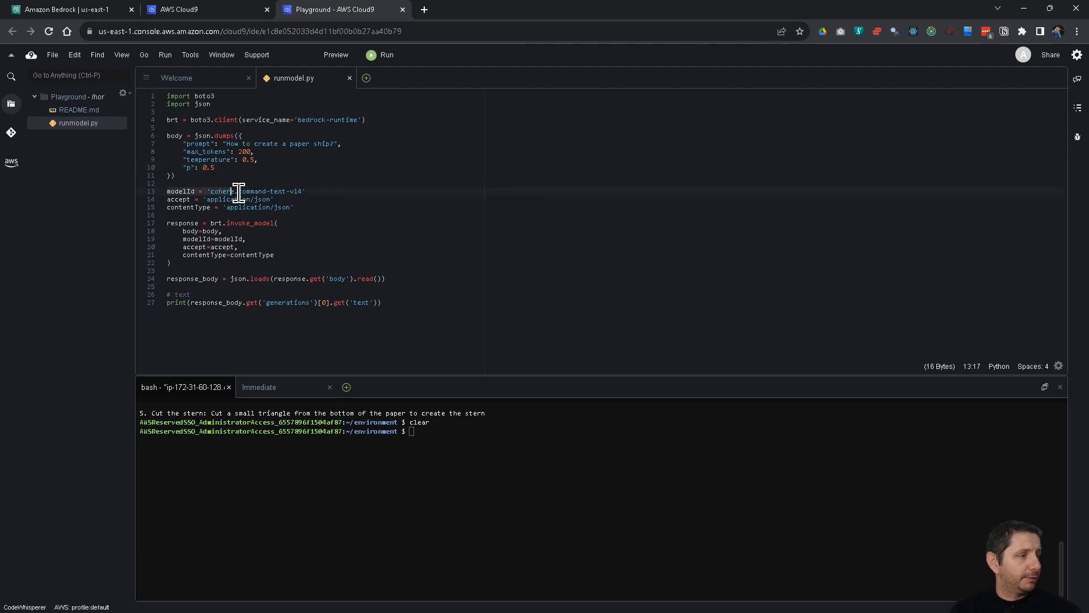
click(166, 215)
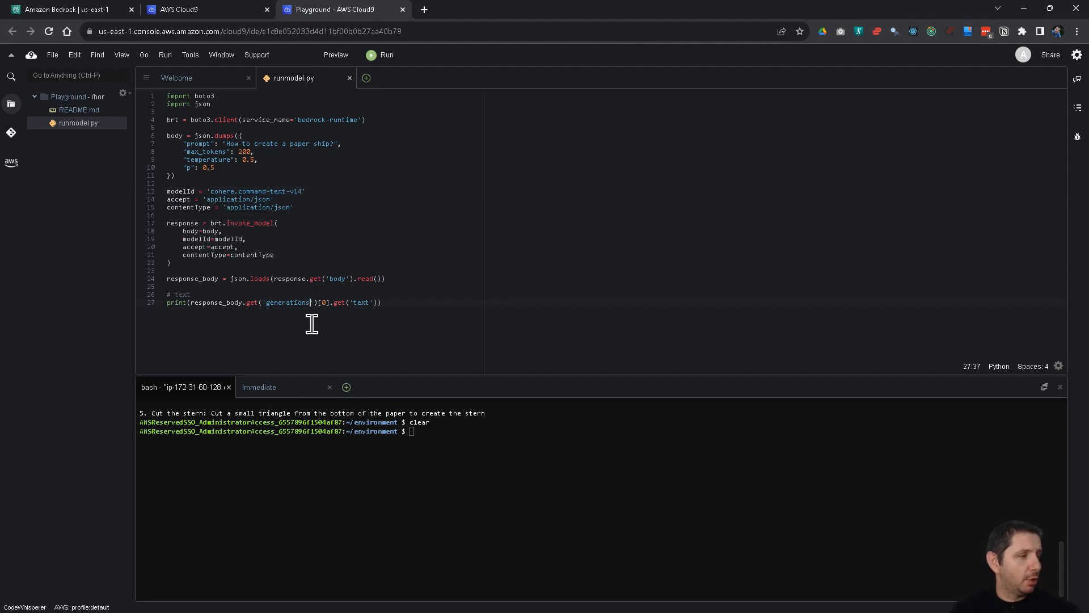
mouse_move(923, 405)
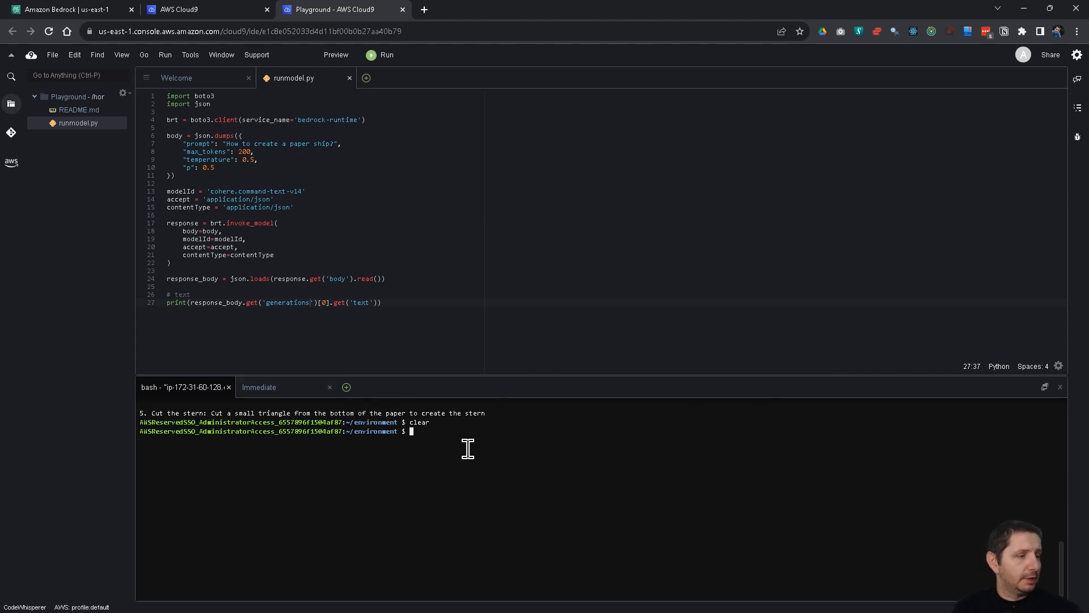
- Run python runmodel.py to print Cohere's paper ship instructions, noting max_tokens is 200
text(py)
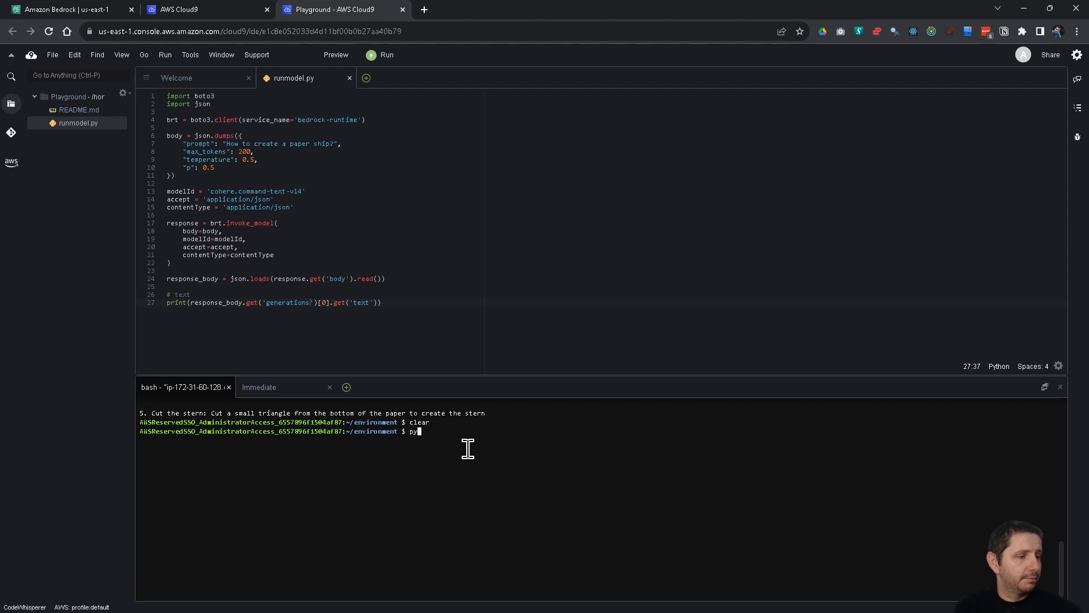
text(thon runmodel.py)
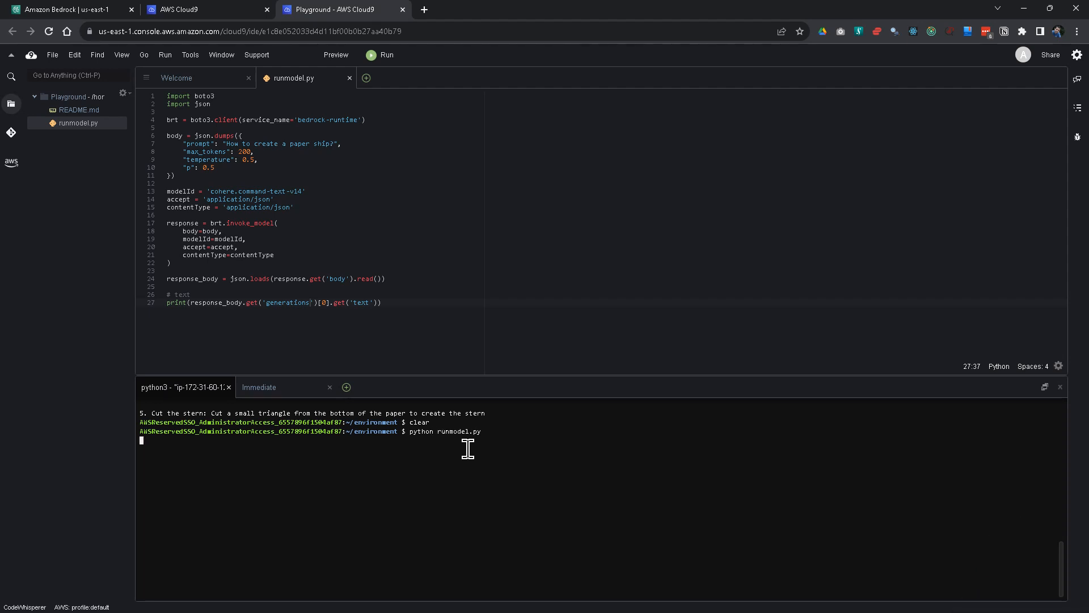
mouse_move(447, 305)
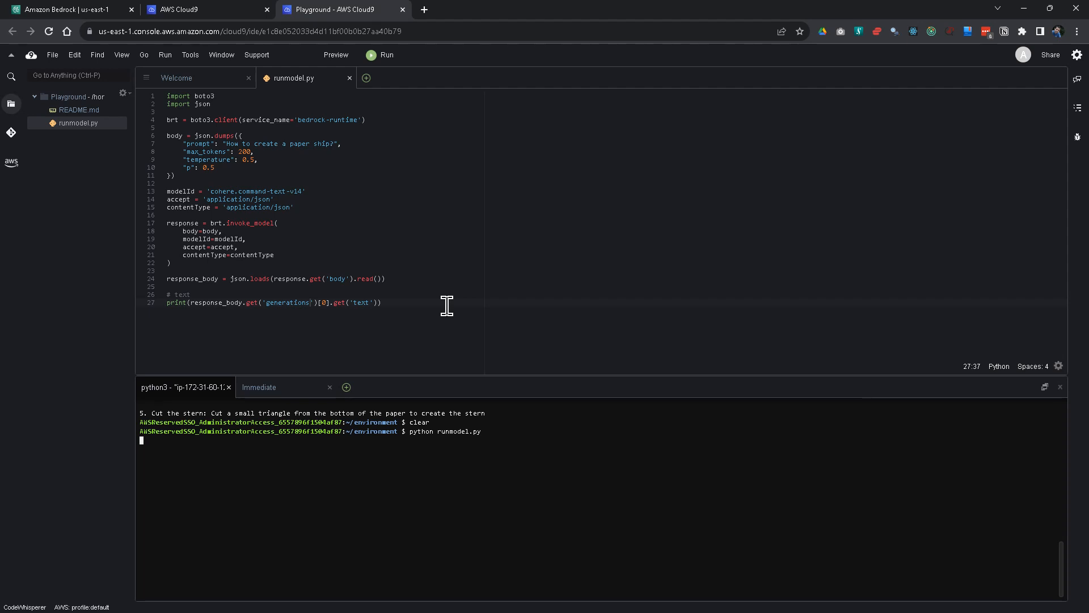
mouse_move(452, 323)
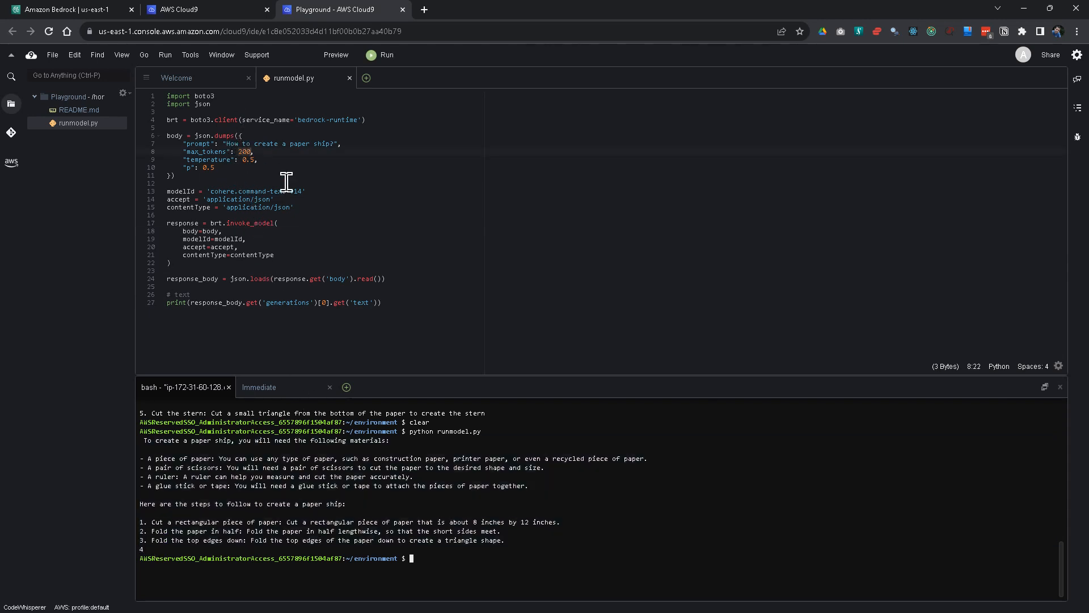
click(240, 144)
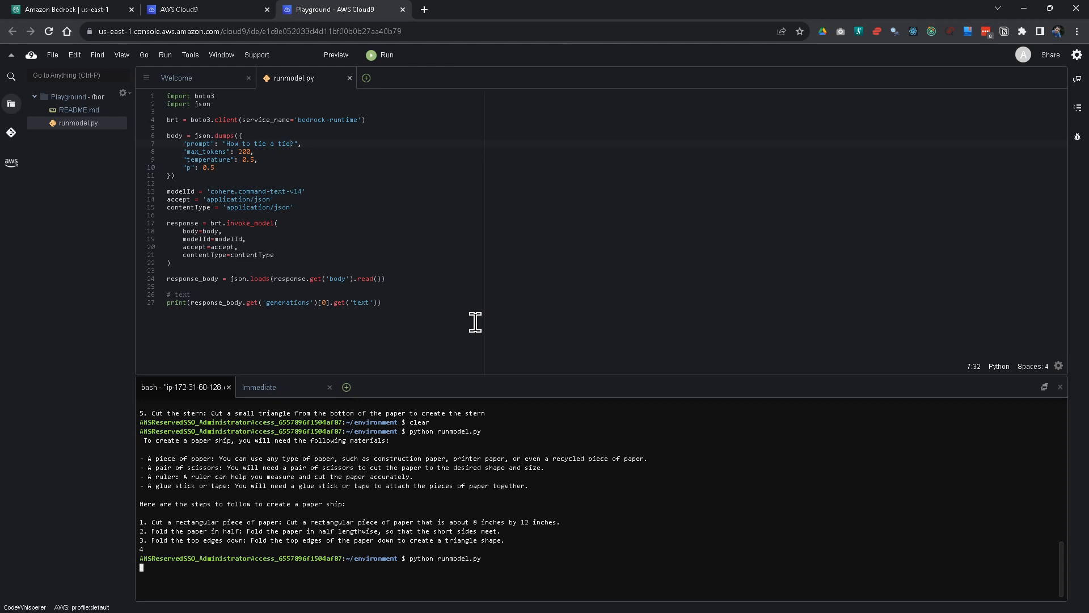
mouse_move(465, 210)
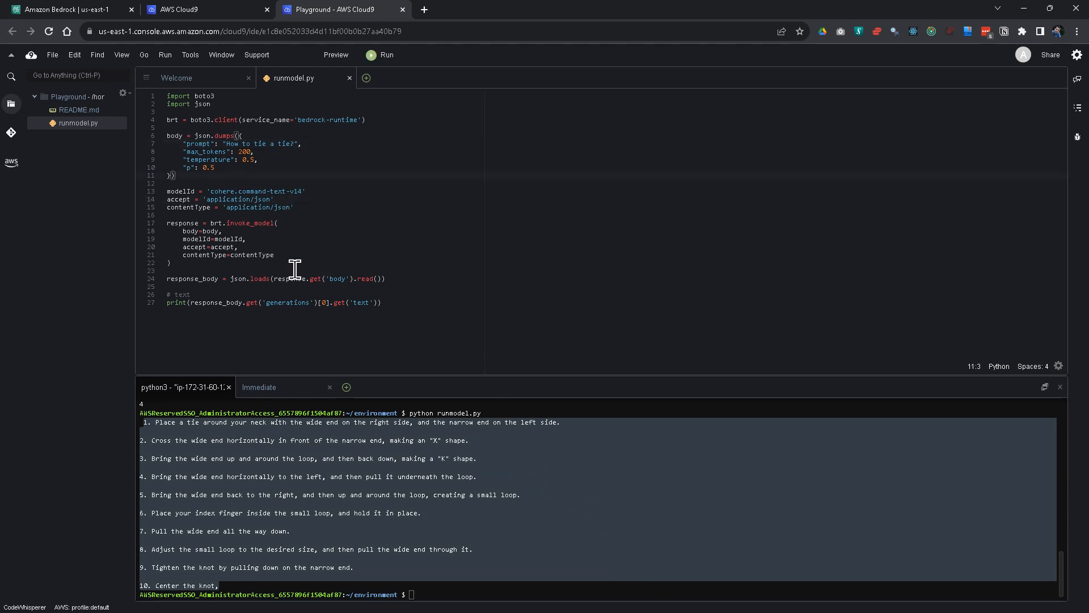
- Rerun the script with the 'How to tie a tie?' prompt and review the invoke_model arguments
click(243, 246)
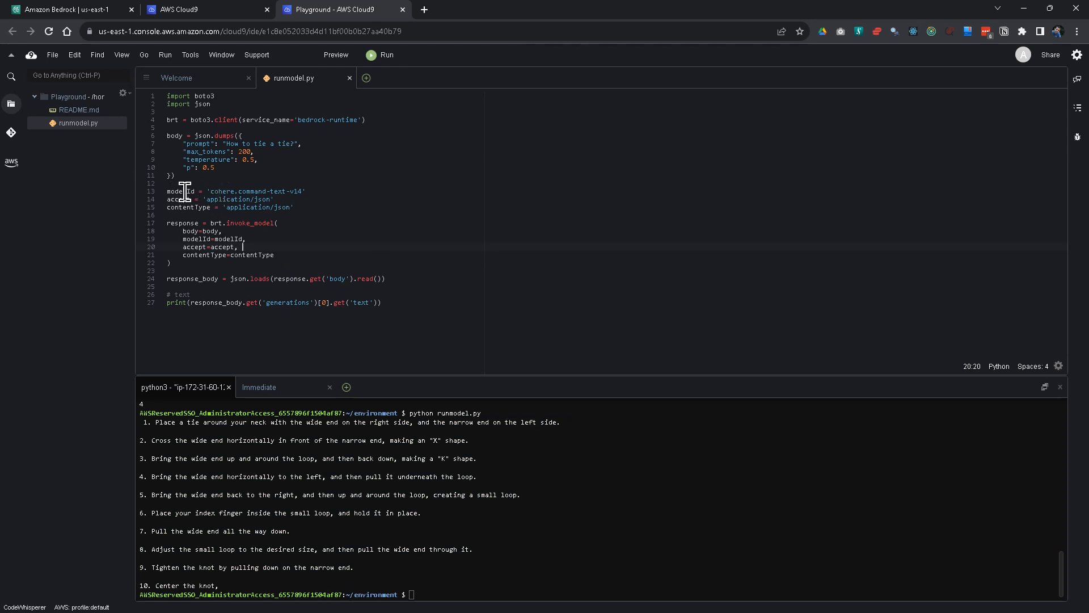
click(241, 207)
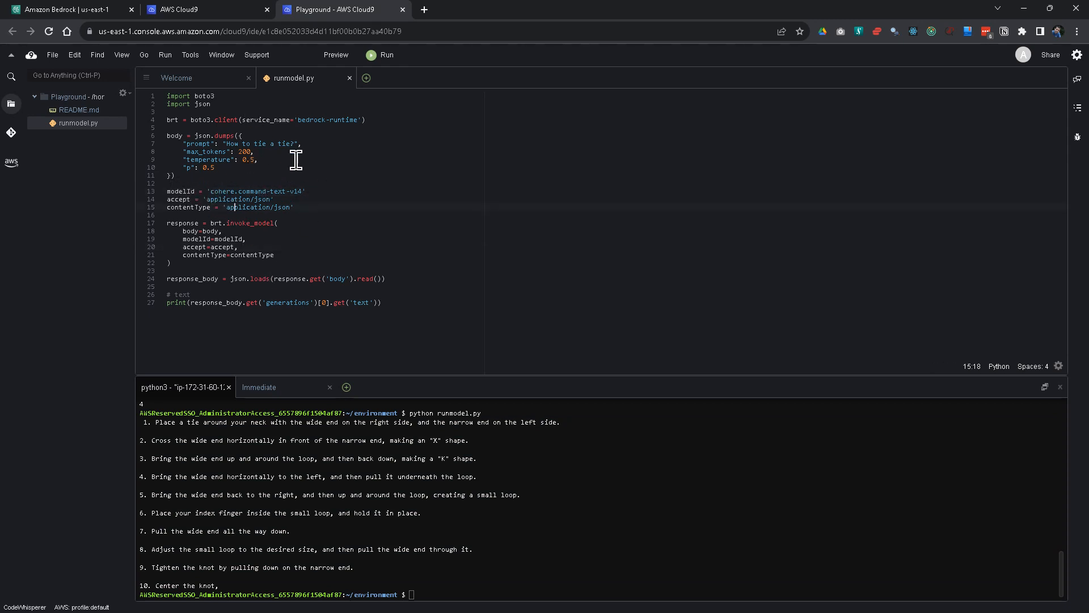
mouse_move(381, 212)
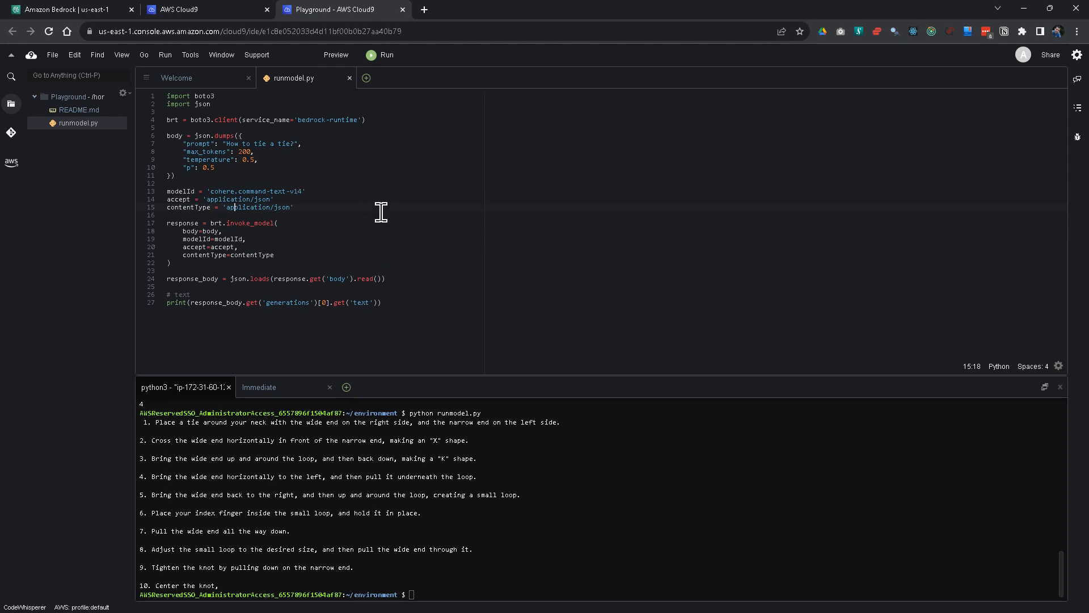